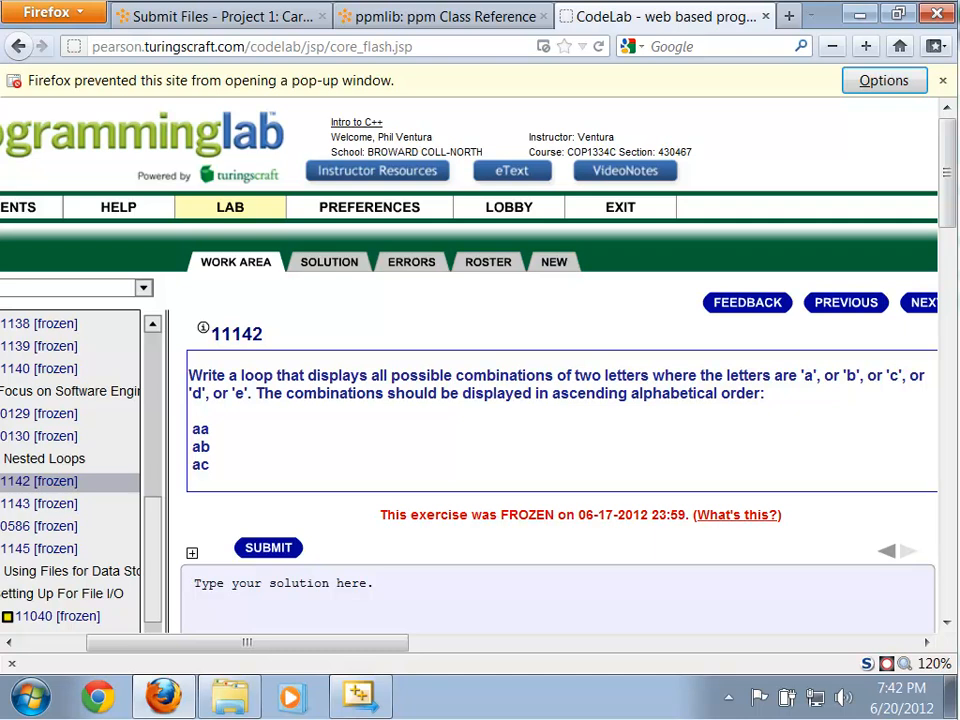
Scroll the CodeLab exercise list and open exercise 11143 on two-letter combinations.
scroll(down, 3)
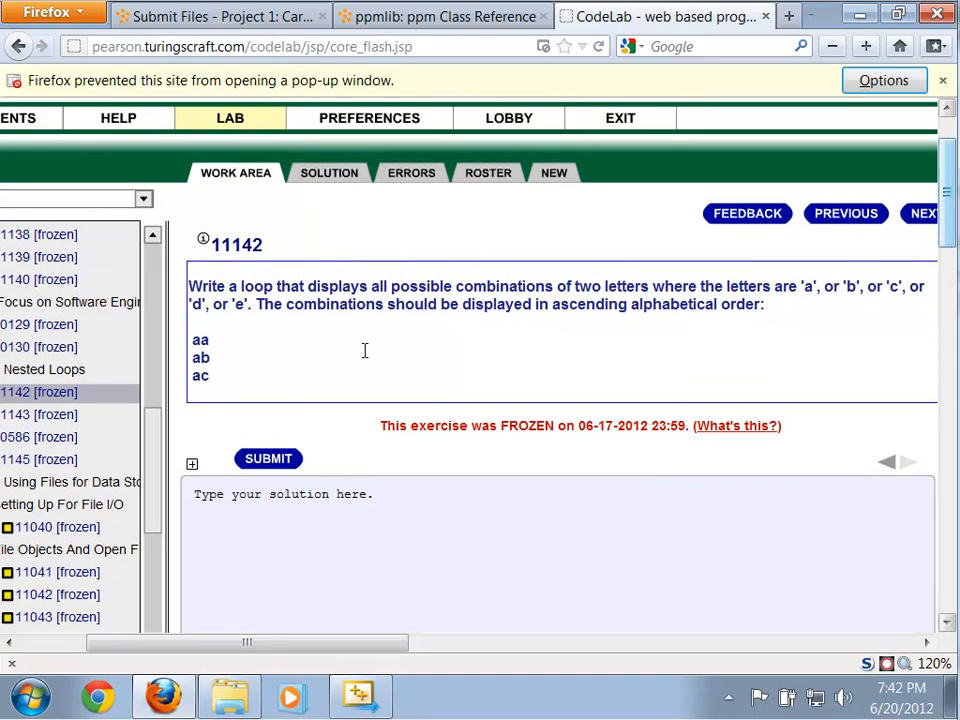
mouse_move(514, 346)
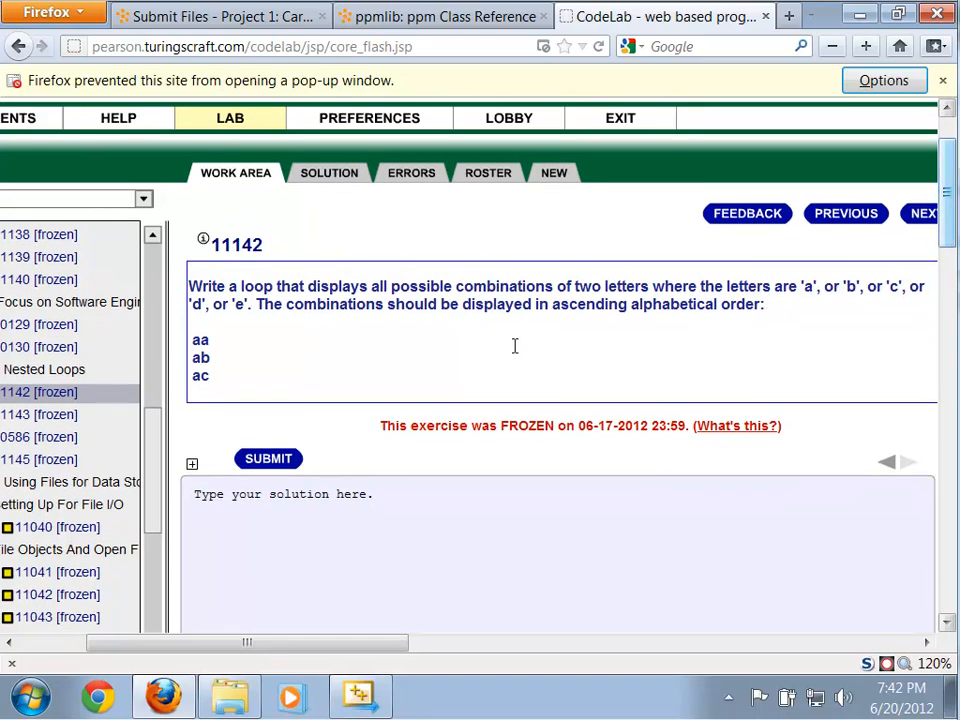
mouse_move(630, 296)
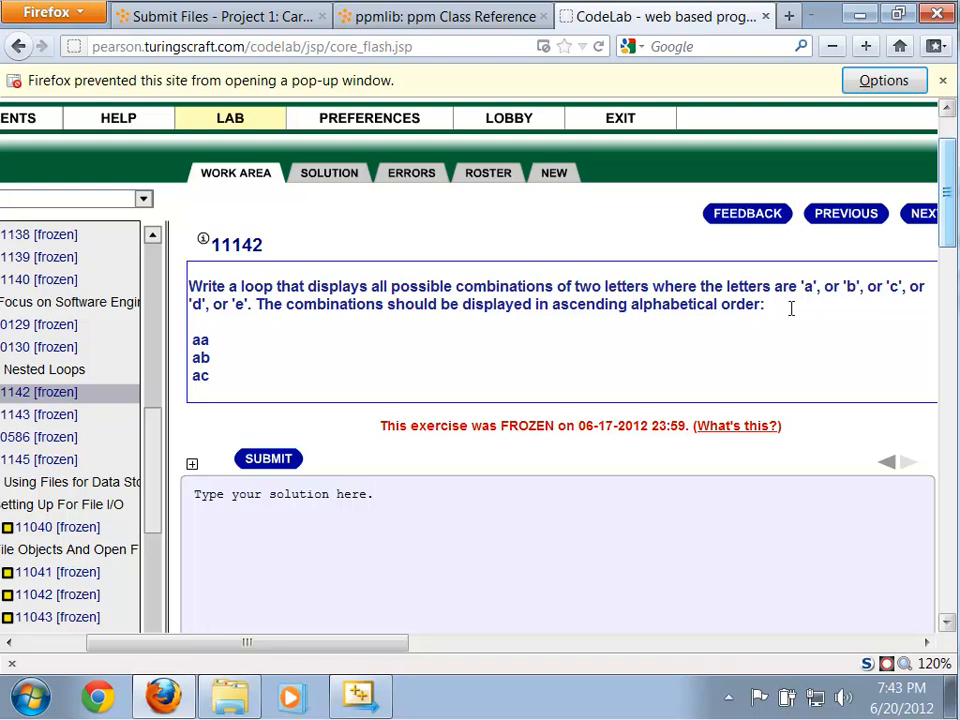
mouse_move(78, 418)
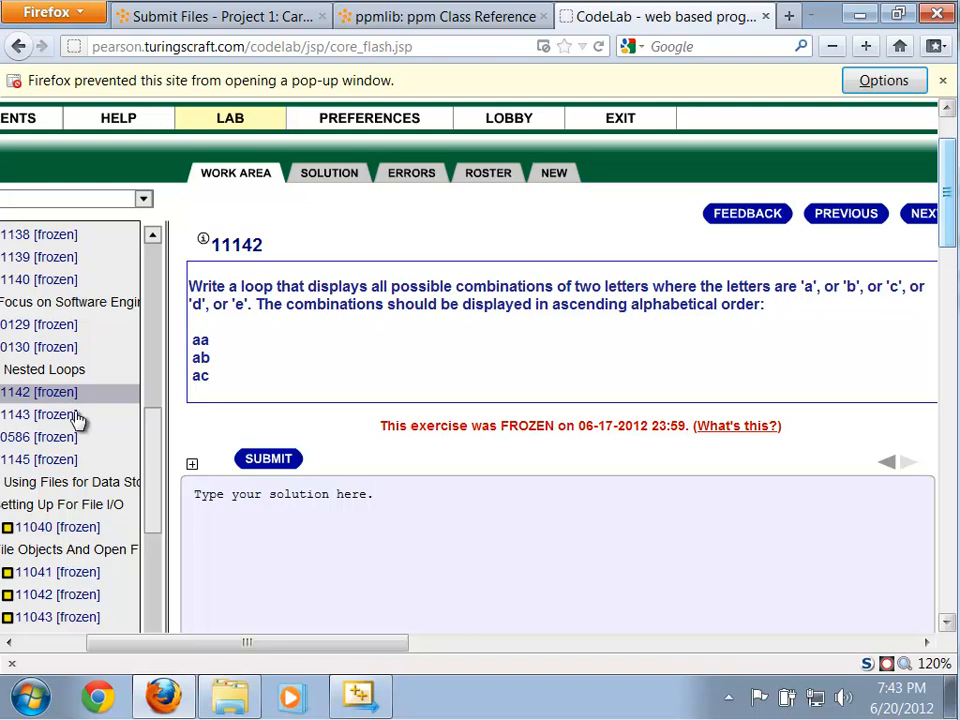
click(40, 414)
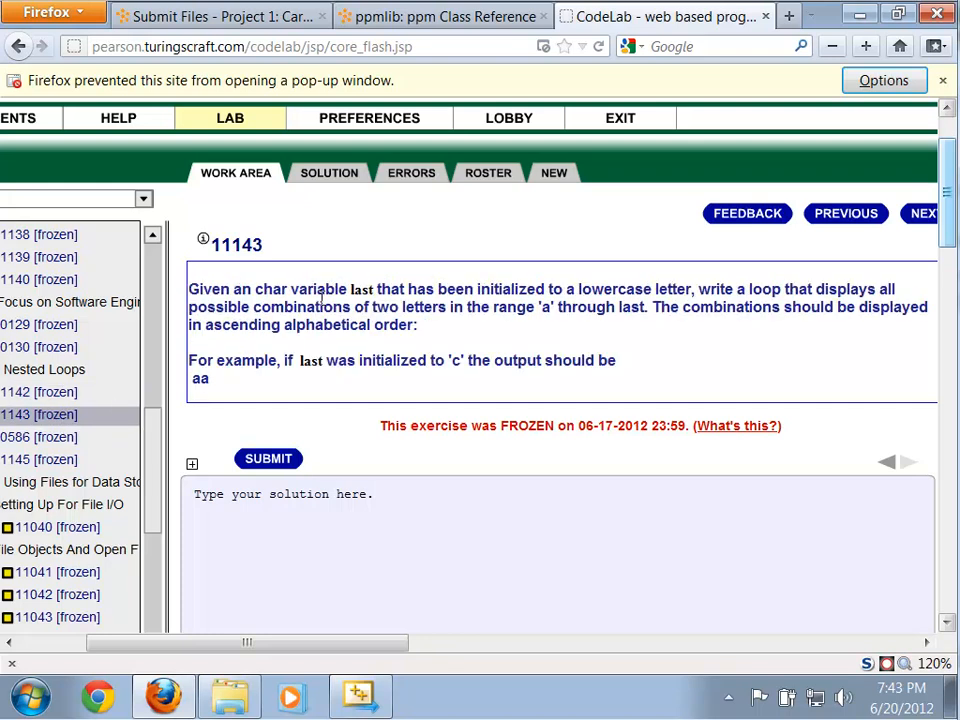
mouse_move(744, 293)
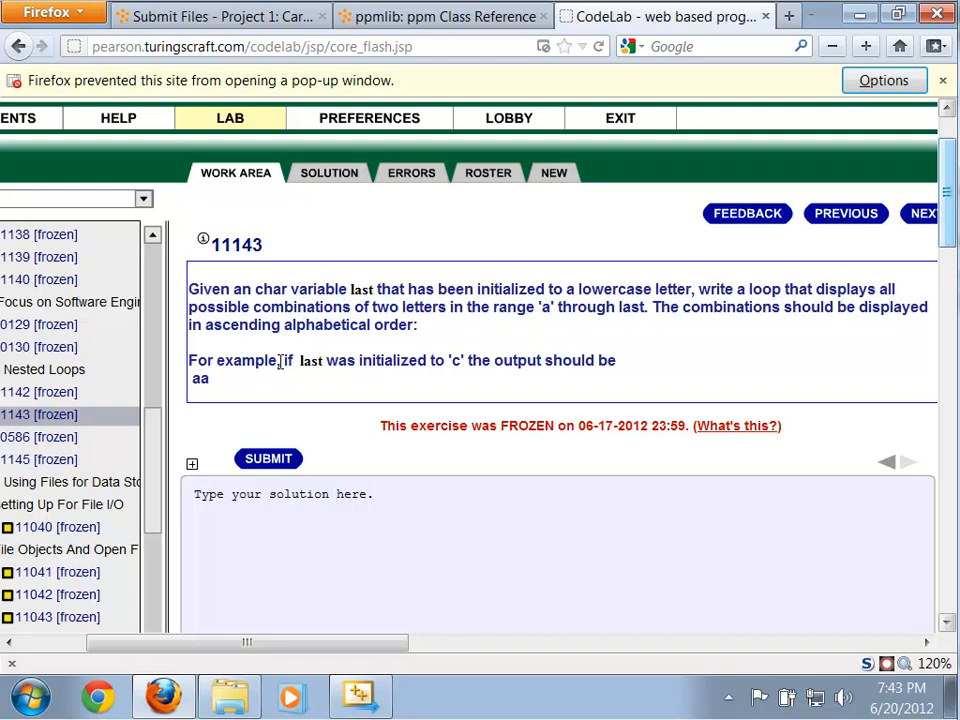
Return to CodeLab exercise 11142, triggering the blocked pop-up ATTENTION warning.
click(40, 391)
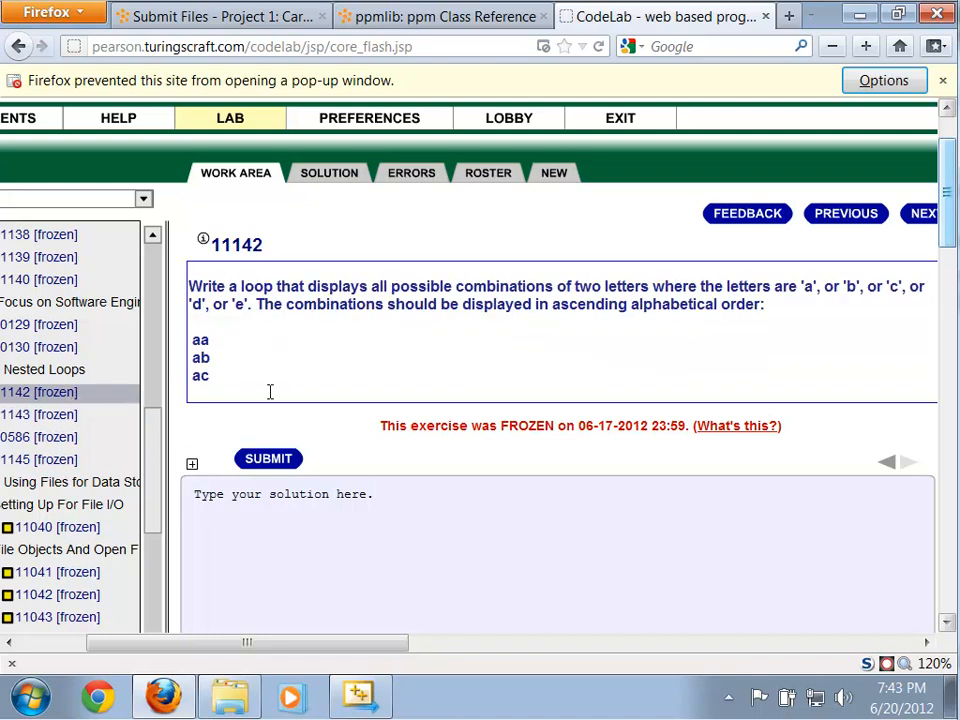
mouse_move(740, 430)
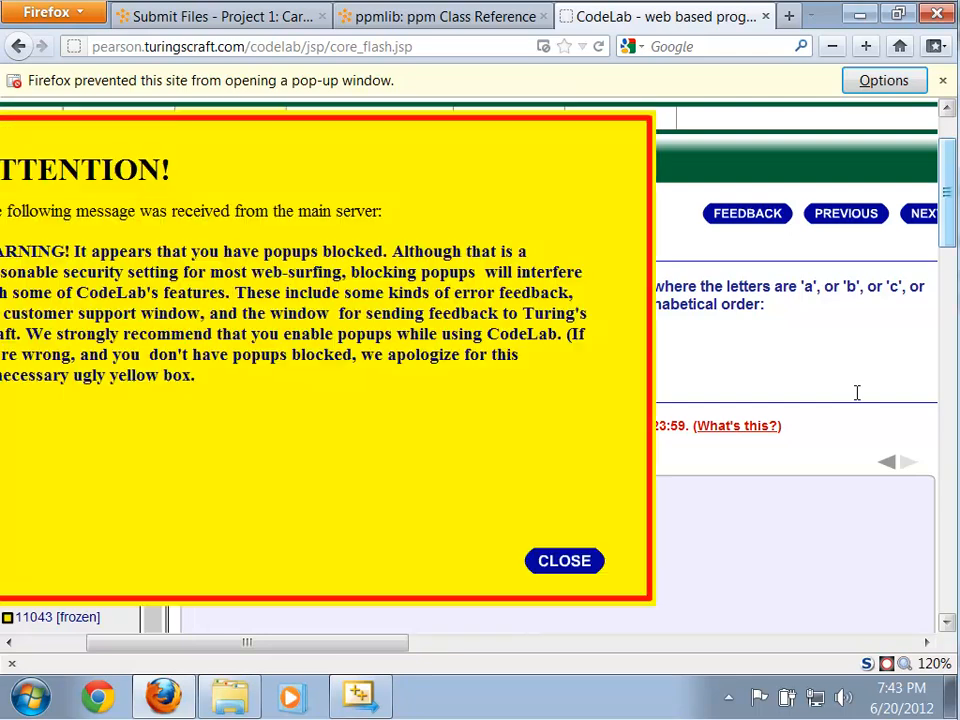
mouse_move(743, 488)
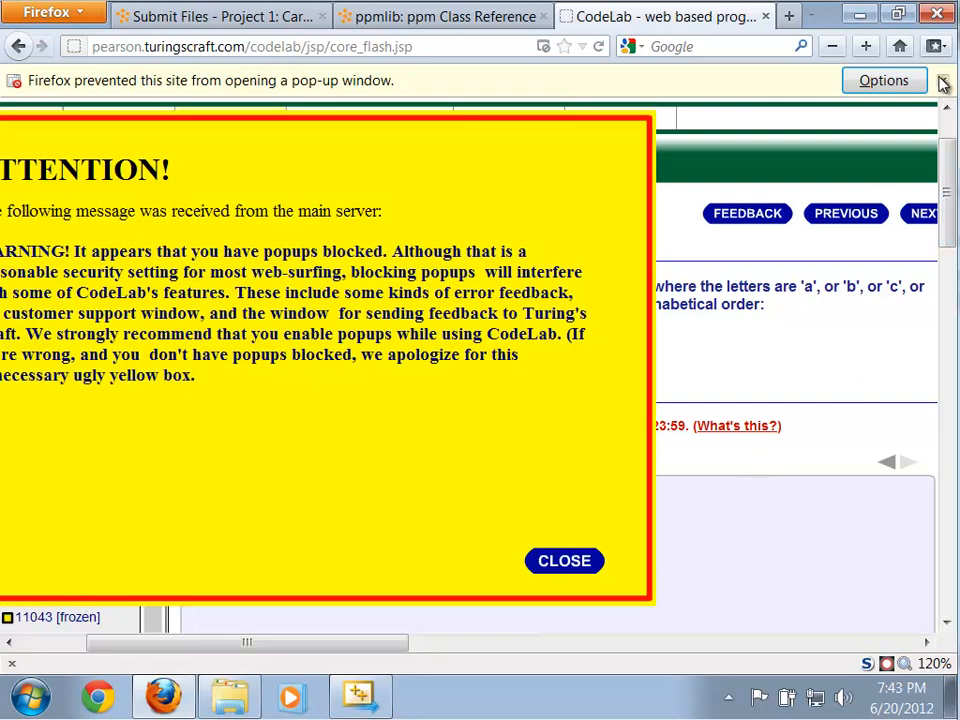
Dismiss Firefox's blocked pop-up notification bar and its warning box.
click(564, 561)
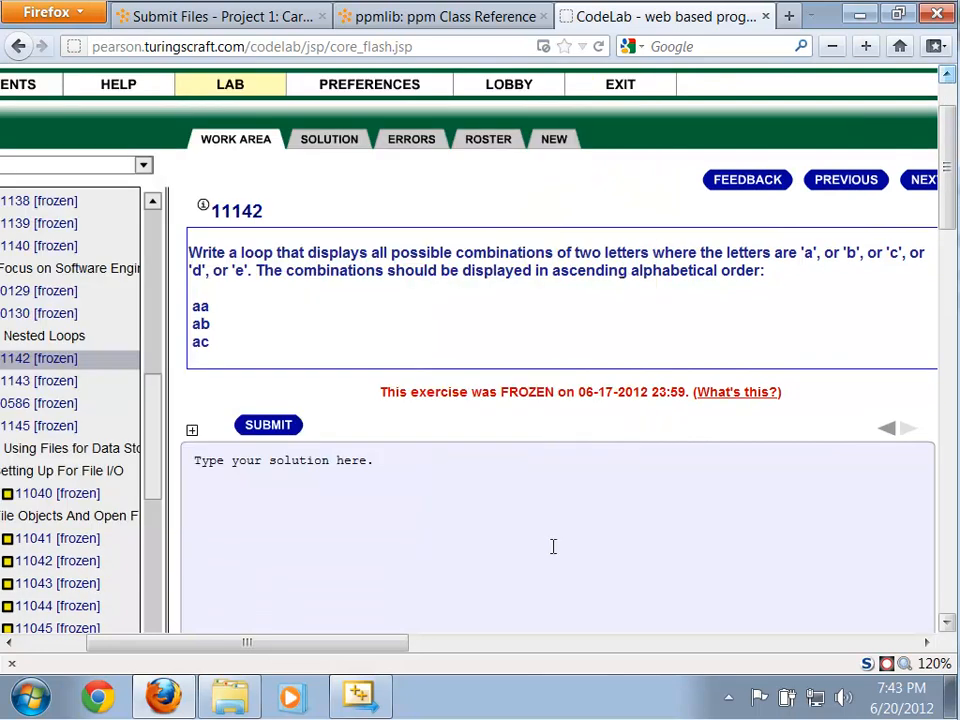
mouse_move(549, 576)
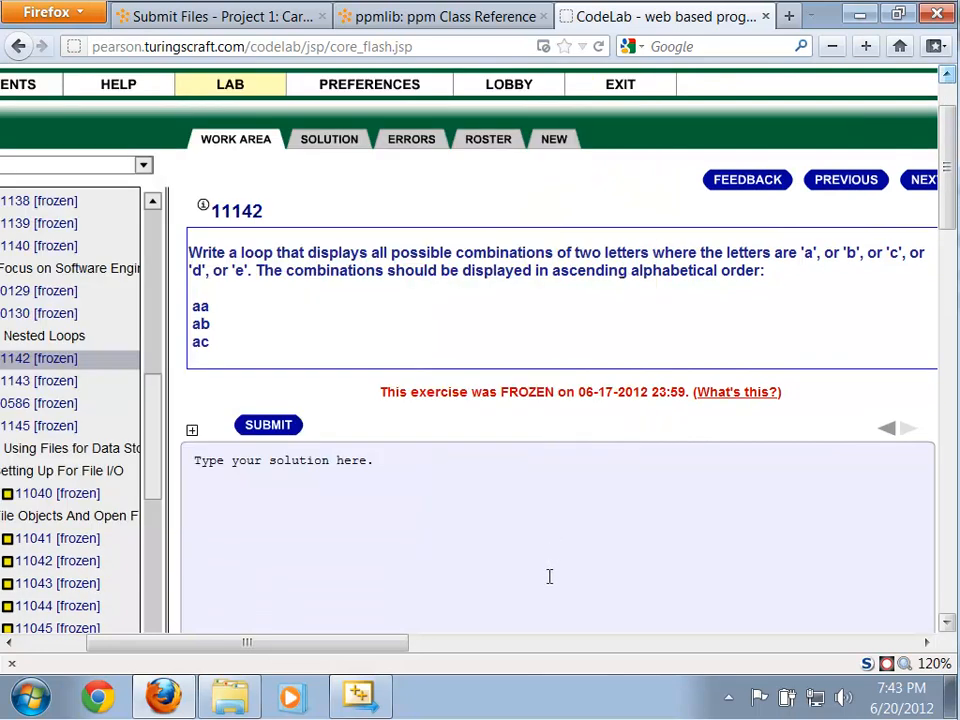
mouse_move(321, 299)
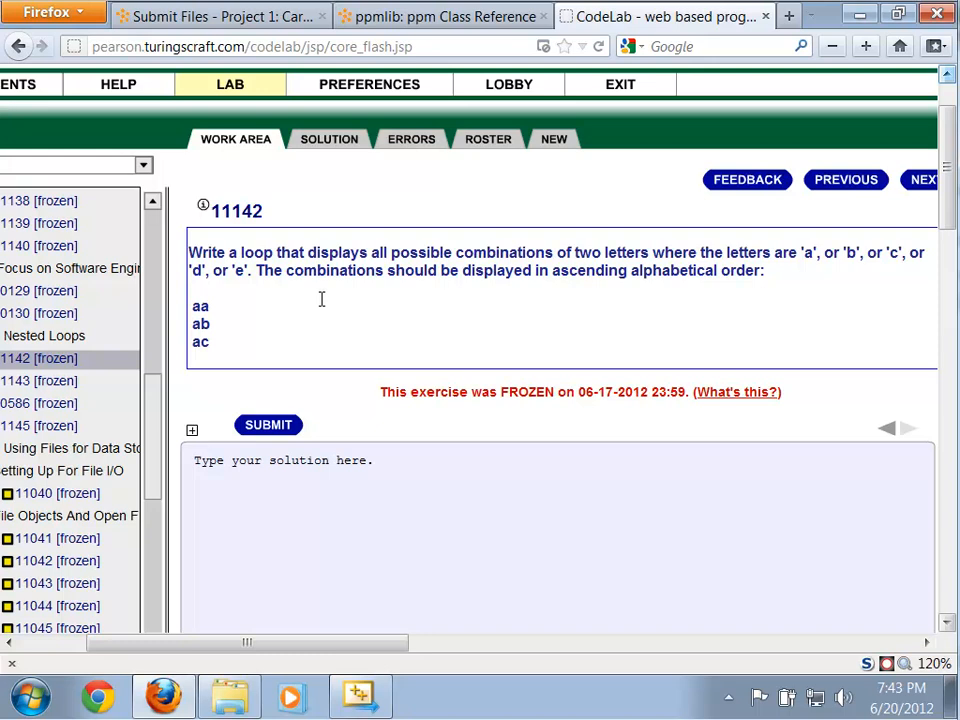
mouse_move(281, 387)
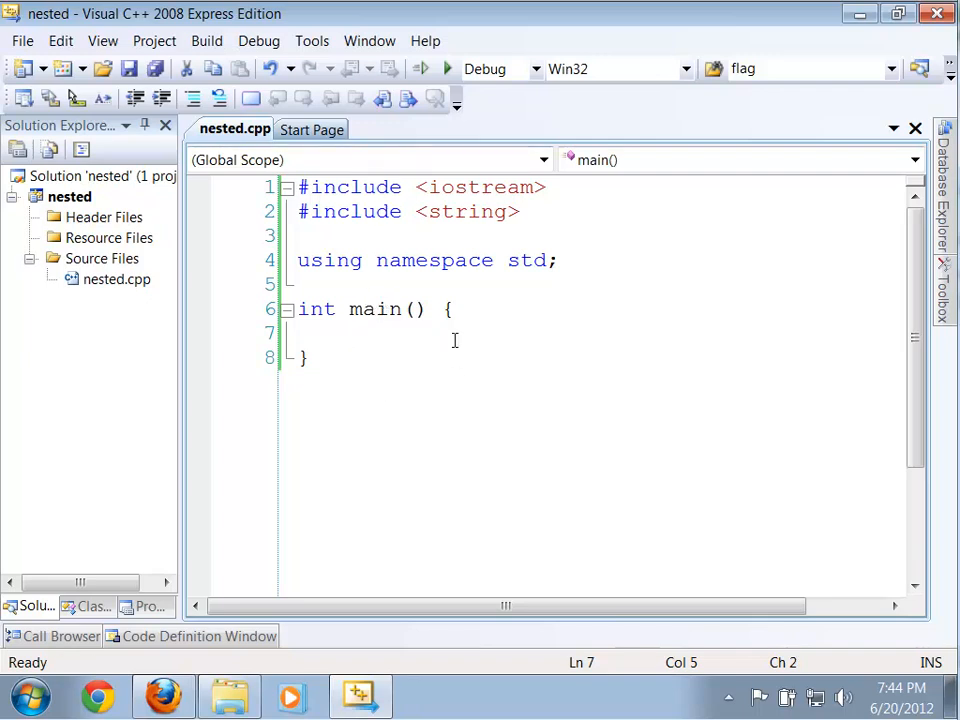
mouse_move(464, 360)
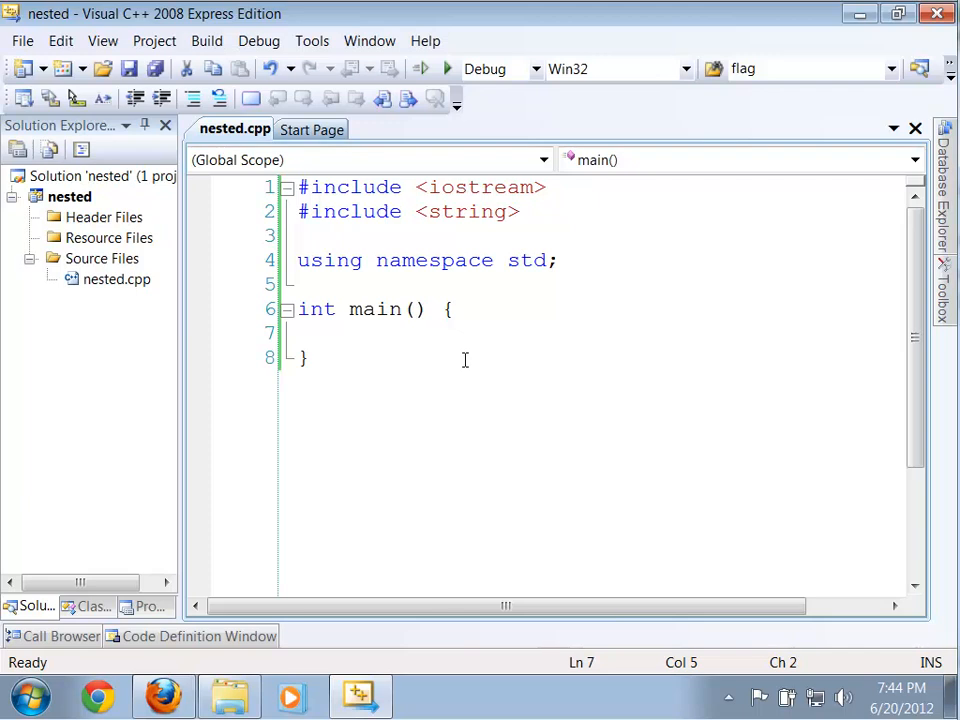
Bring up Visual C++ 2008 Express showing nested.cpp with its includes and empty main.
click(350, 333)
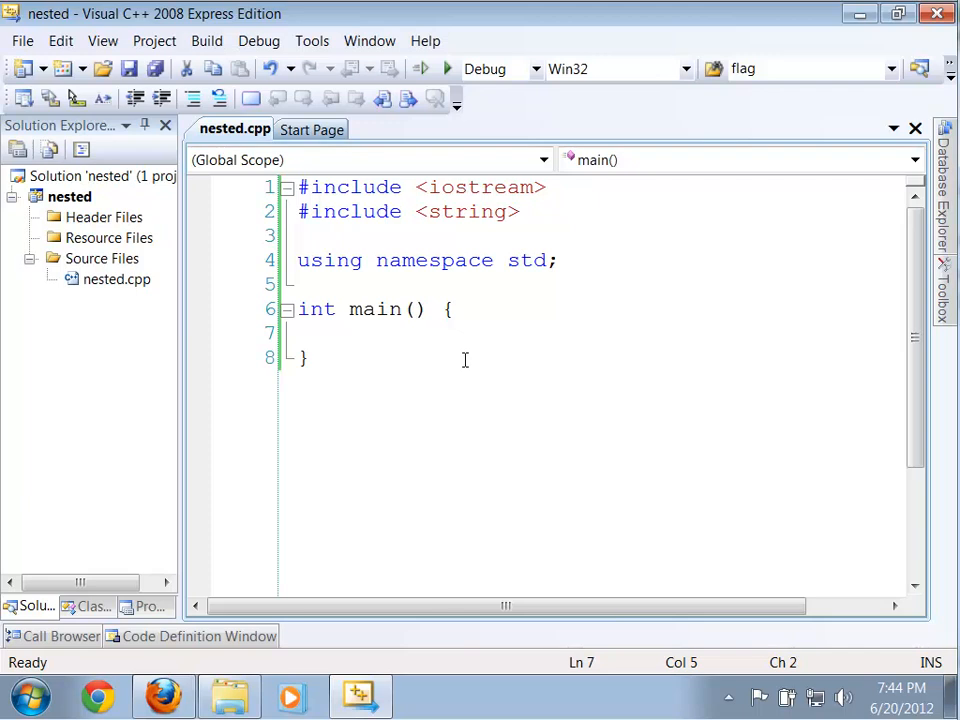
click(350, 333)
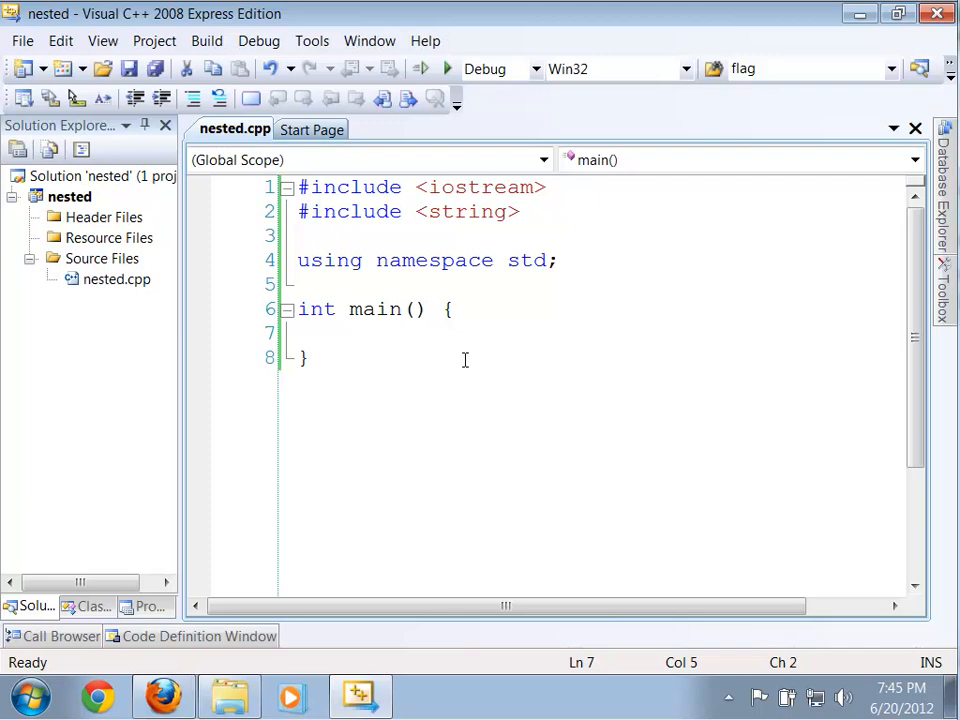
click(350, 333)
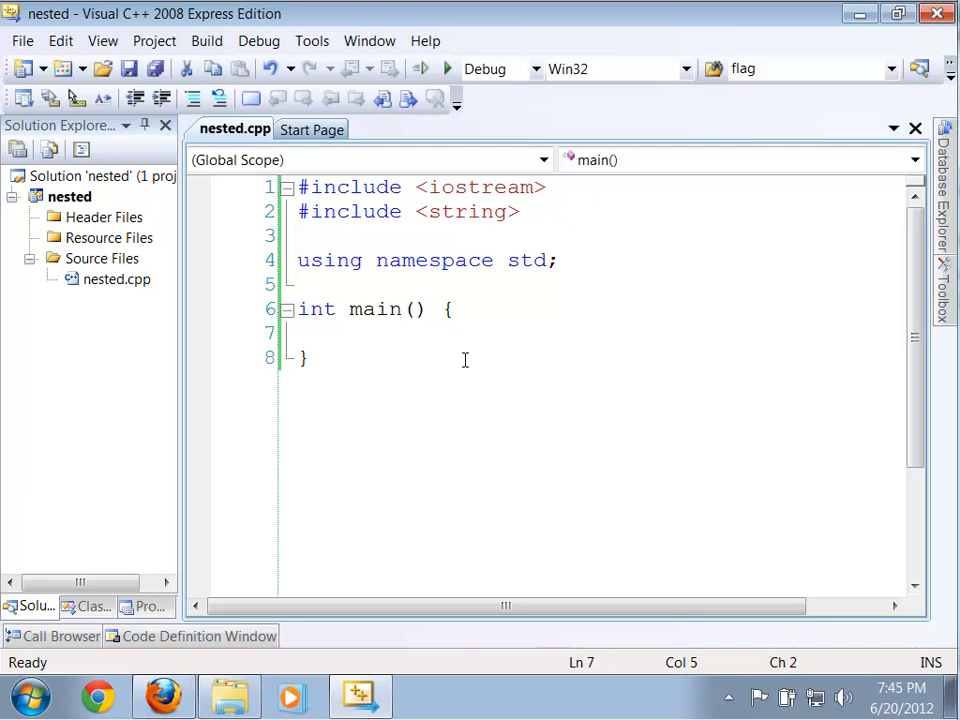
Declare string suits = "CHSD" inside main.
text(string)
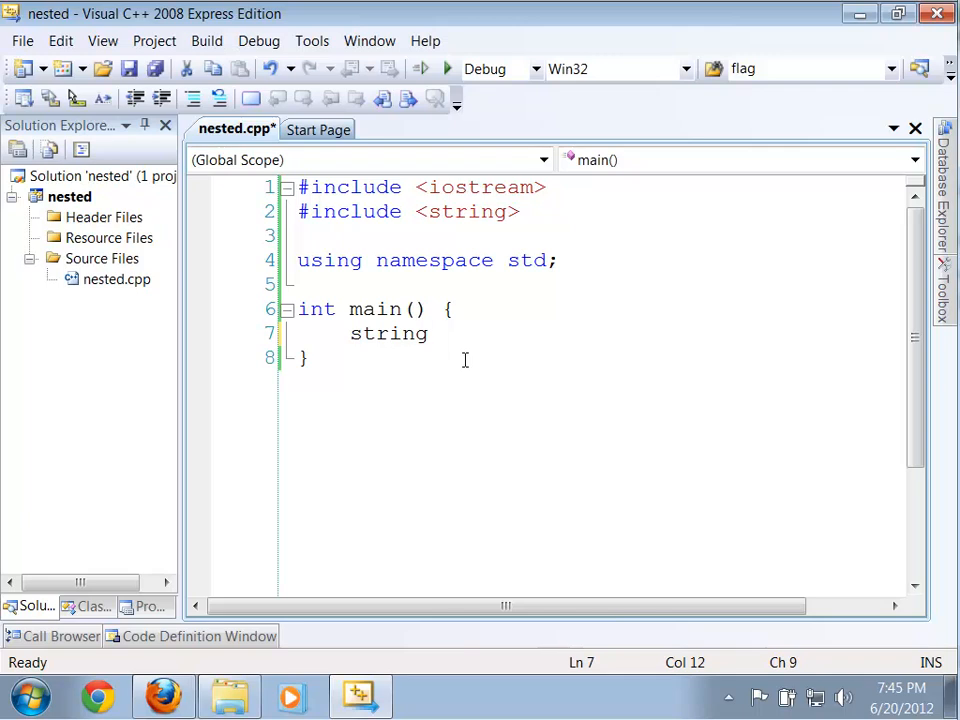
text(suits)
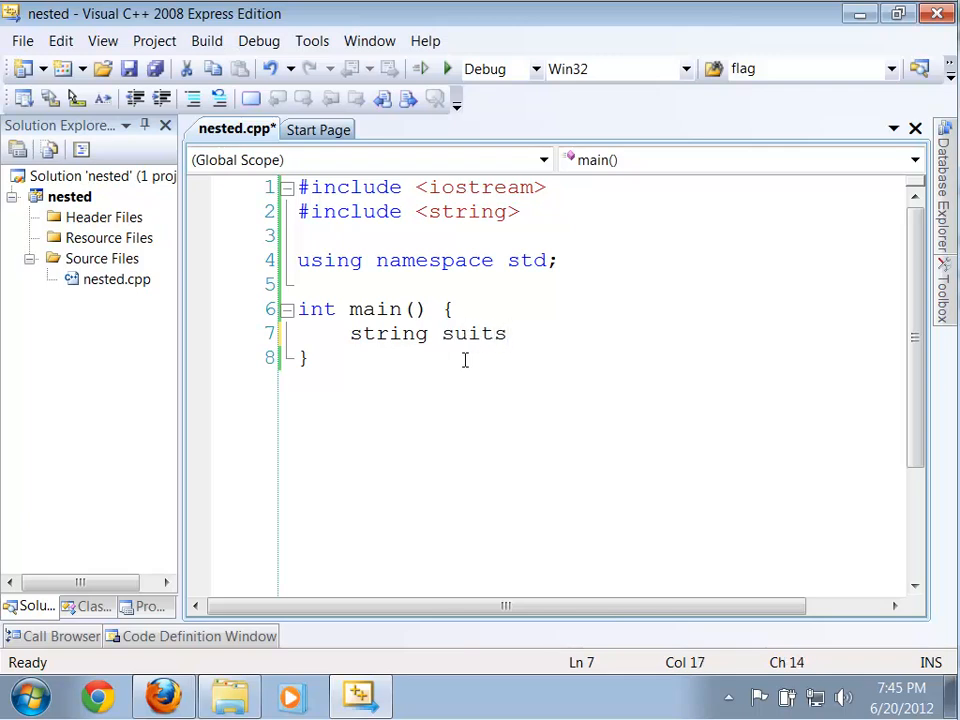
text(= ")
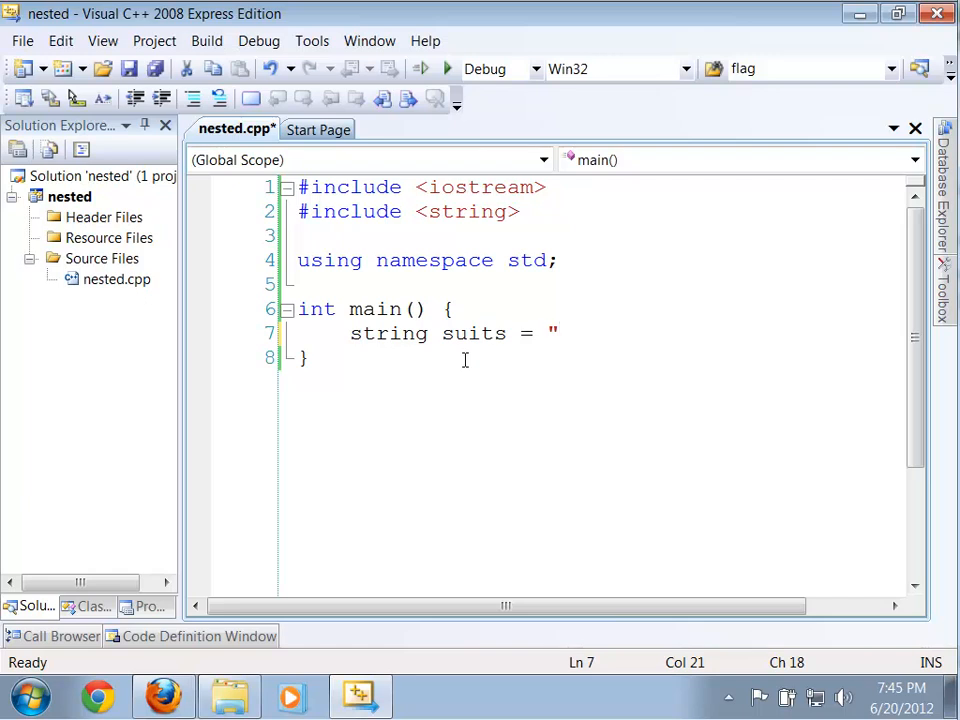
text(C)
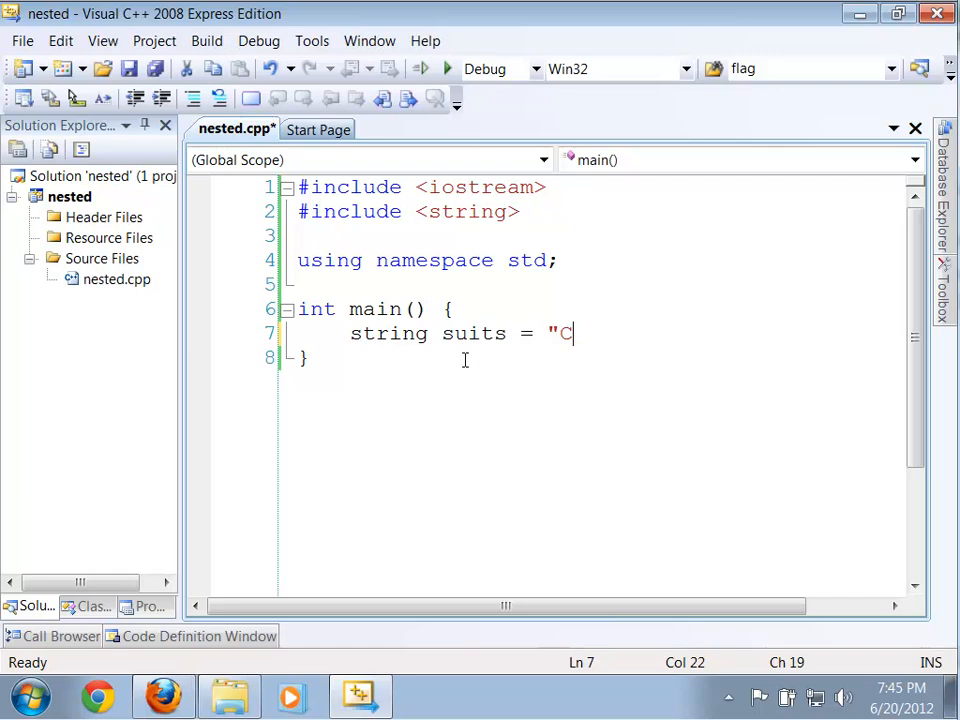
text(HS)
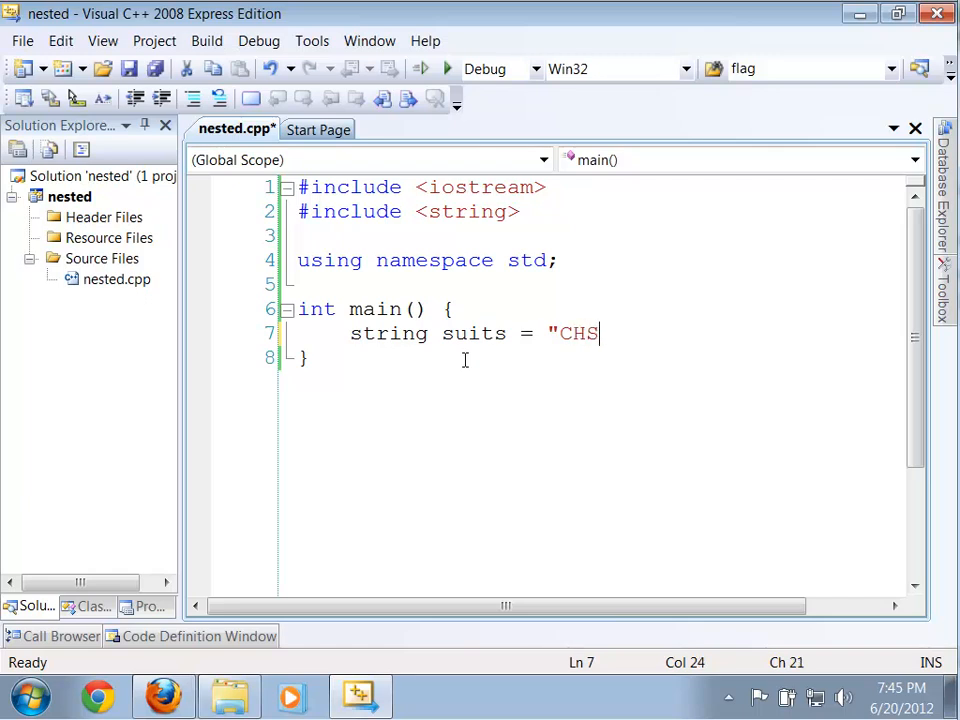
text(D")
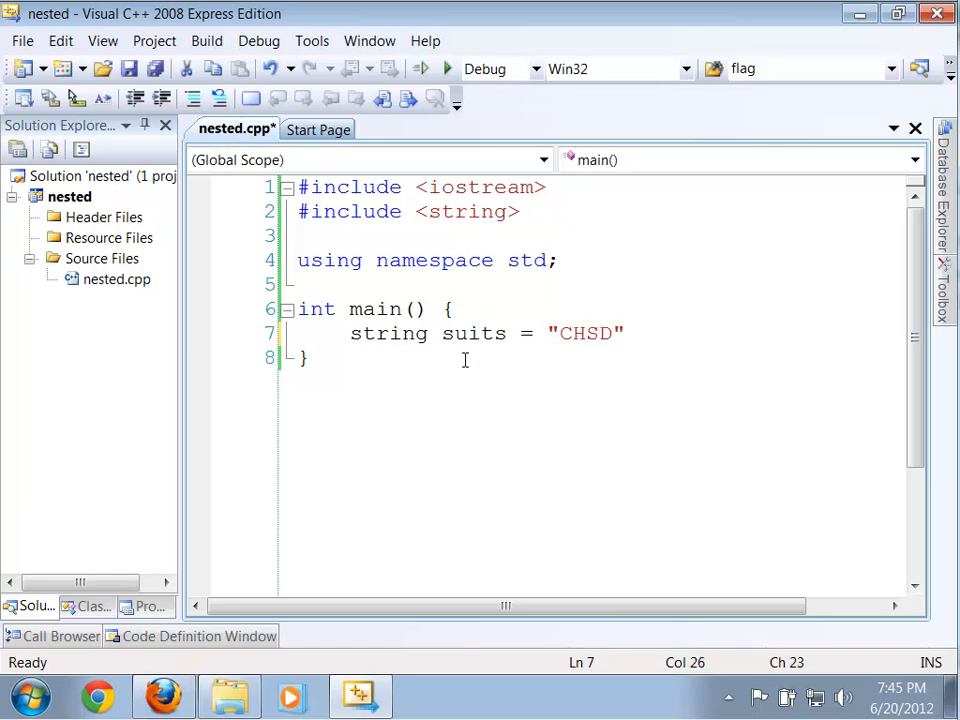
Declare string values = "A23456789TJQK"; on the next line.
text(st)
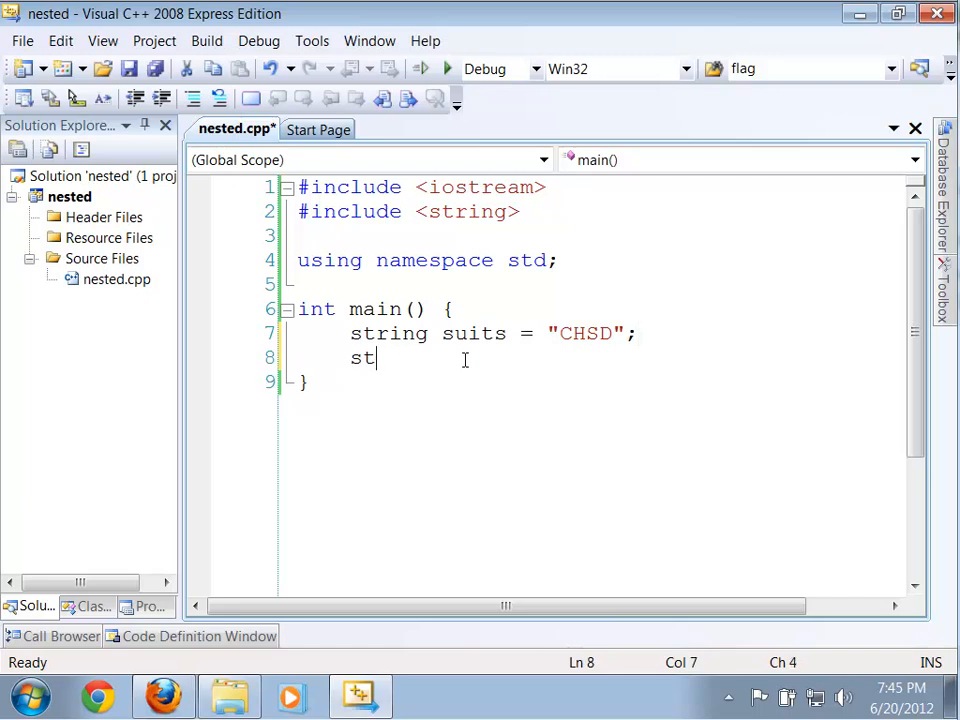
text(ring)
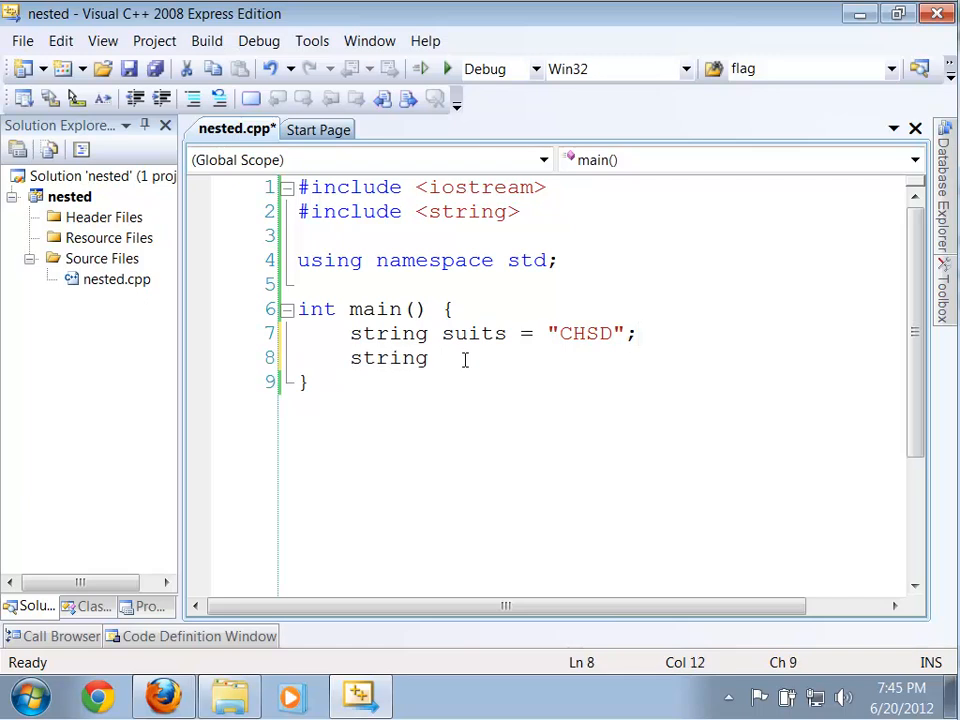
text(values)
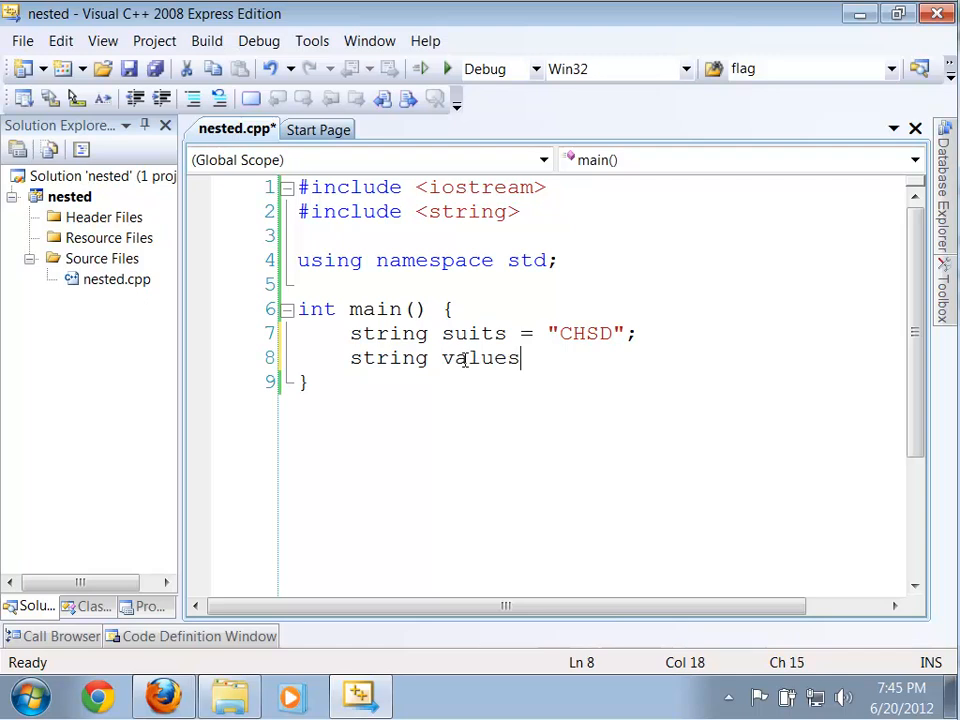
text(=")
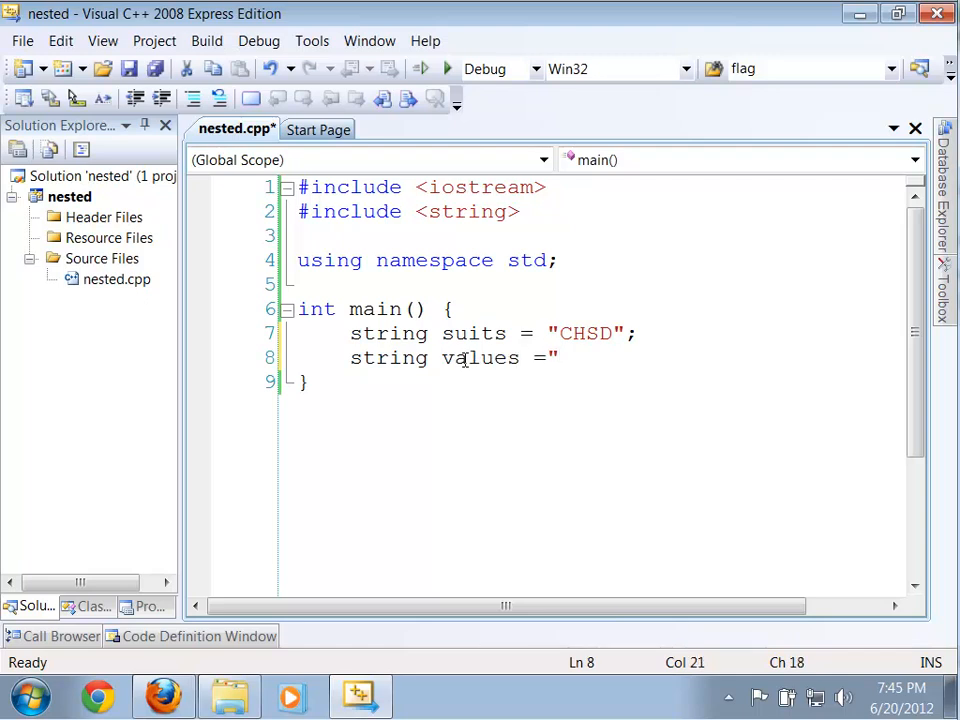
text(")
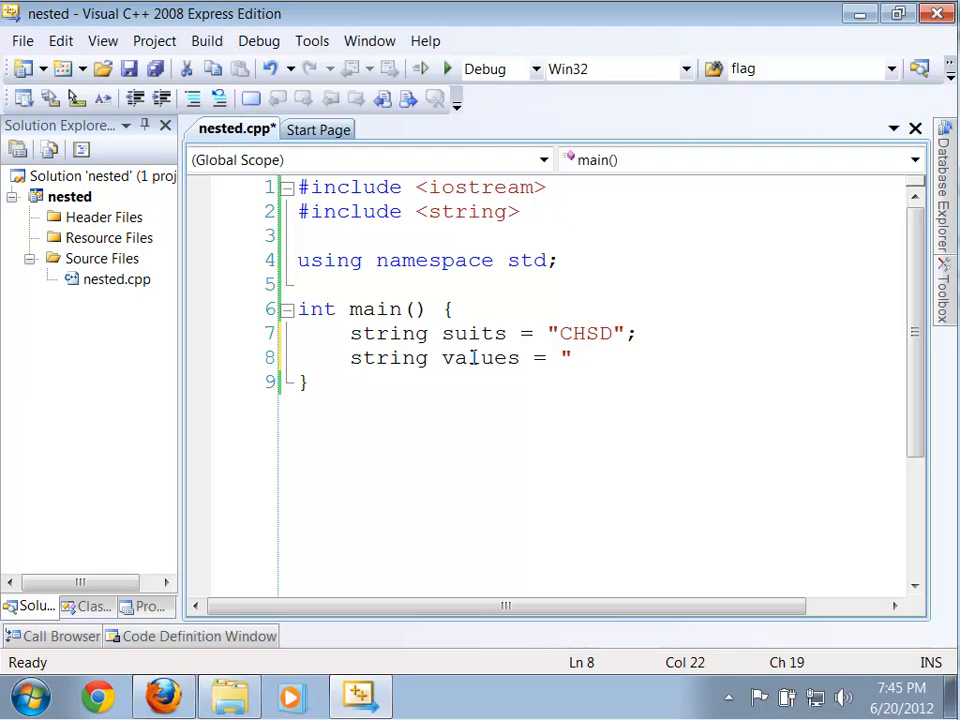
text(A)
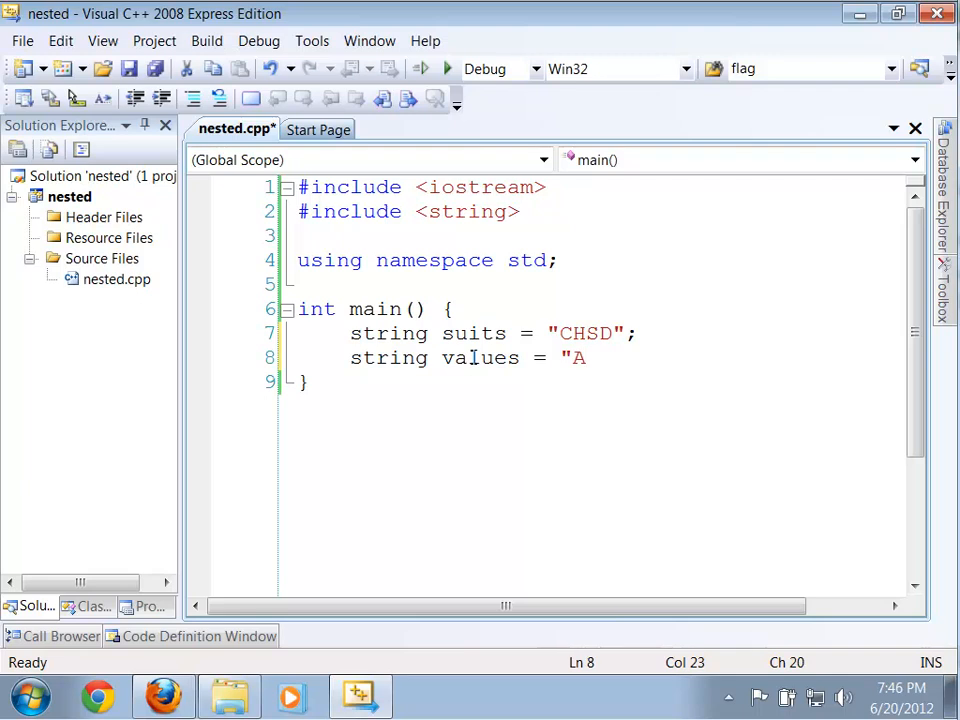
text(234)
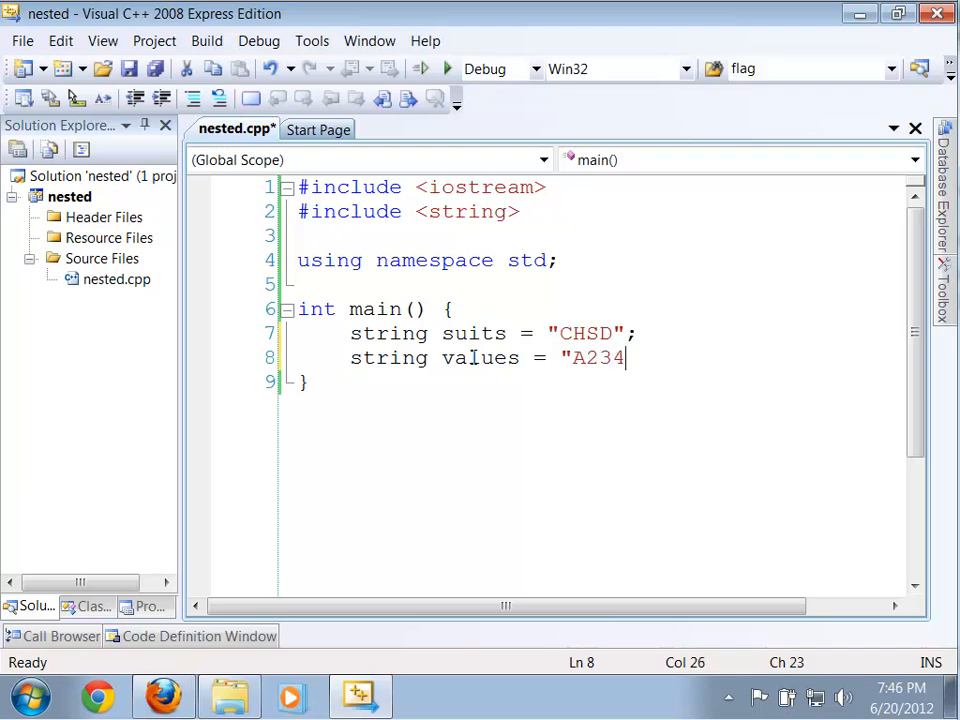
text(5678)
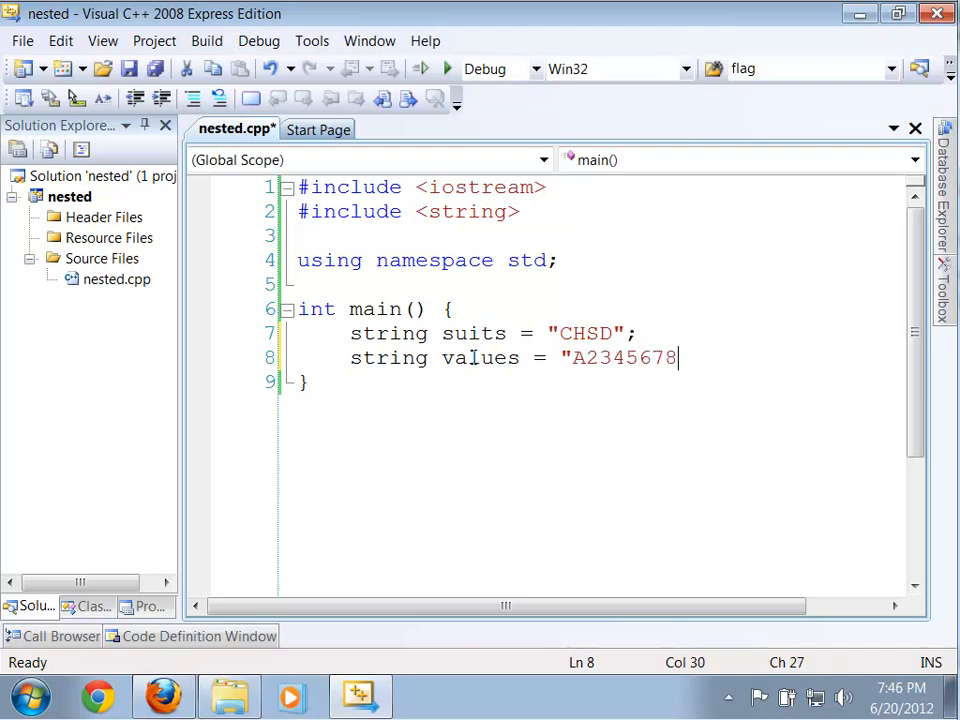
text(9)
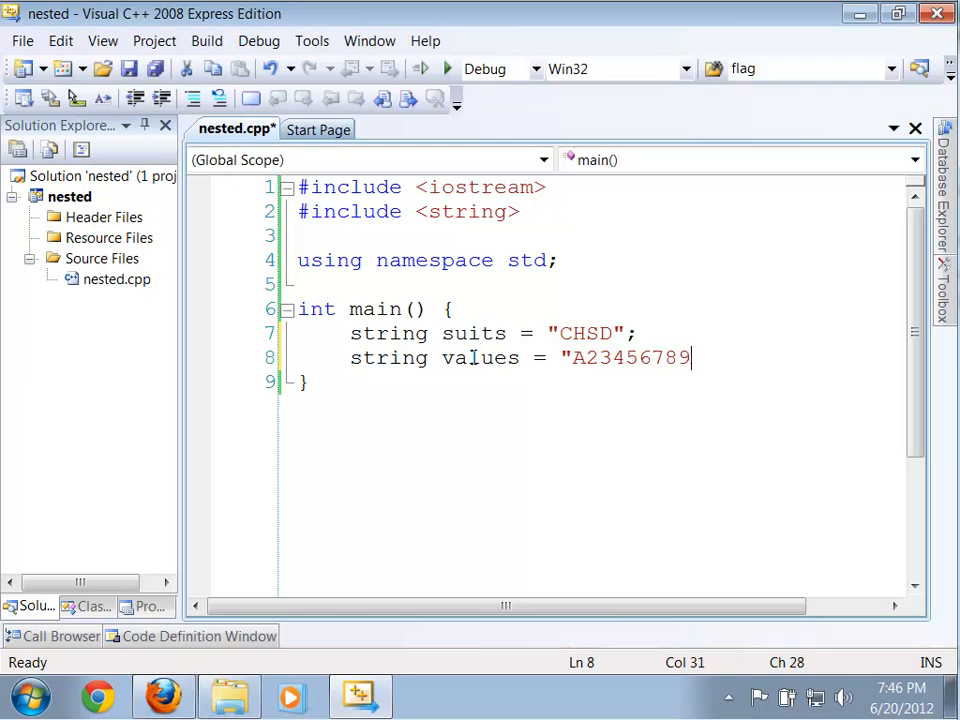
text(T)
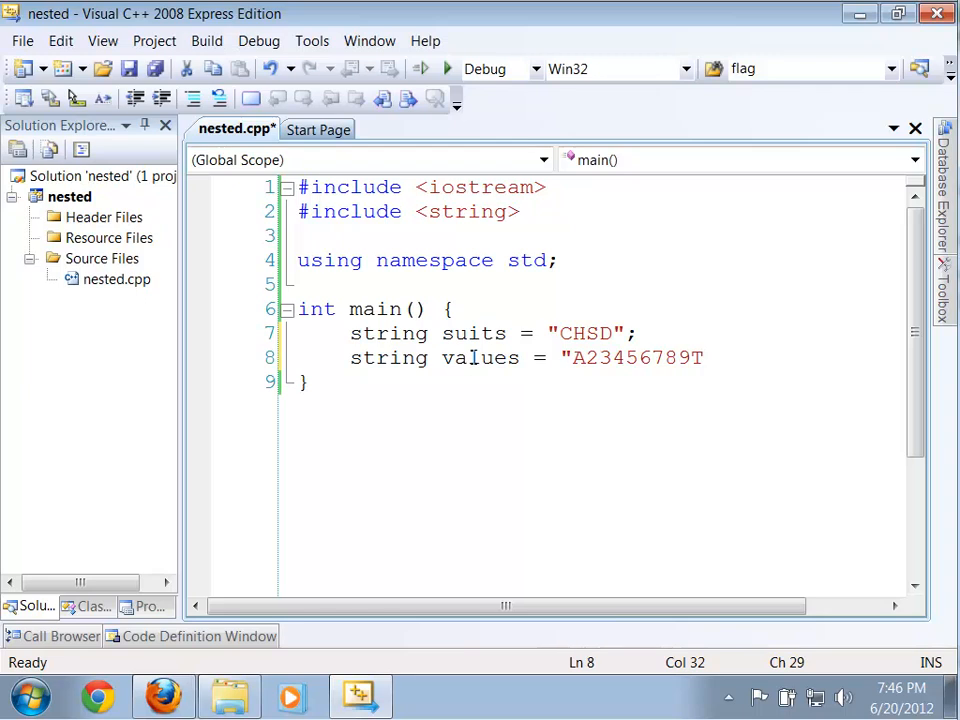
text(J)
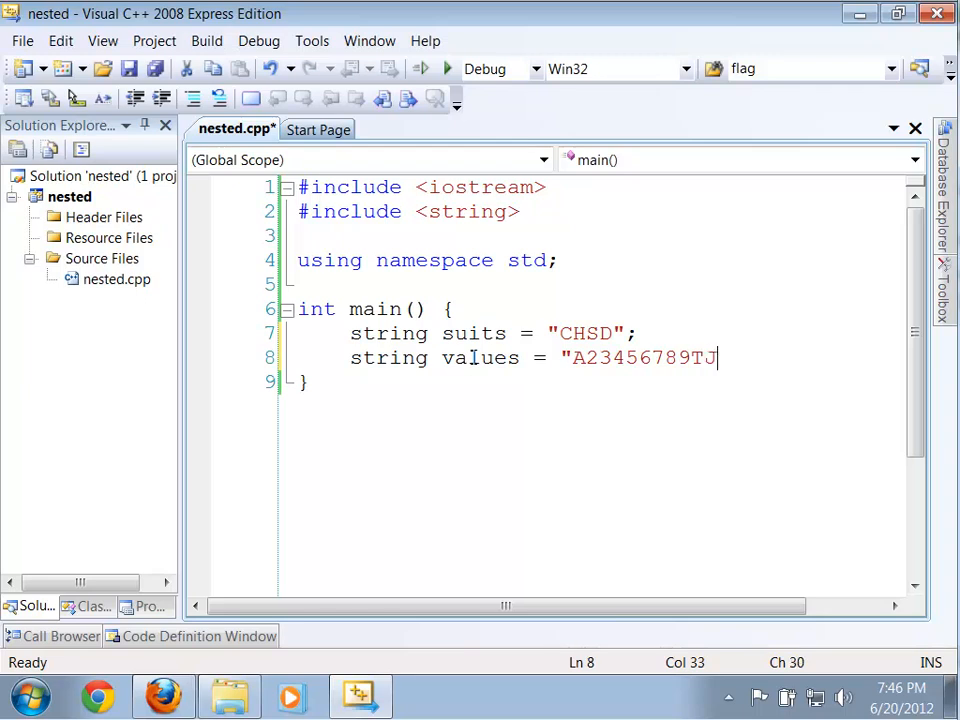
text(Q)
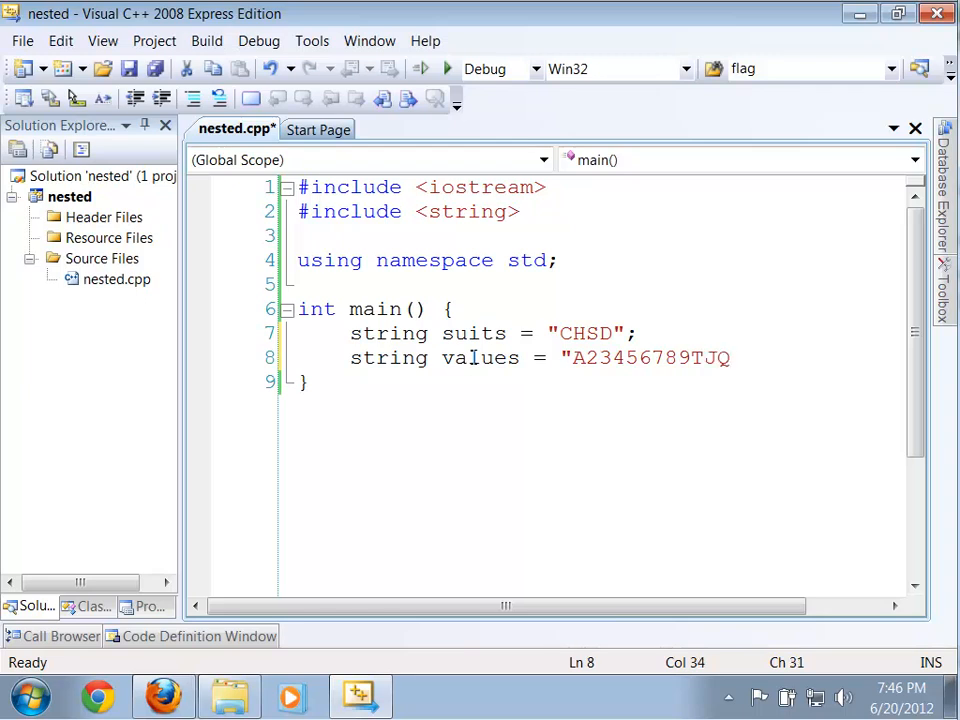
text(K")
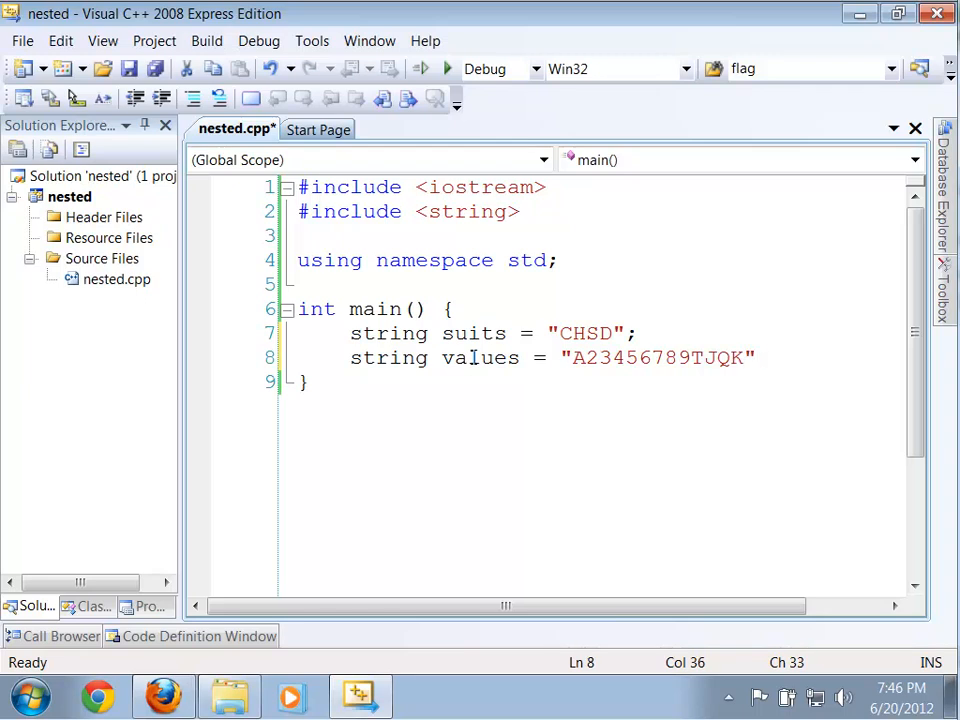
text(;)
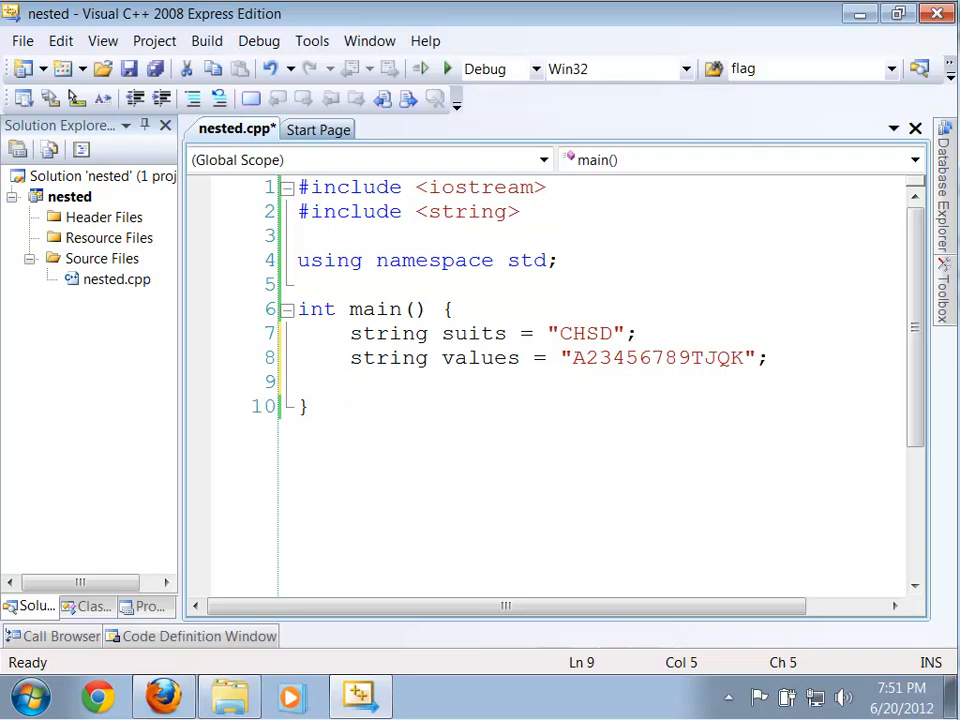
Add comments '// for every suit' and '// print each value', leaving a blank line below the first.
text(// for every suit)
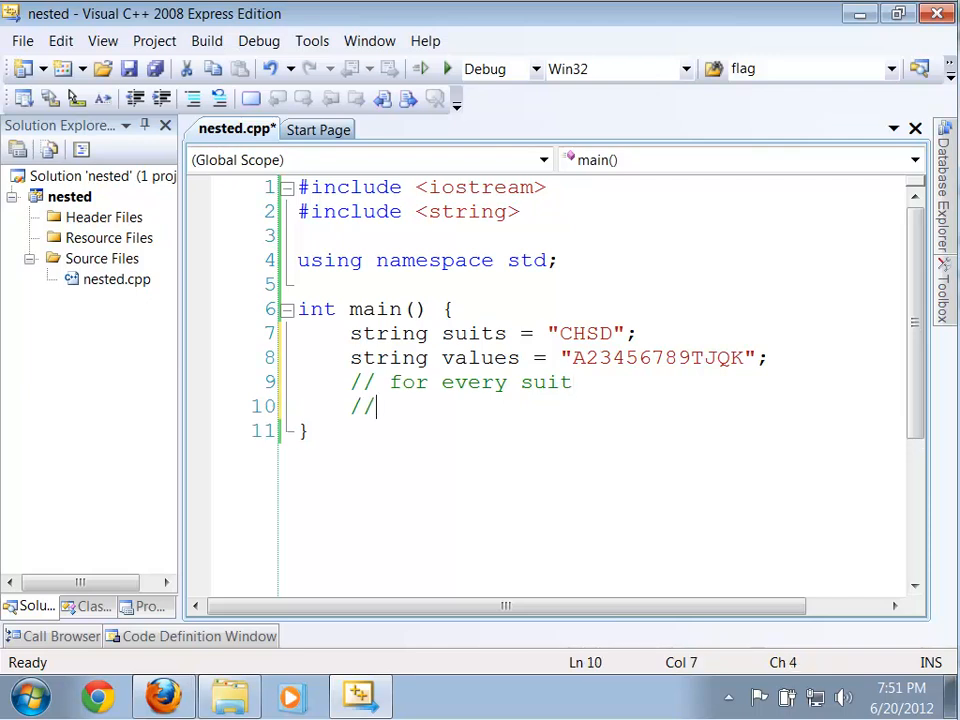
text(print eac)
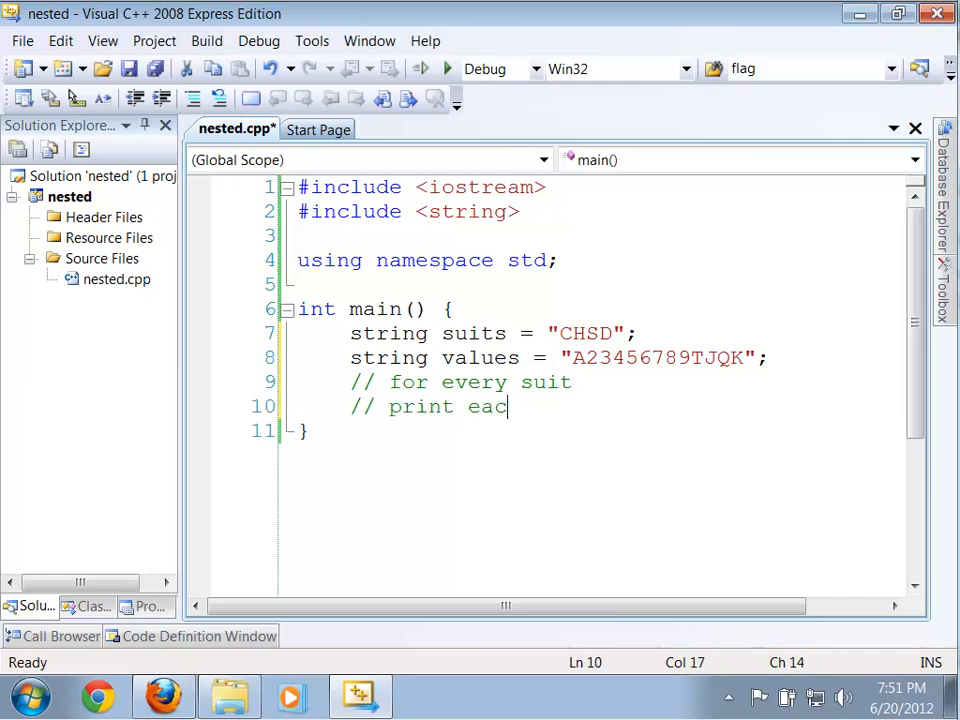
text(h value)
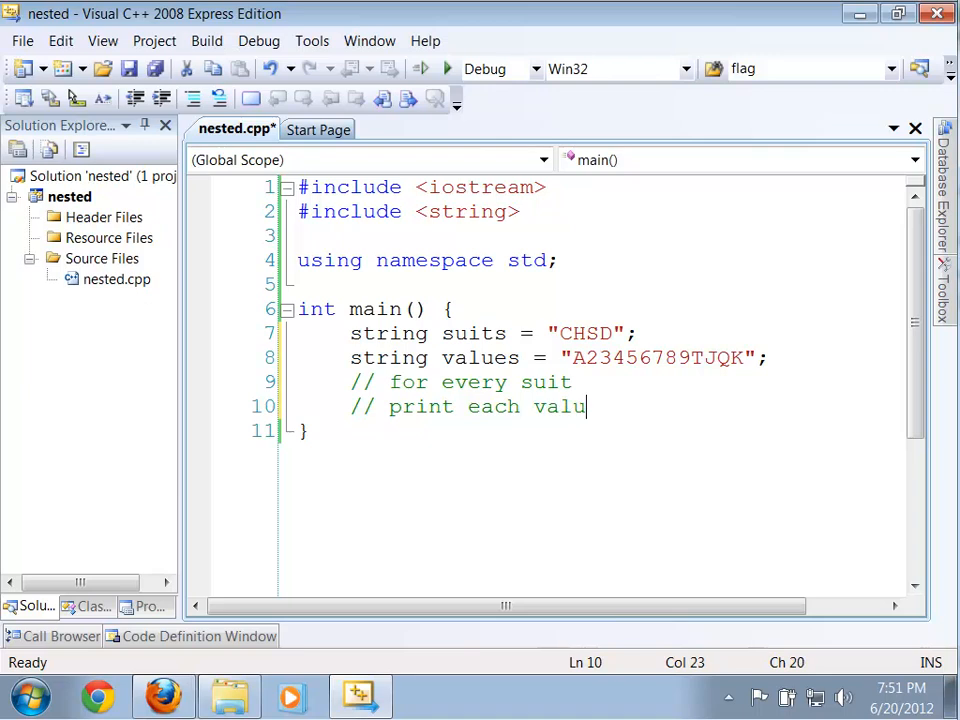
text(e)
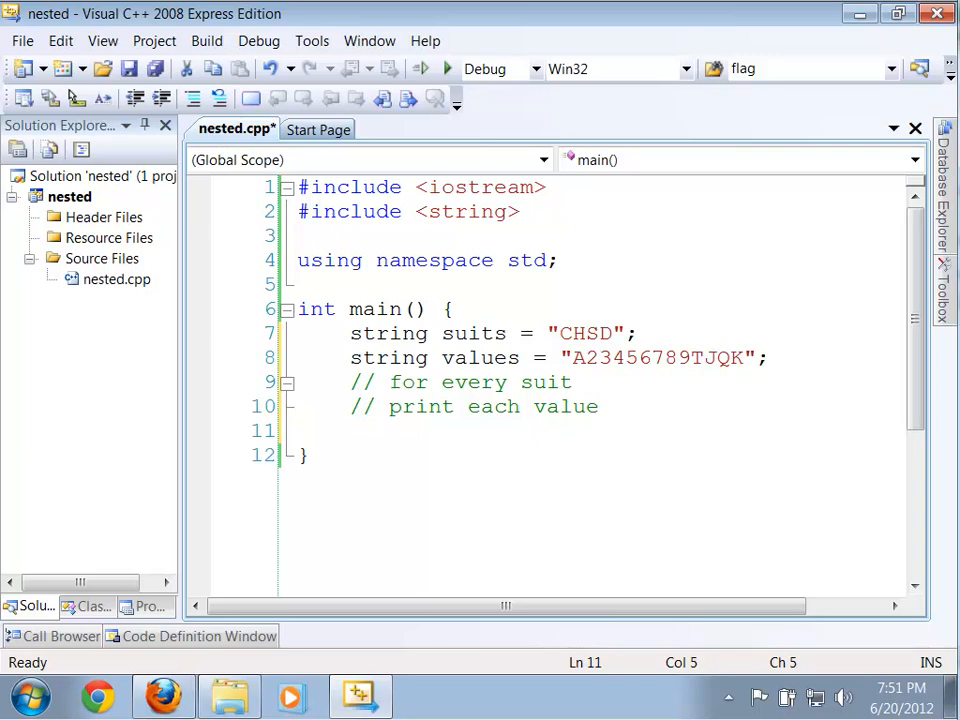
click(350, 382)
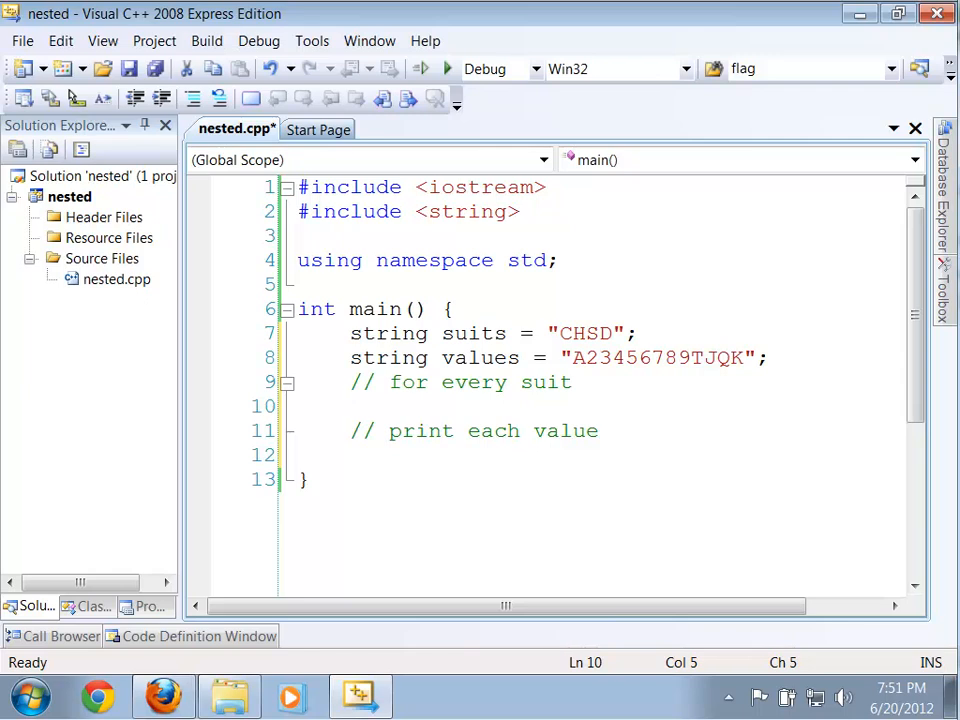
Write the loop header for (int suitInd = 0; suitInd < suits.size(); suitInd++) {.
text(for)
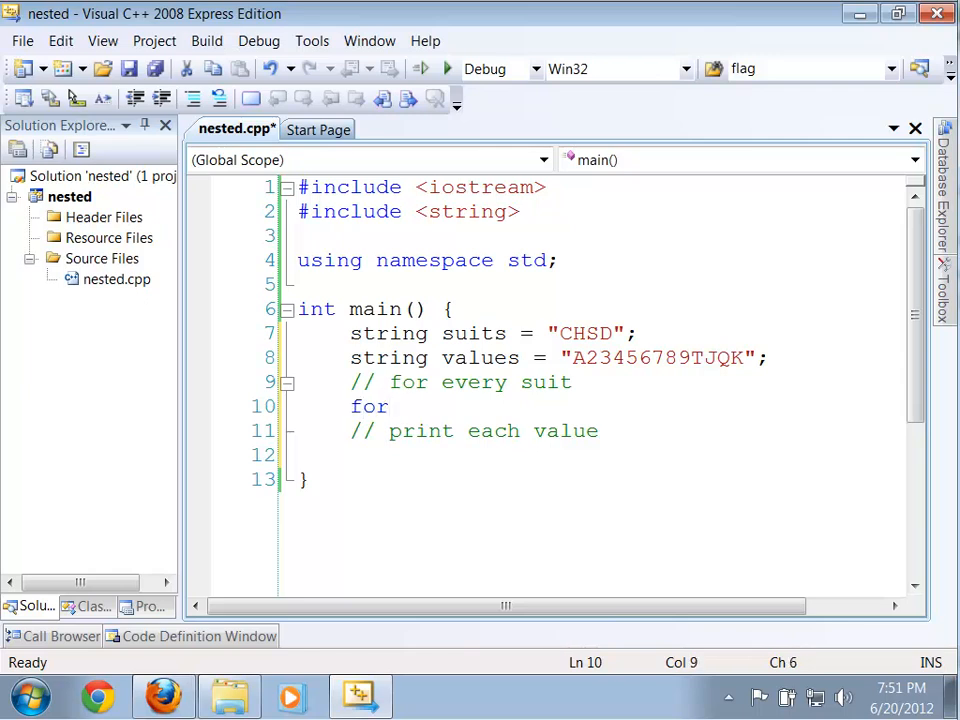
text(()
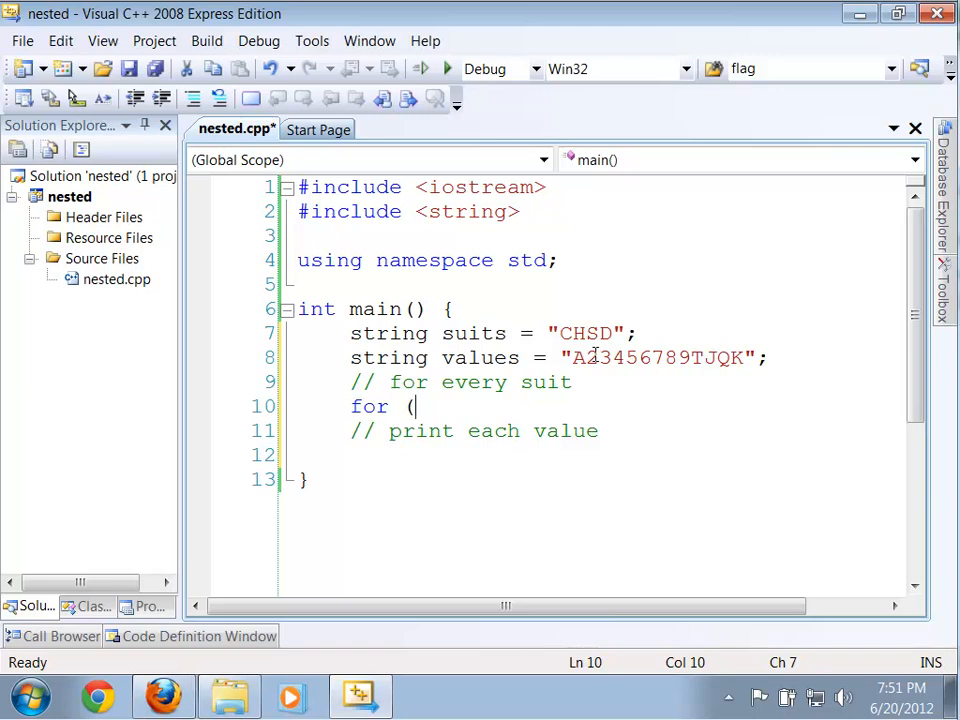
text(i)
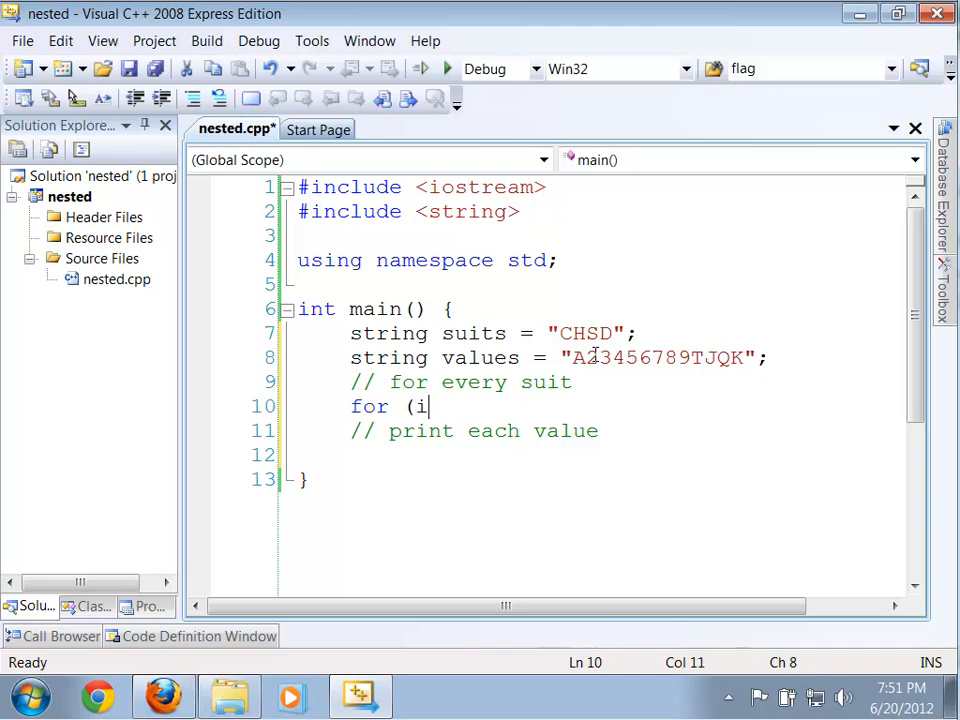
text(nt suit)
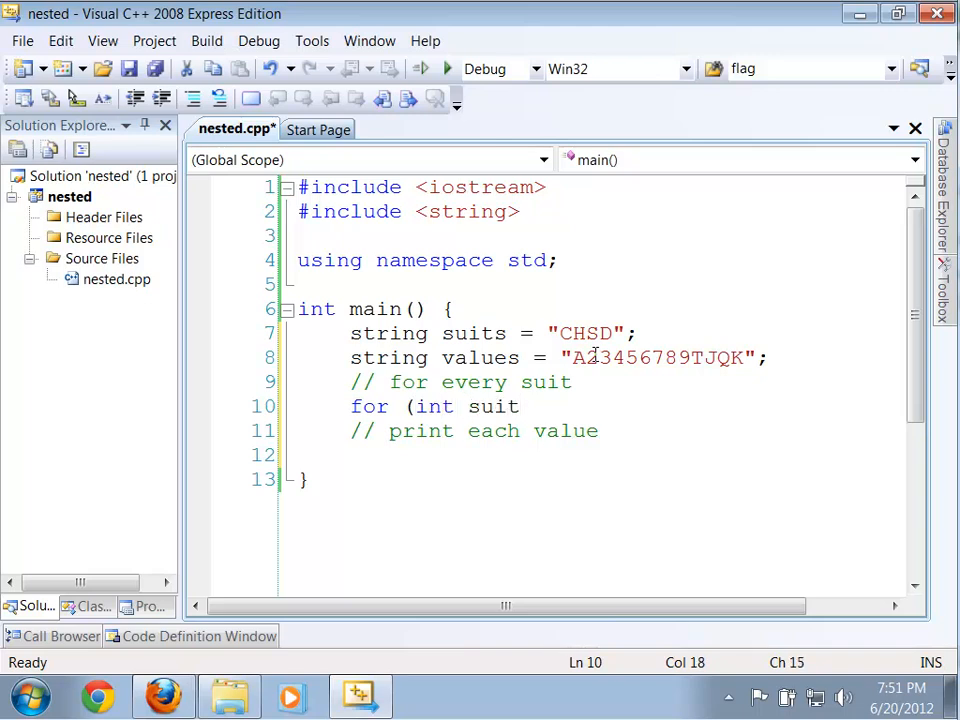
text(Ind =)
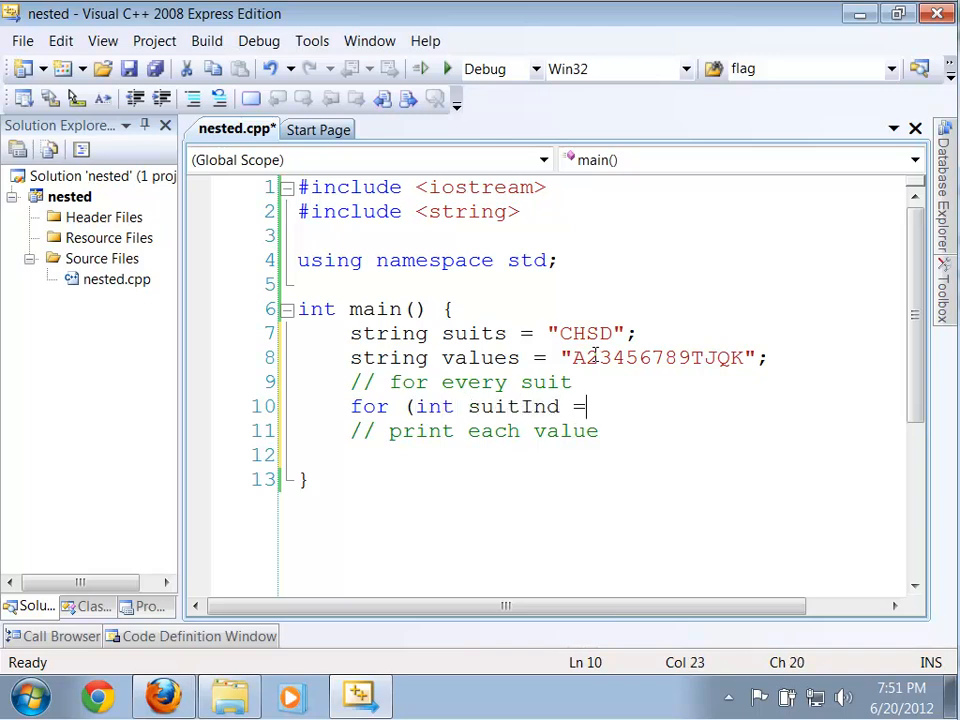
text(0; sui)
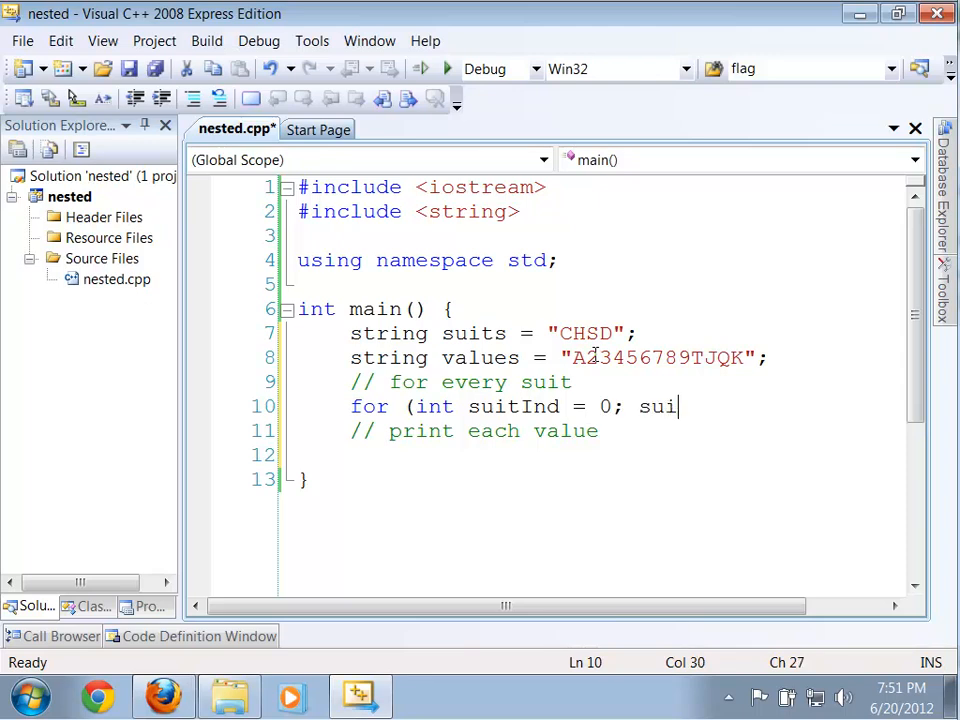
text(tInd < suits.)
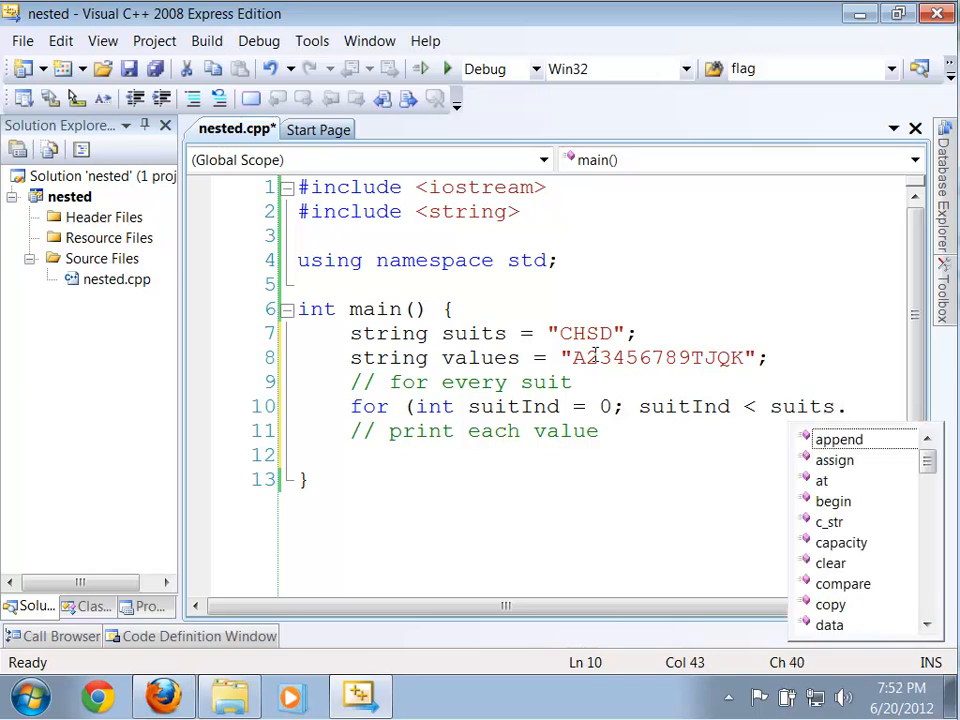
text(size(); suitInd++) {)
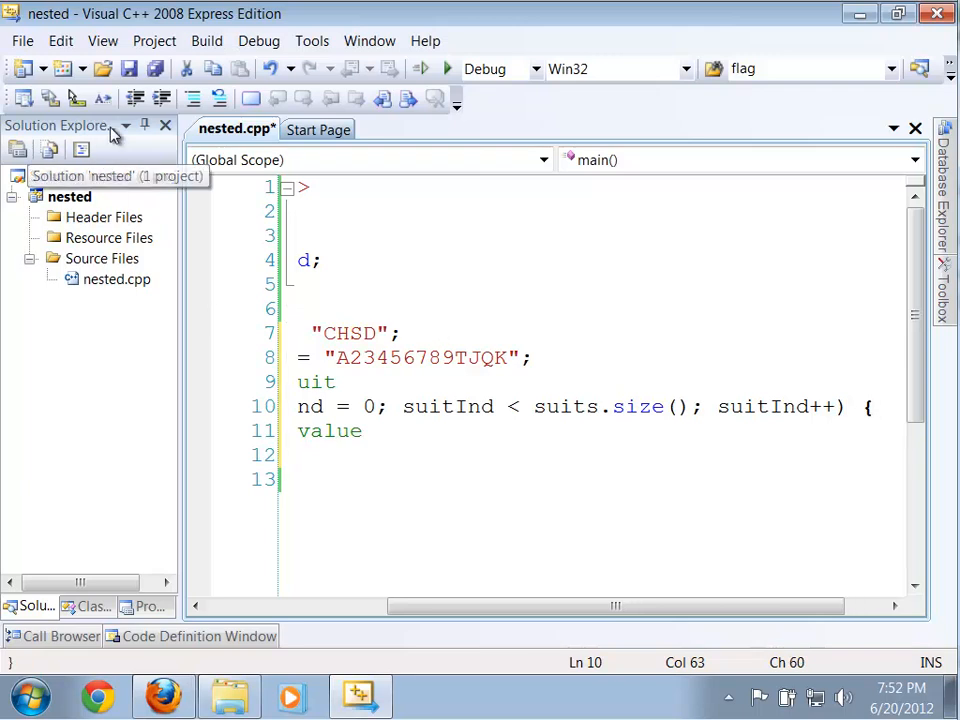
Auto-hide Solution Explorer and move the 'print each value' comment inside the suit loop body.
click(165, 125)
text(})
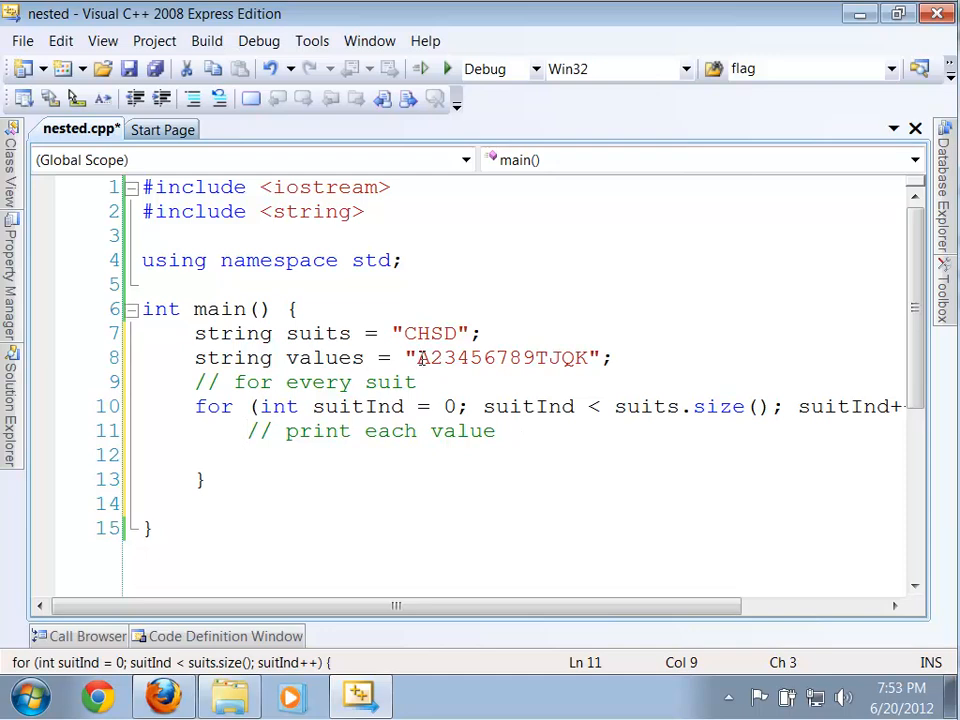
drag(418, 358, 591, 358)
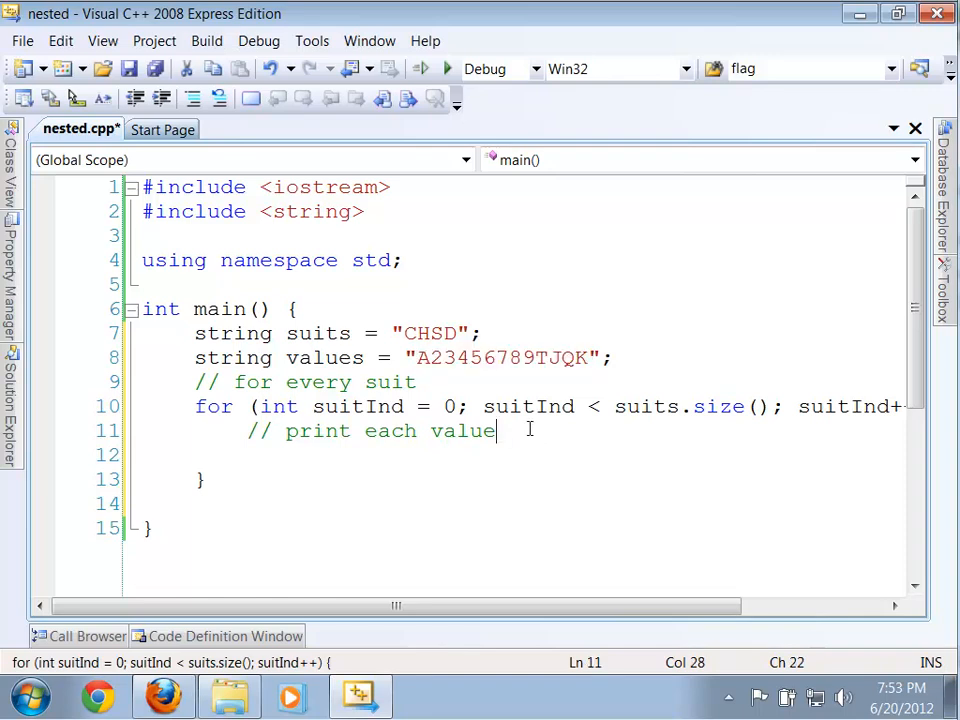
key(enter)
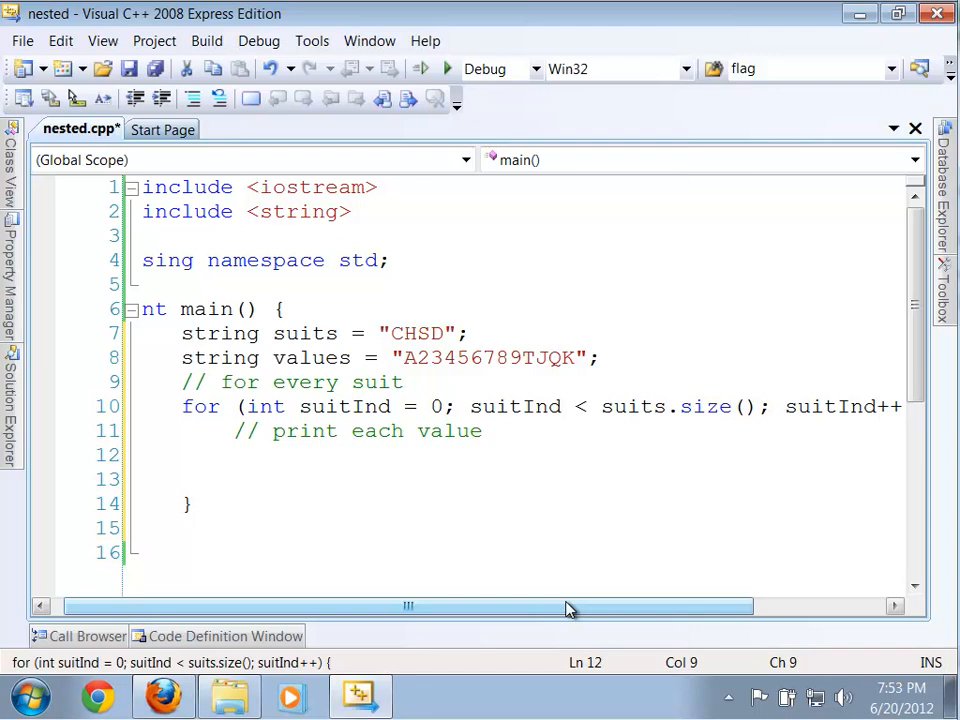
Write the inner loop header for (int valInd = 0; valInd < values.size() inside the suit loop.
text(for)
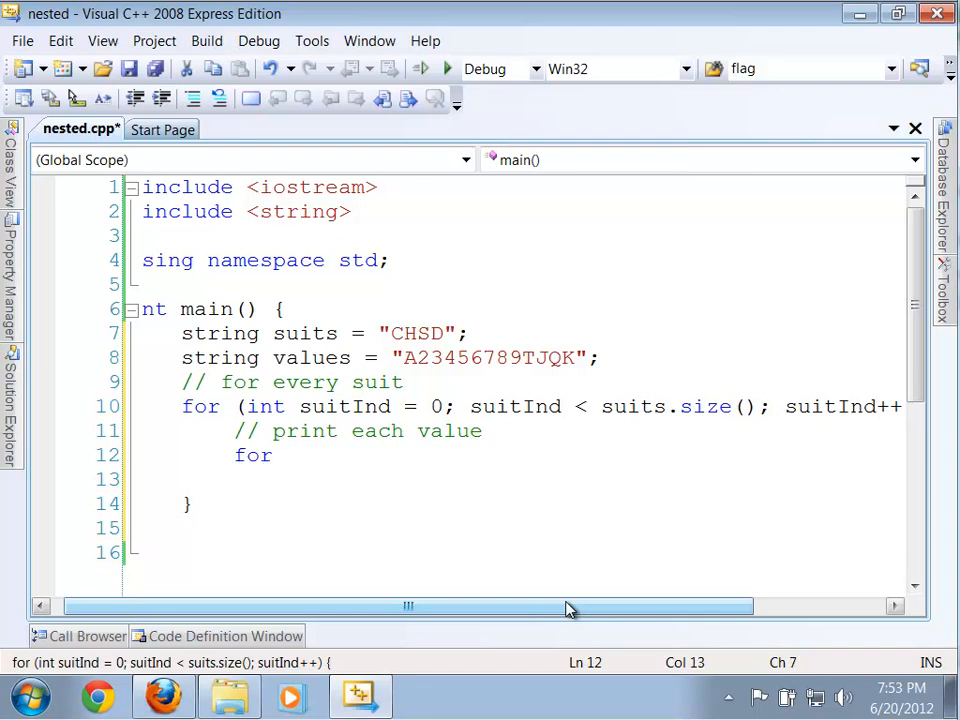
text((i)
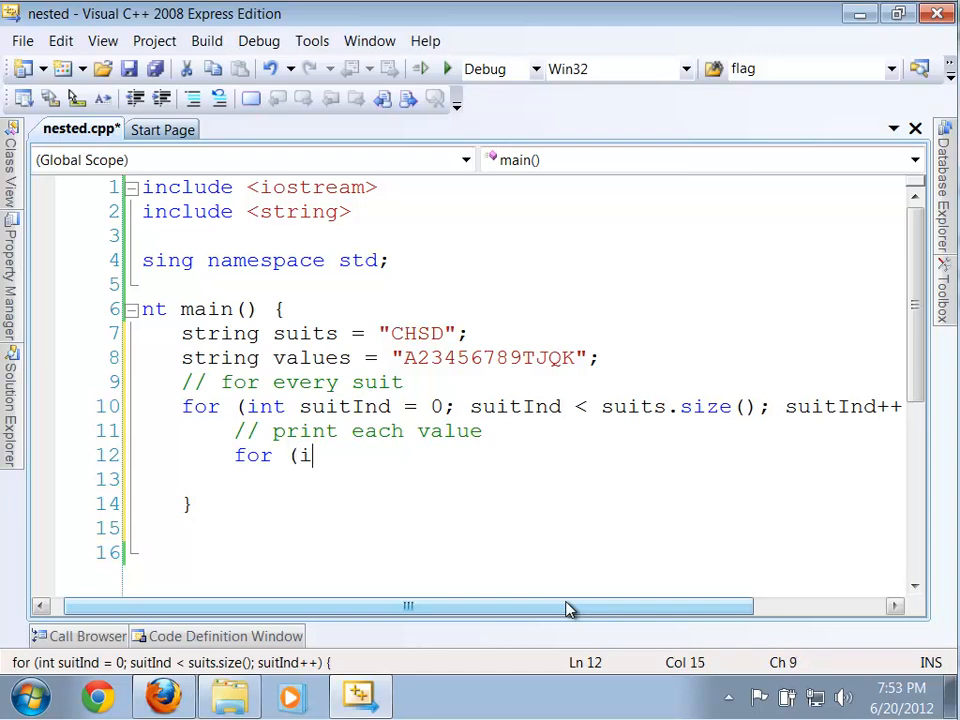
text(nt)
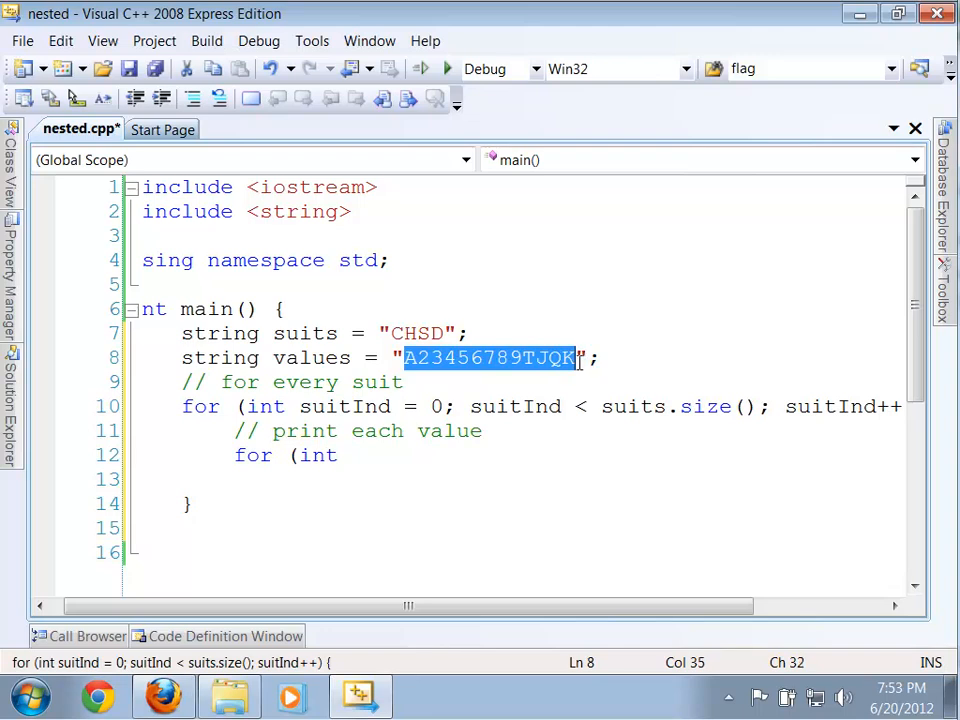
text(val)
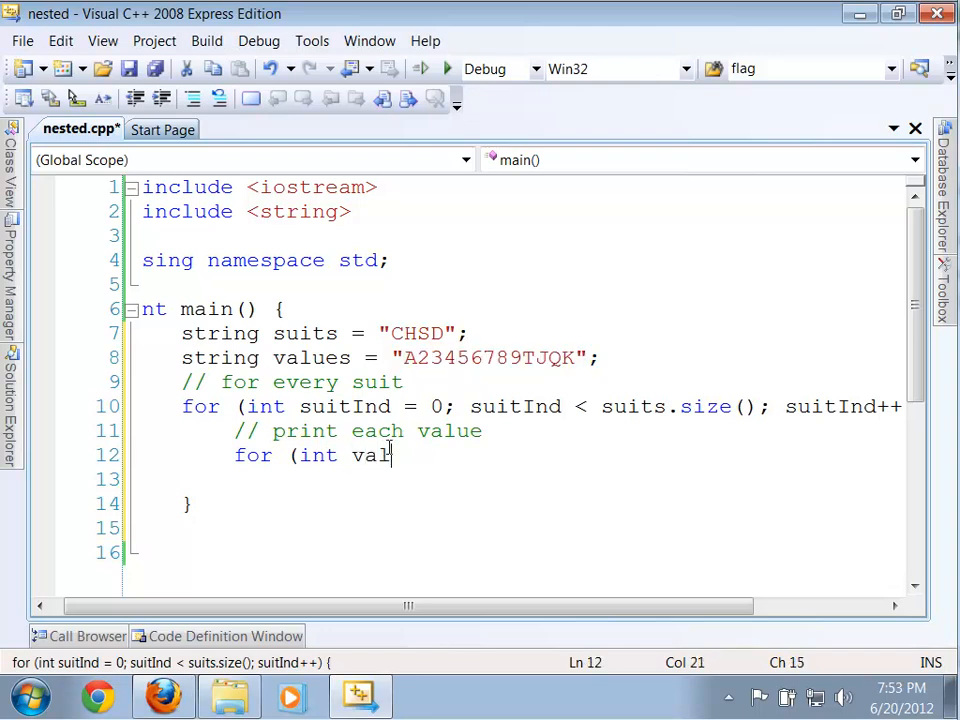
text(Ind =)
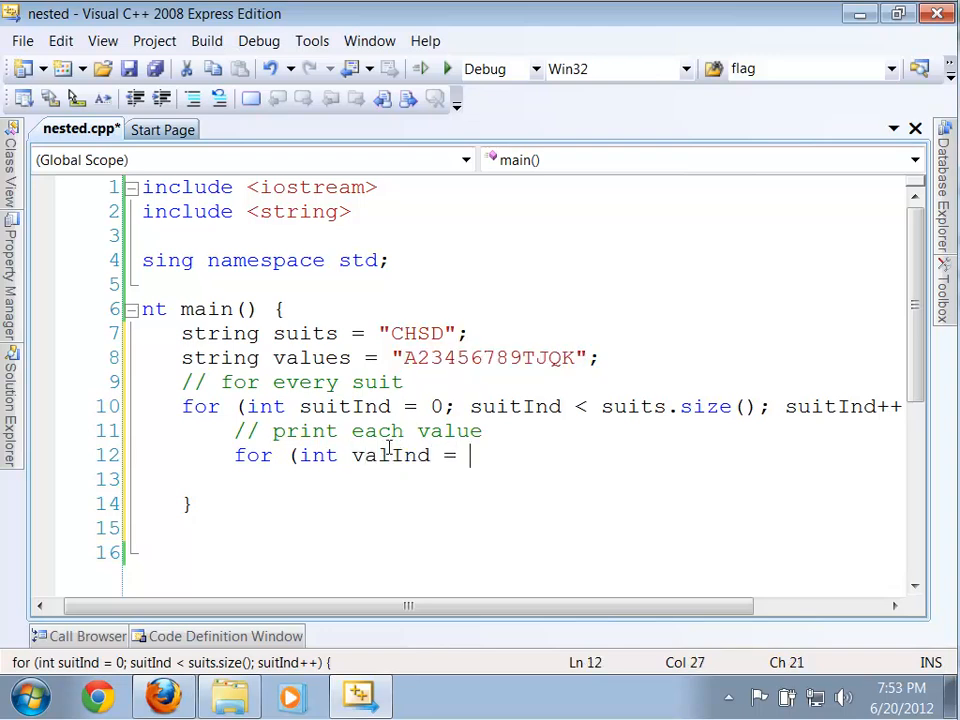
text(0;)
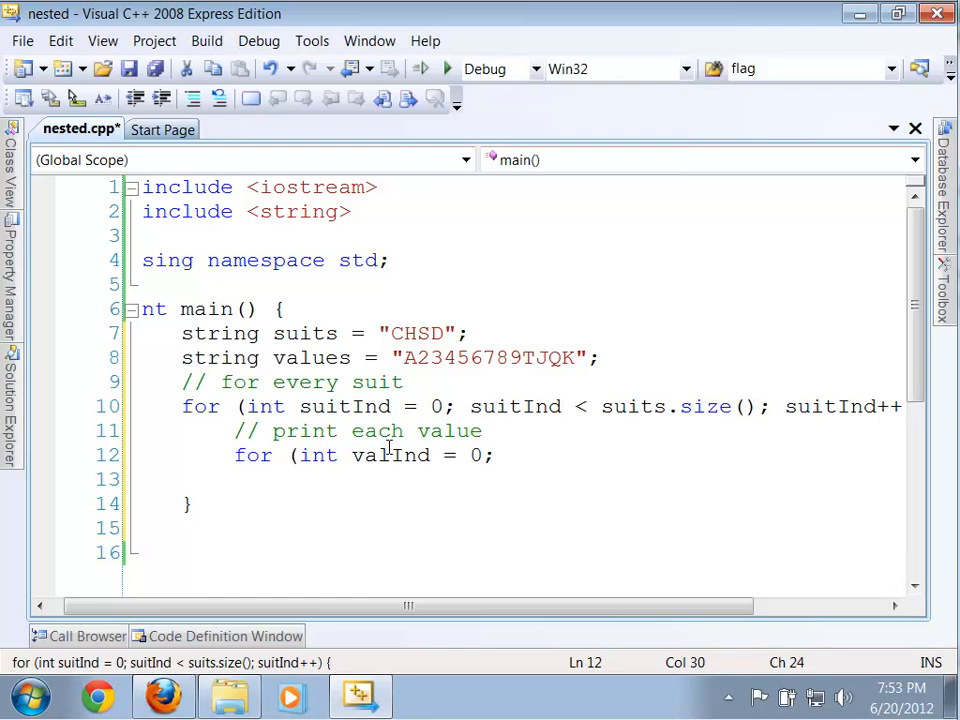
click(408, 357)
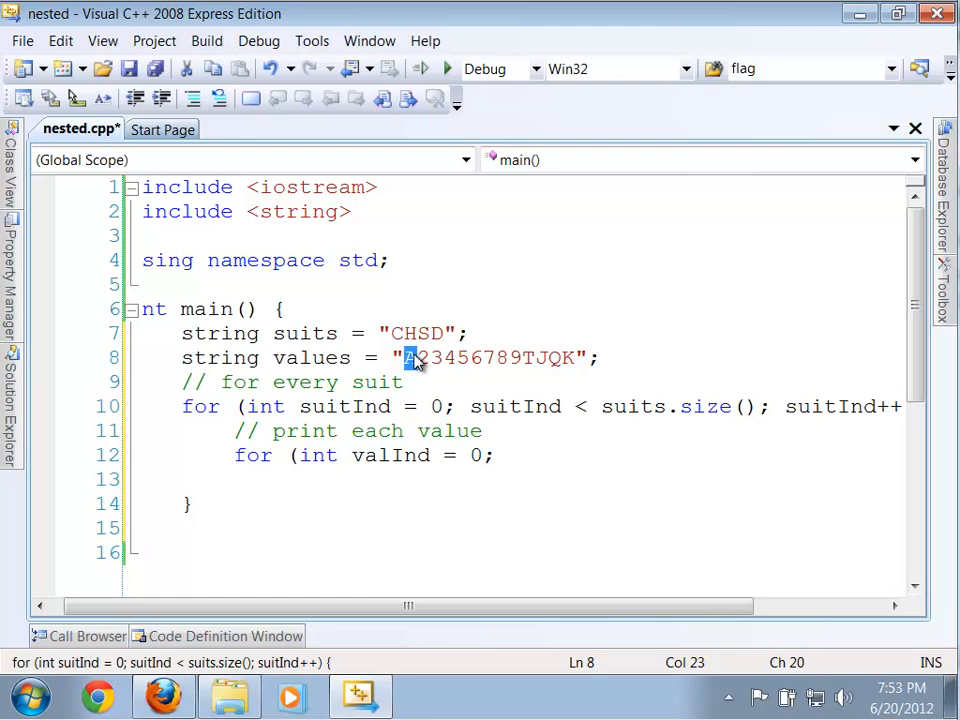
mouse_move(495, 487)
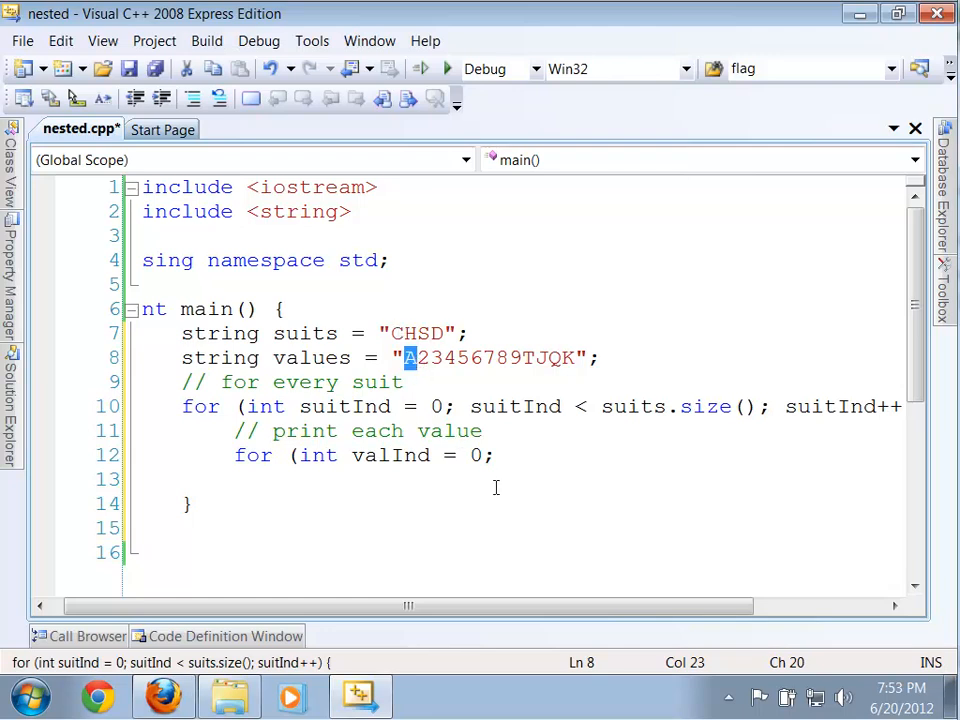
click(508, 455)
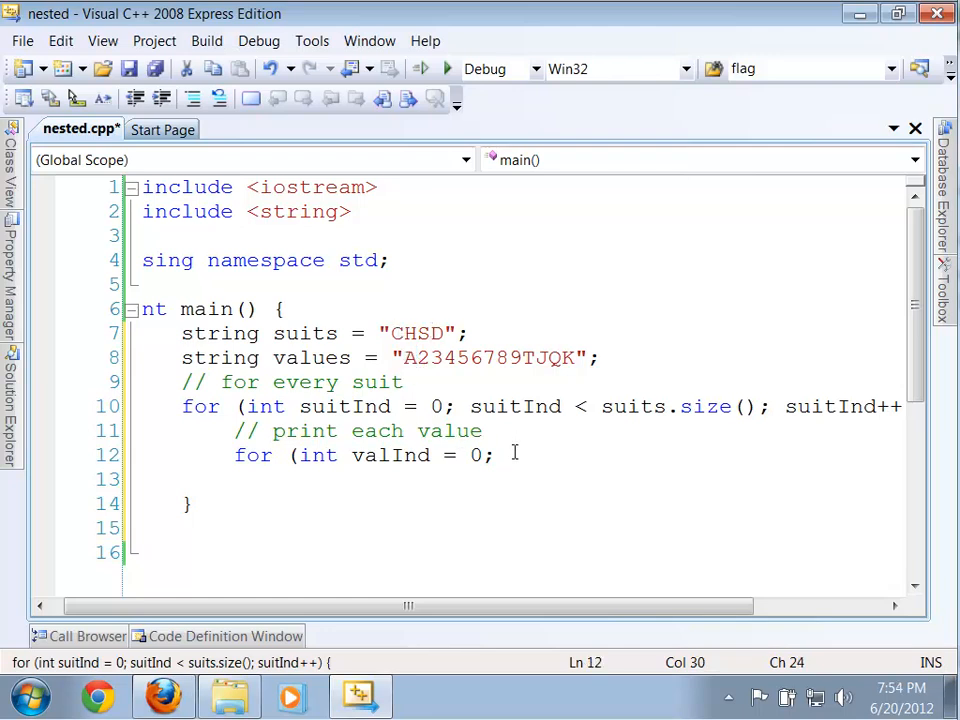
text(valInd)
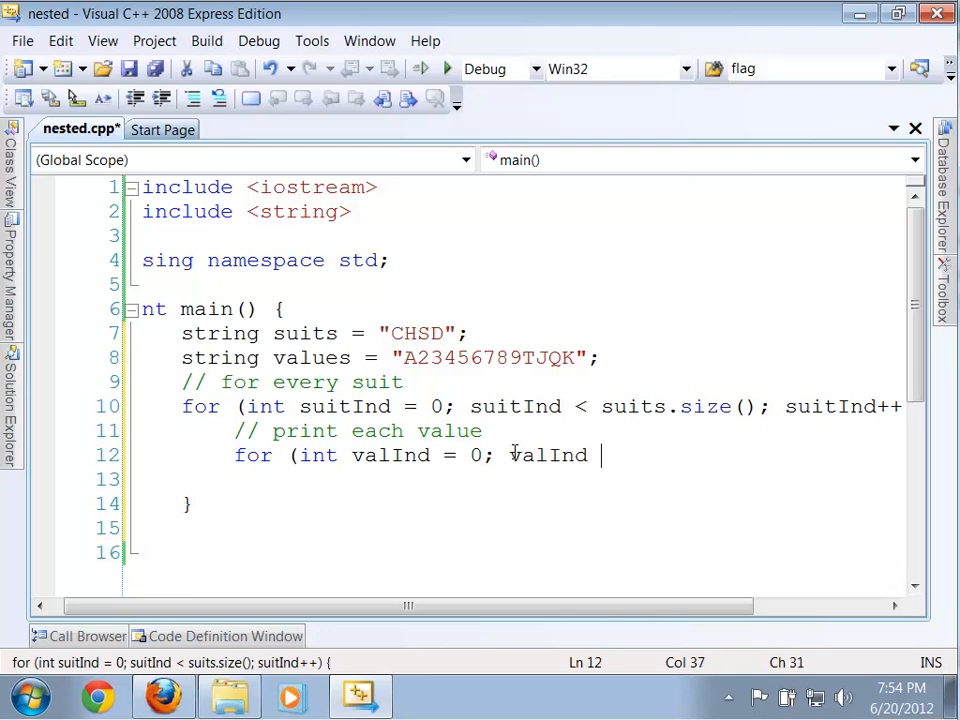
text(< valu)
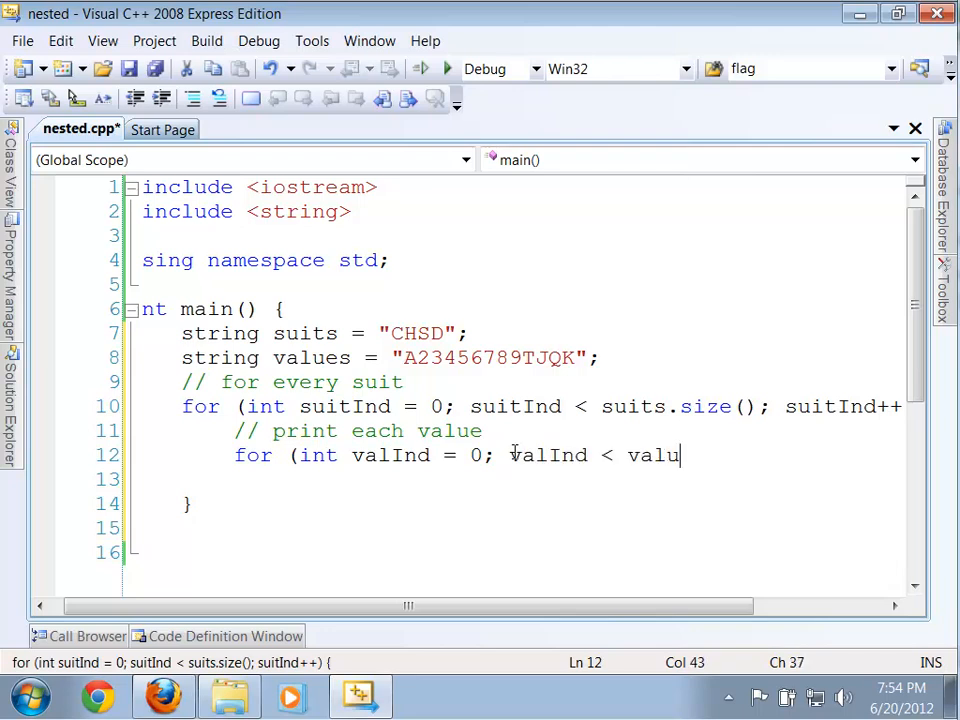
text(es.size(); valInd++) {)
text(})
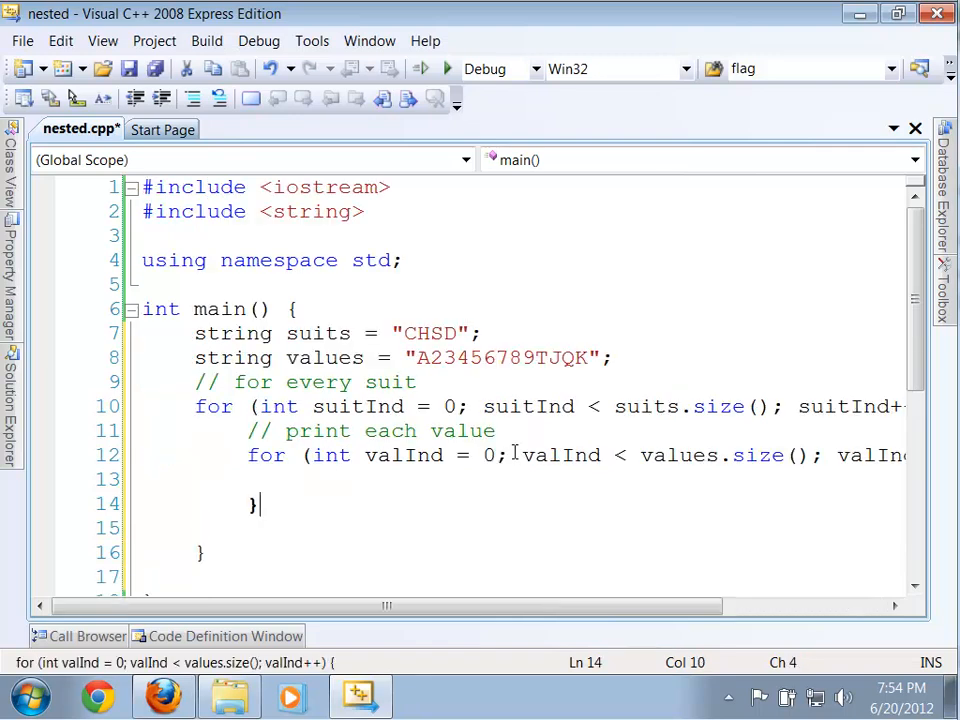
Label the closing braces '// end for valInd' and '// end for suitInd'.
text(//)
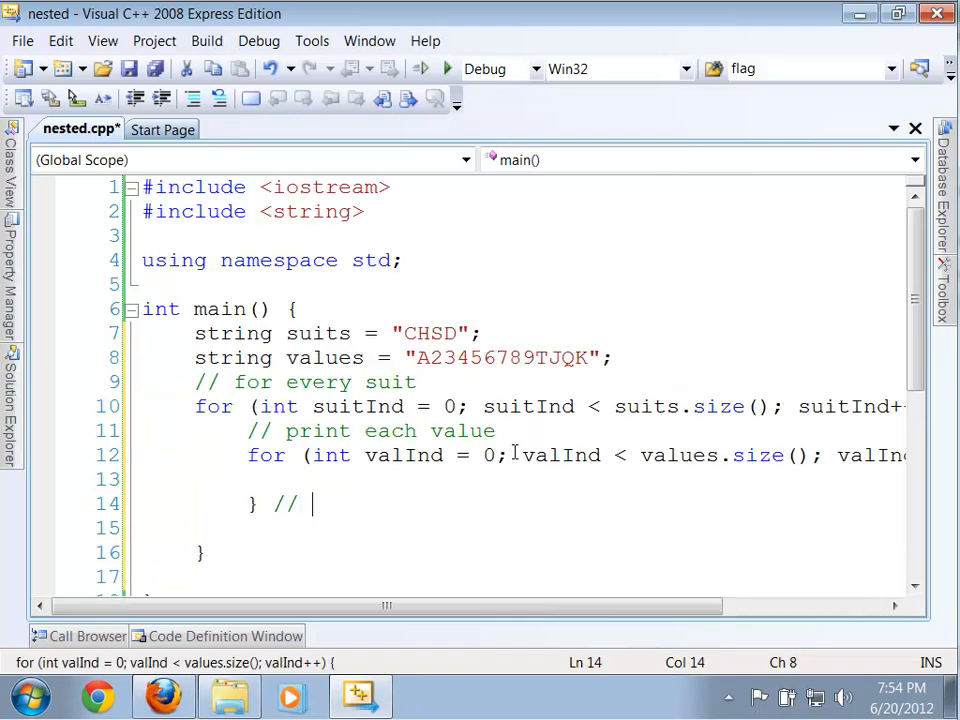
text(end)
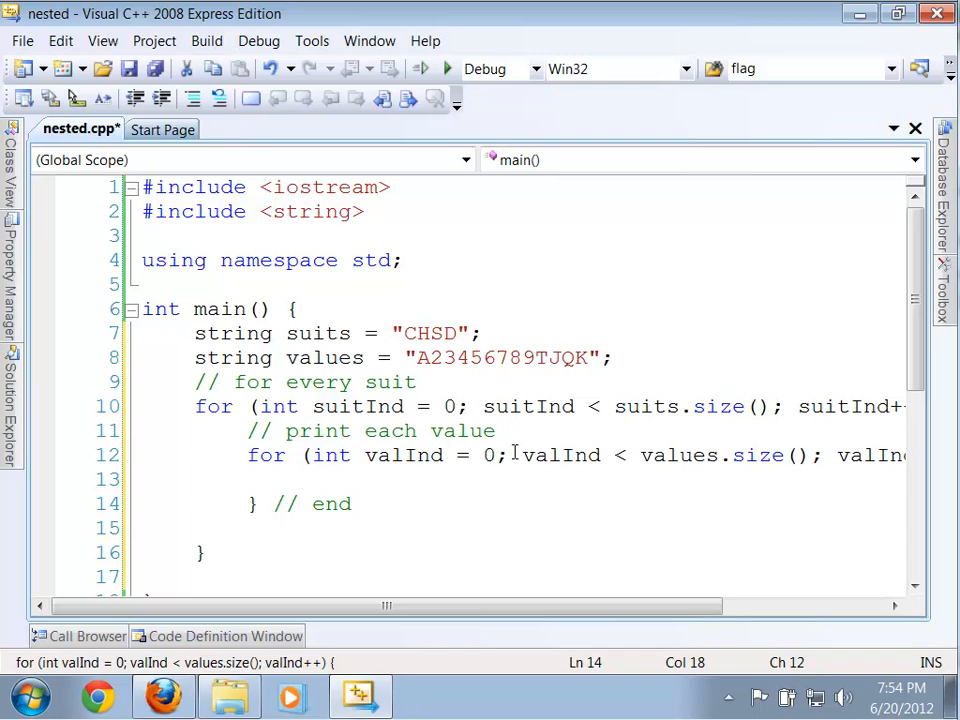
text(for)
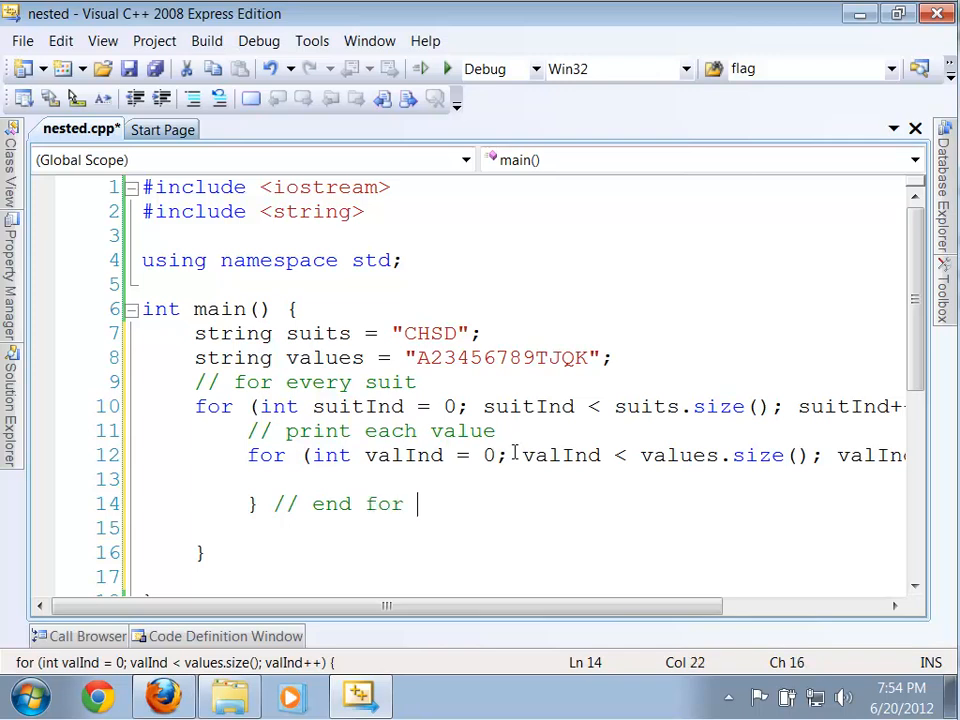
text(valInd)
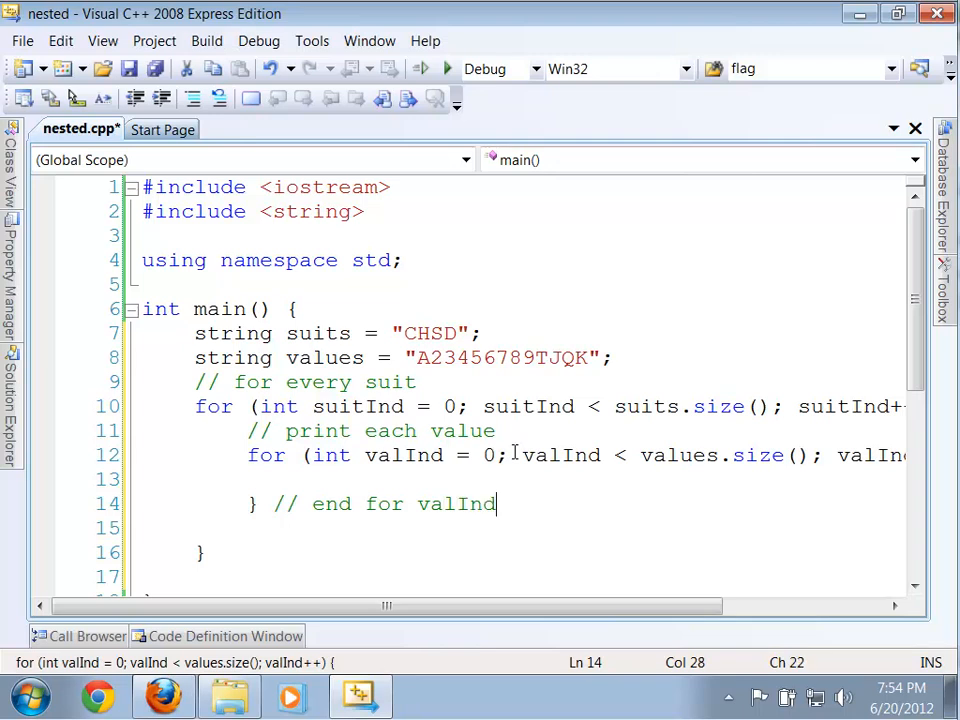
text(//)
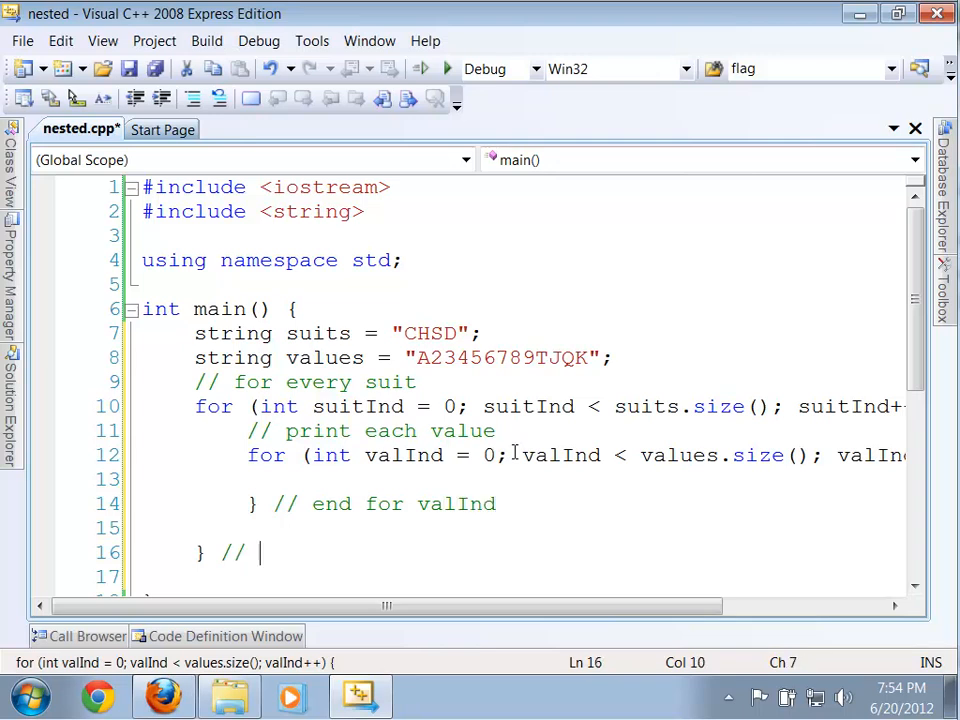
text(end for)
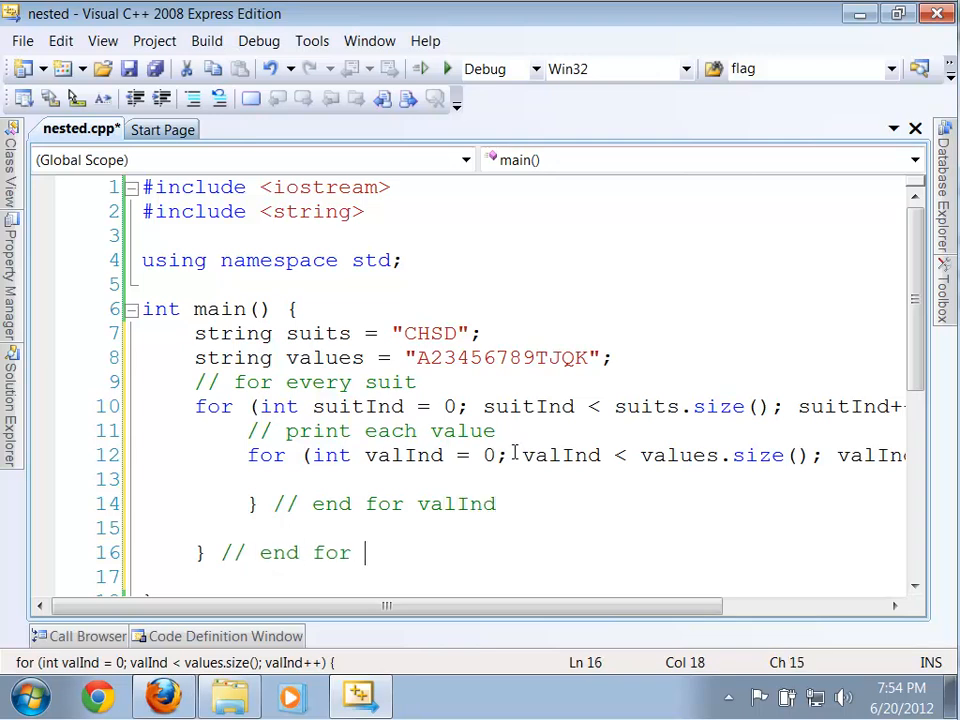
text(suitInd)
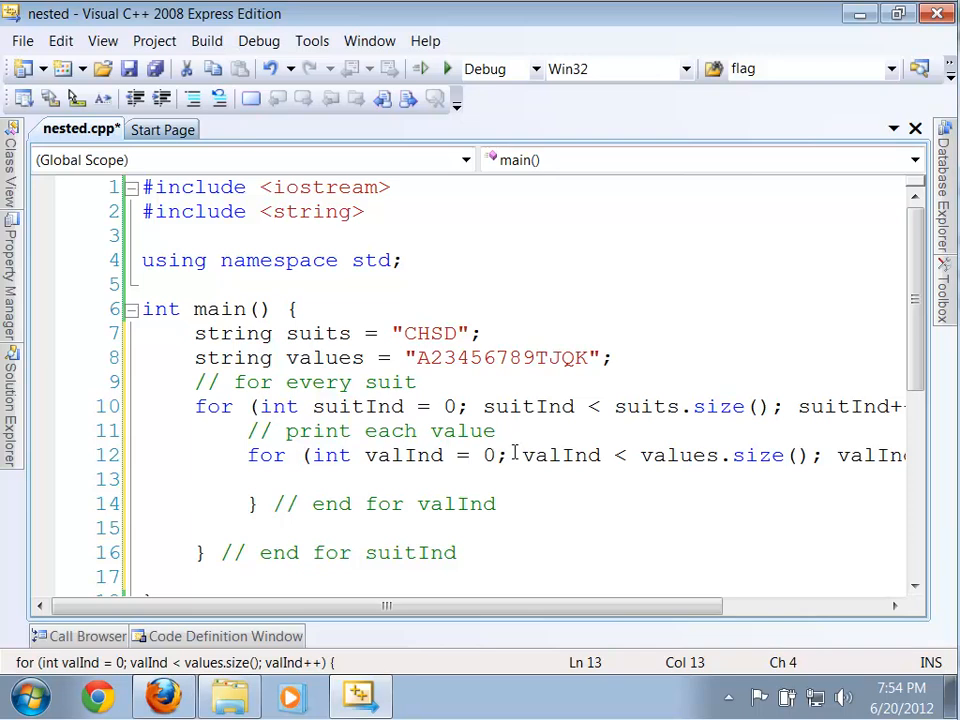
text(cha)
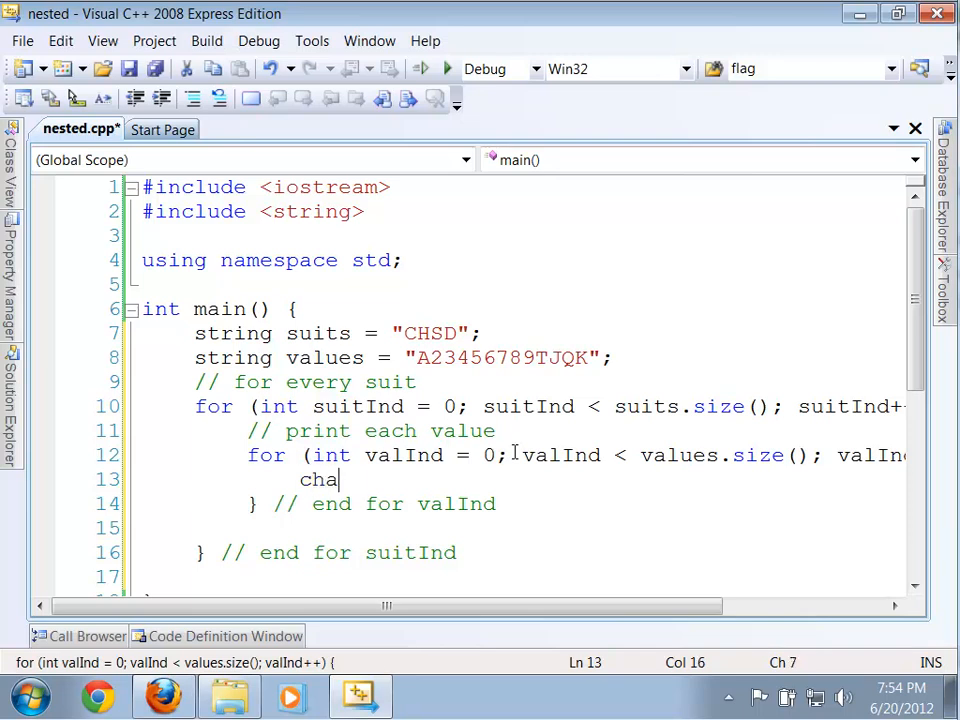
Declare the suit and value chars inside the inner loop, read via .at().
text(r)
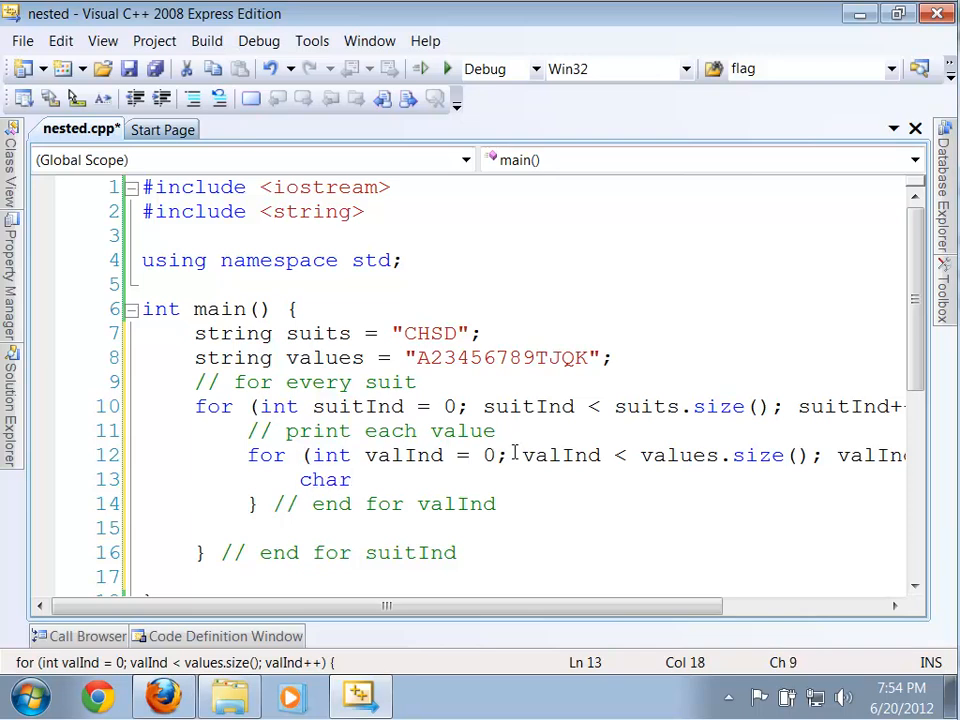
text(suit =)
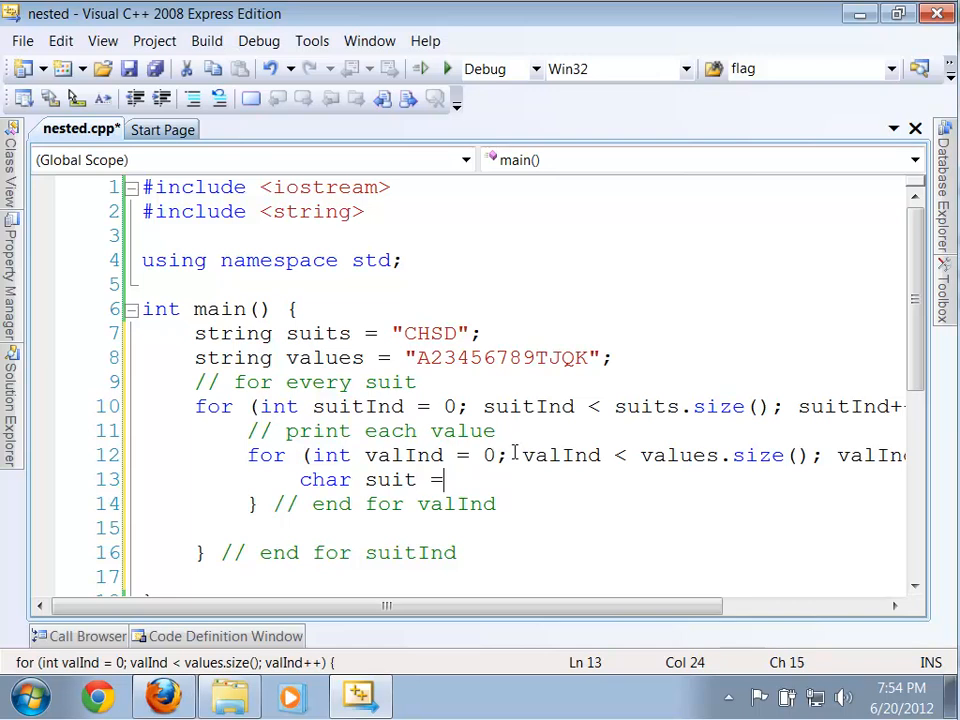
text(suites)
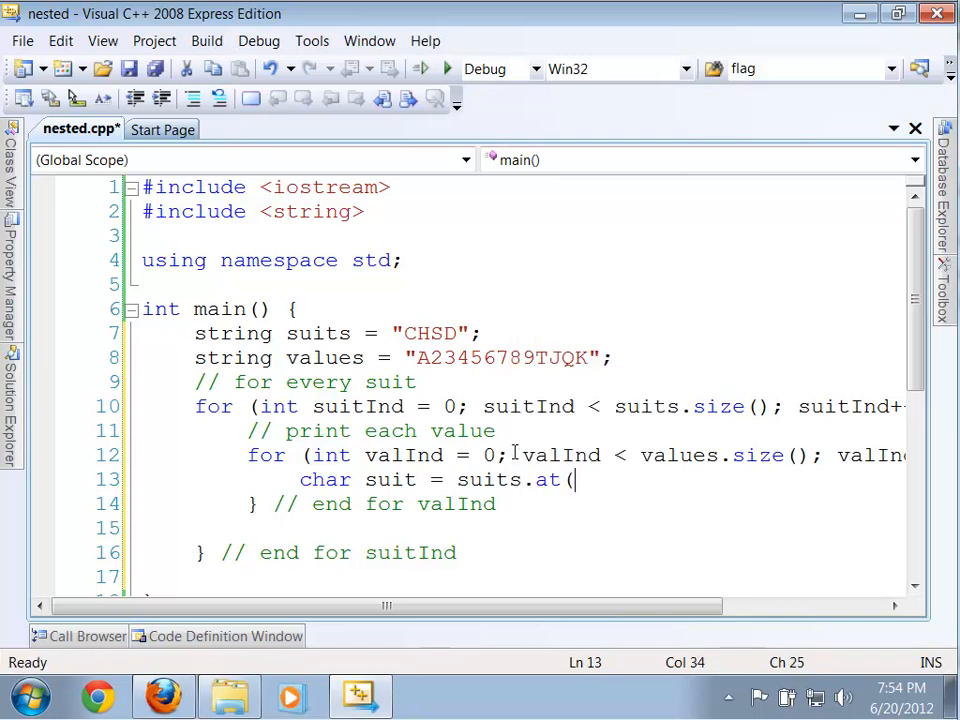
text(suitInd);)
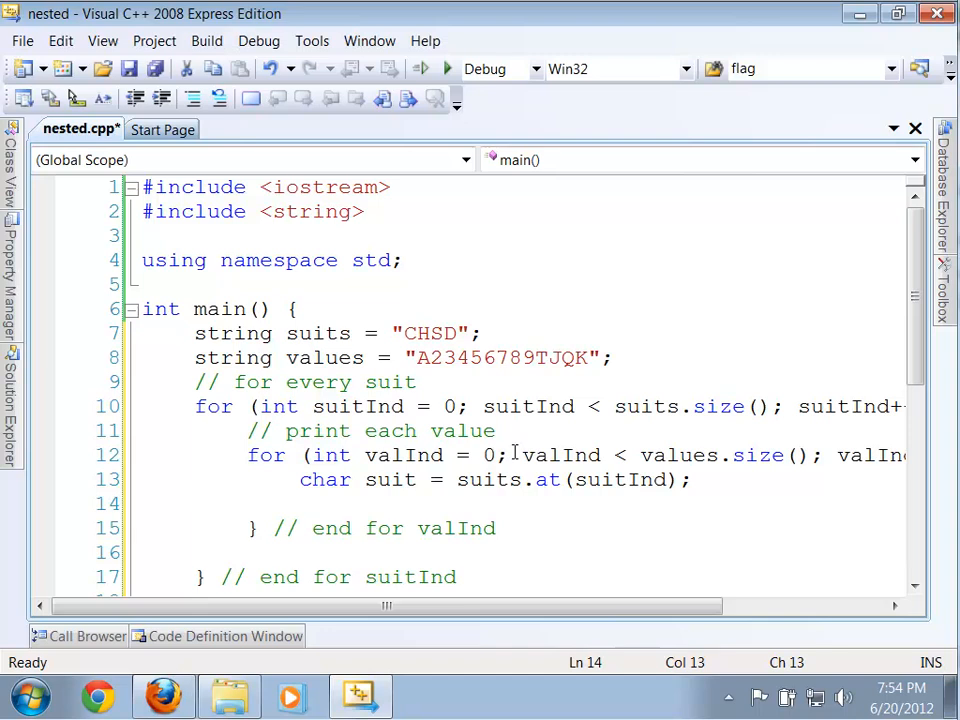
text(char)
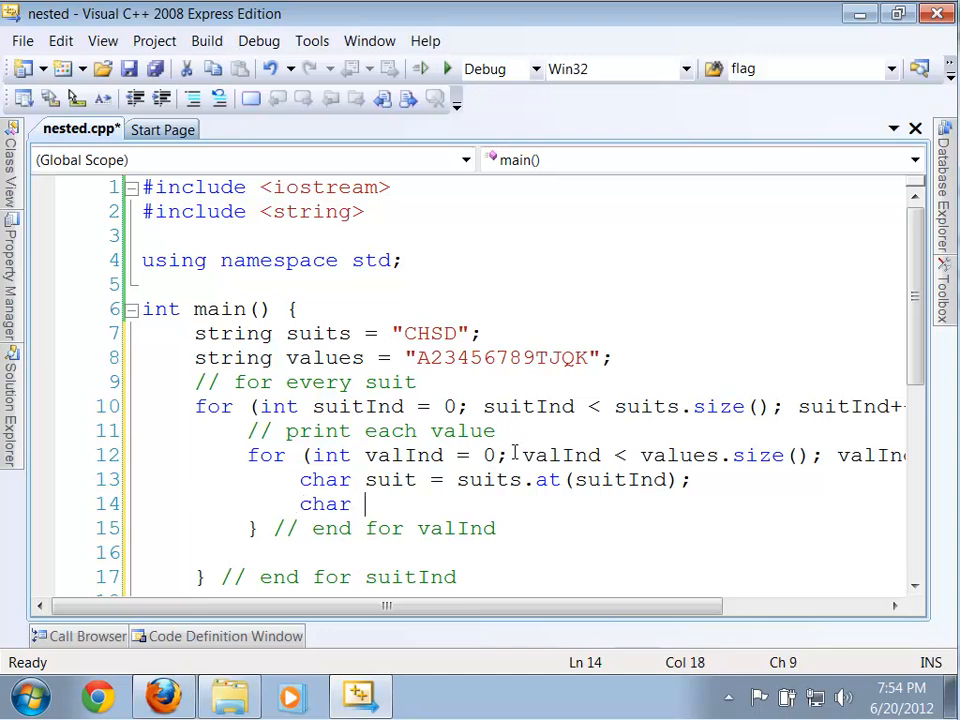
text(value =)
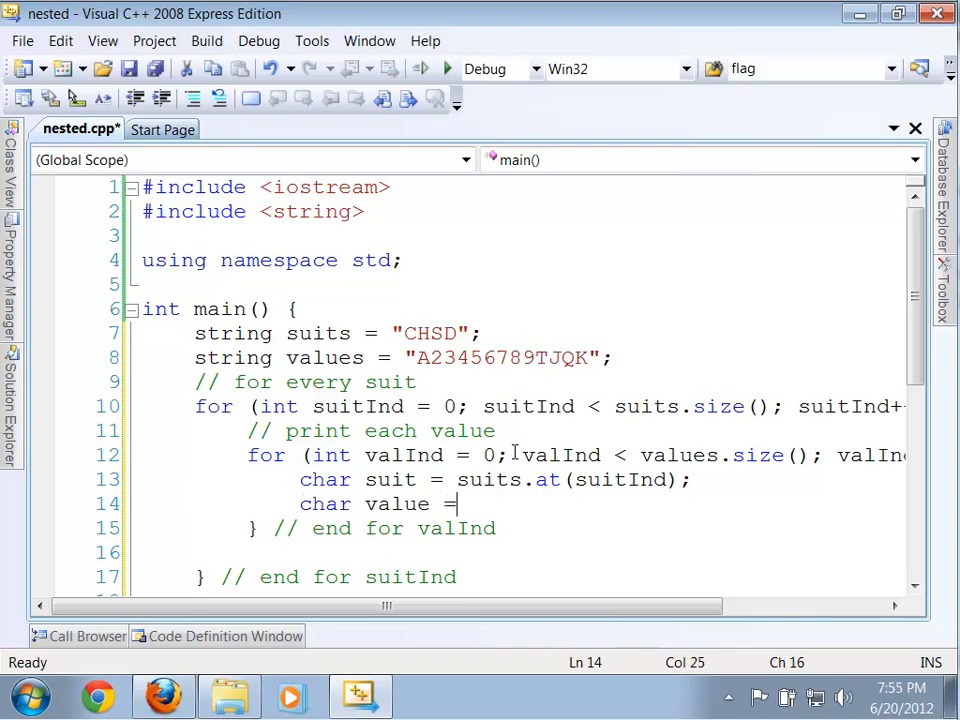
text(values.at()
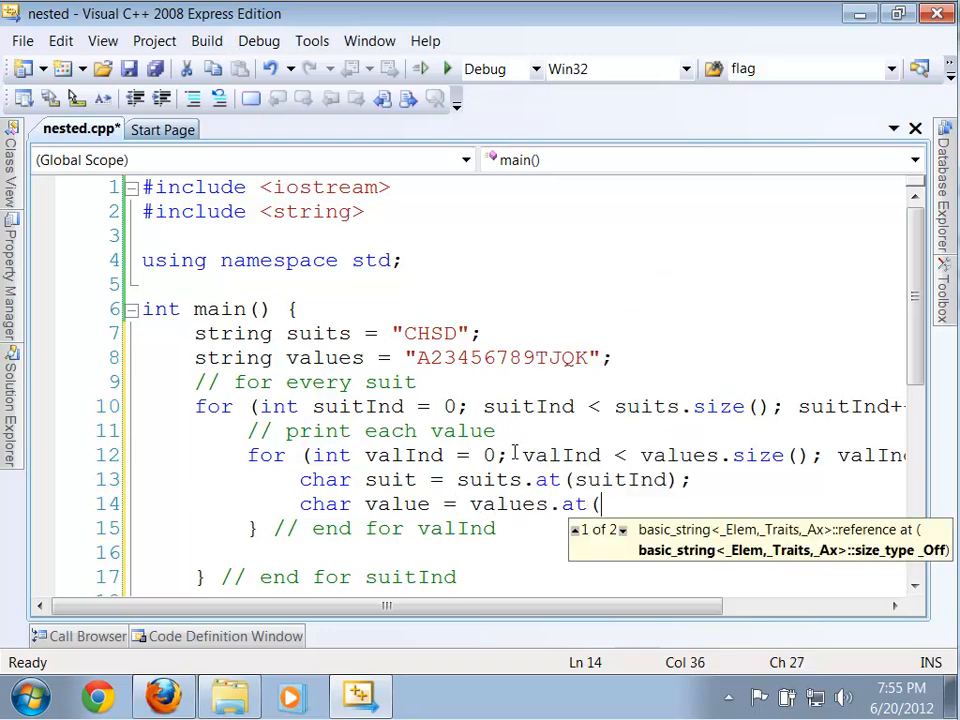
text(valInd);)
text(cout <<)
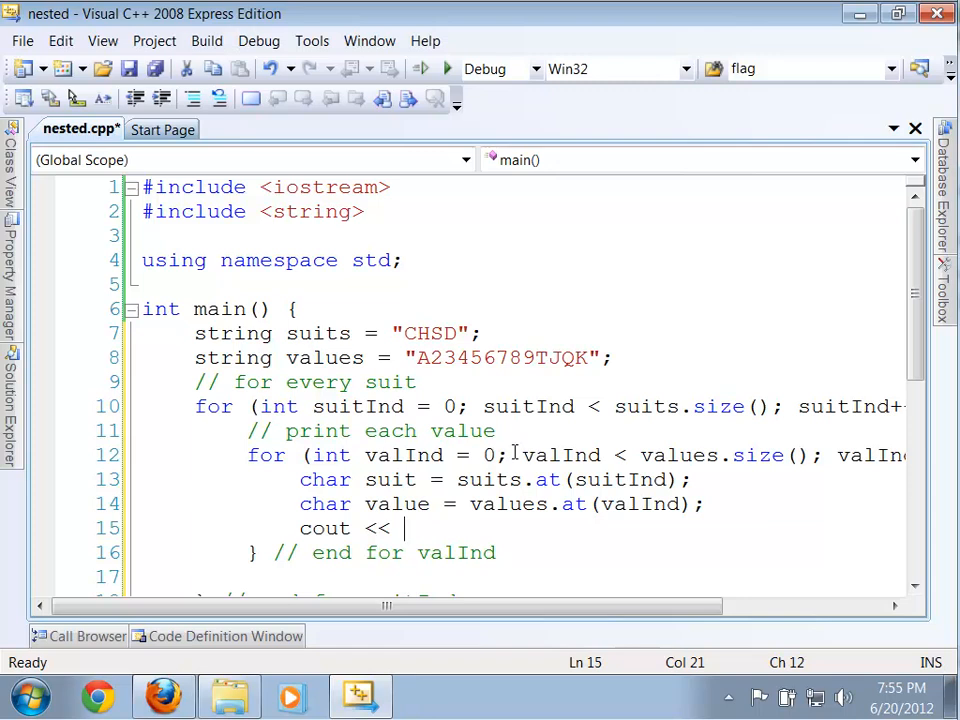
Complete line 15 as cout << suit << value << ' ';.
text(suite)
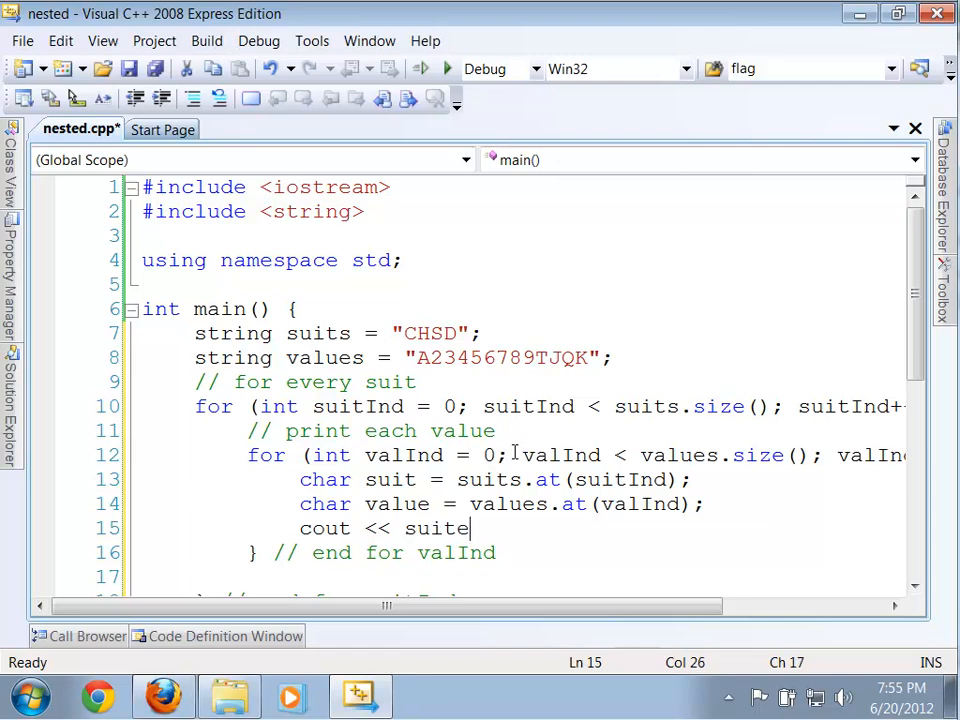
text(<< value)
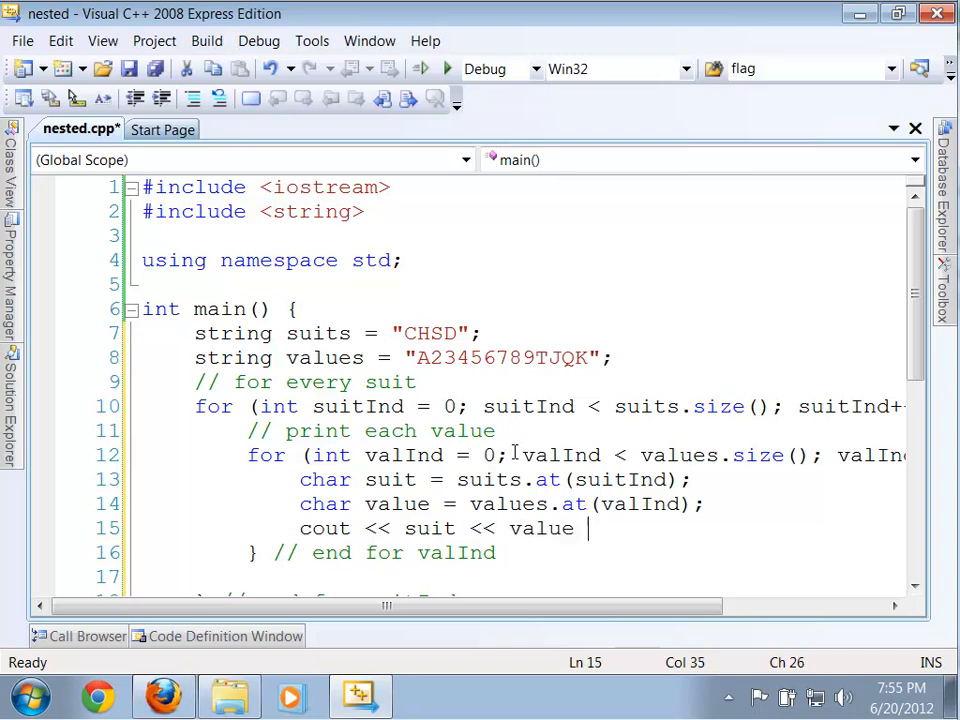
key(BackSpace)
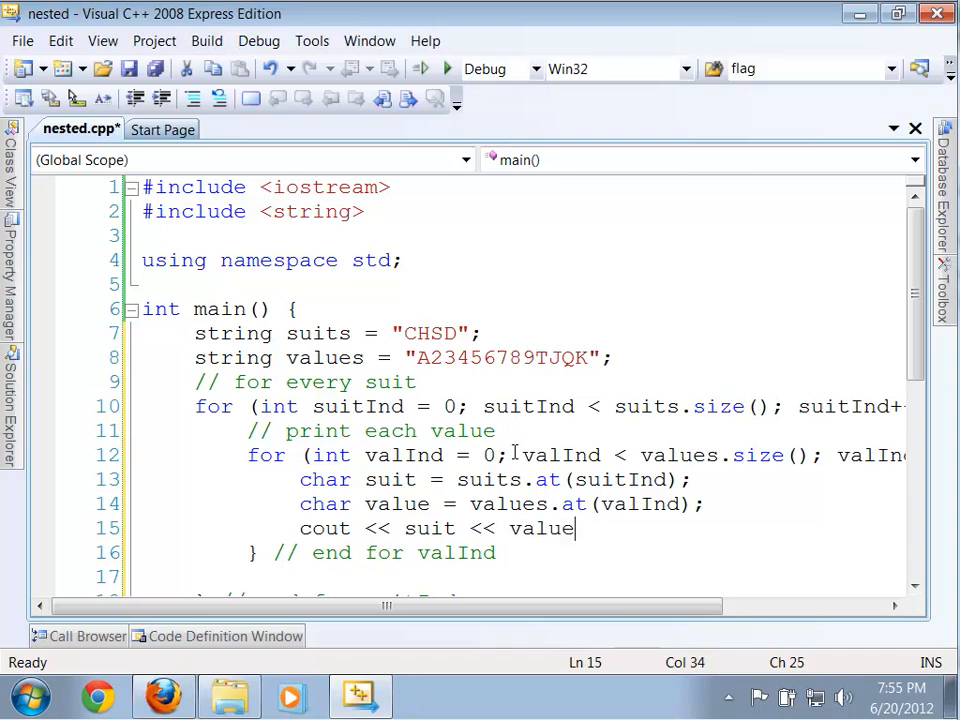
text(<<)
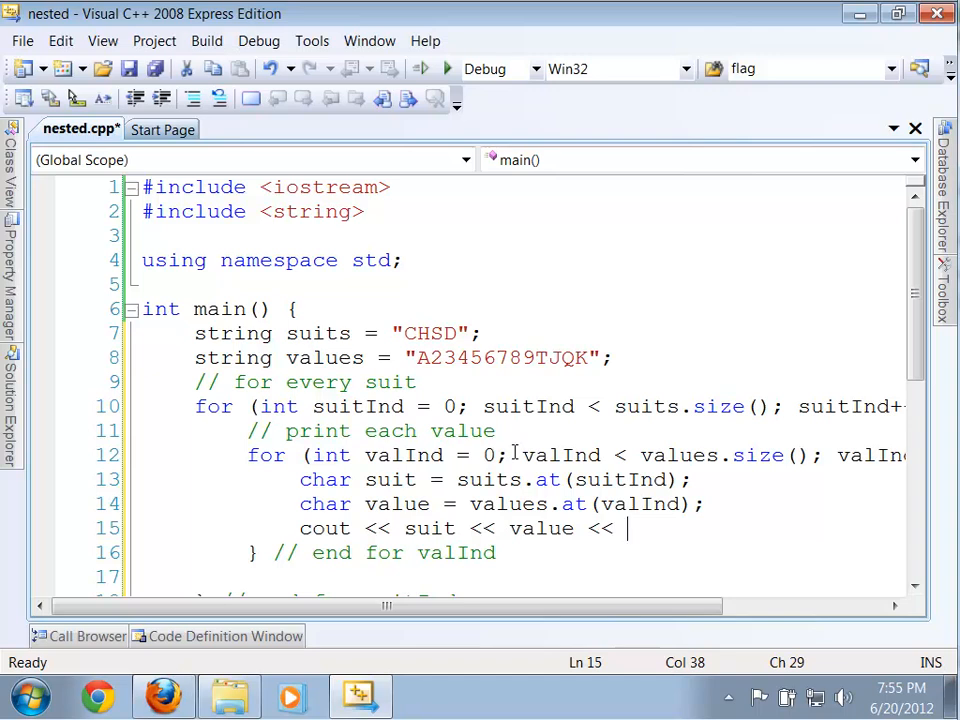
text(')
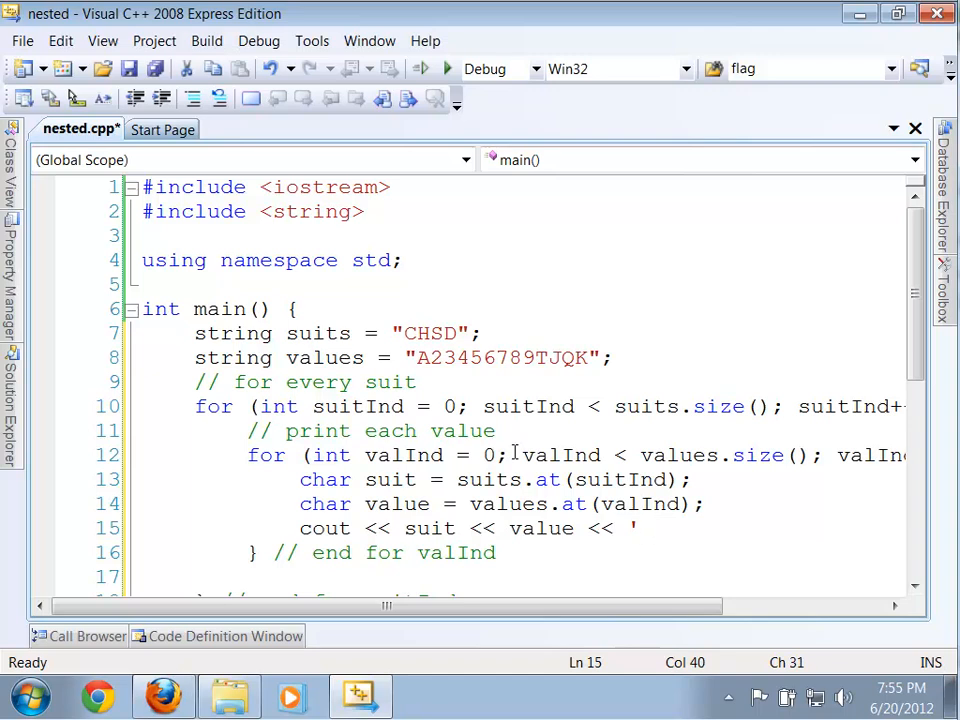
text(';)
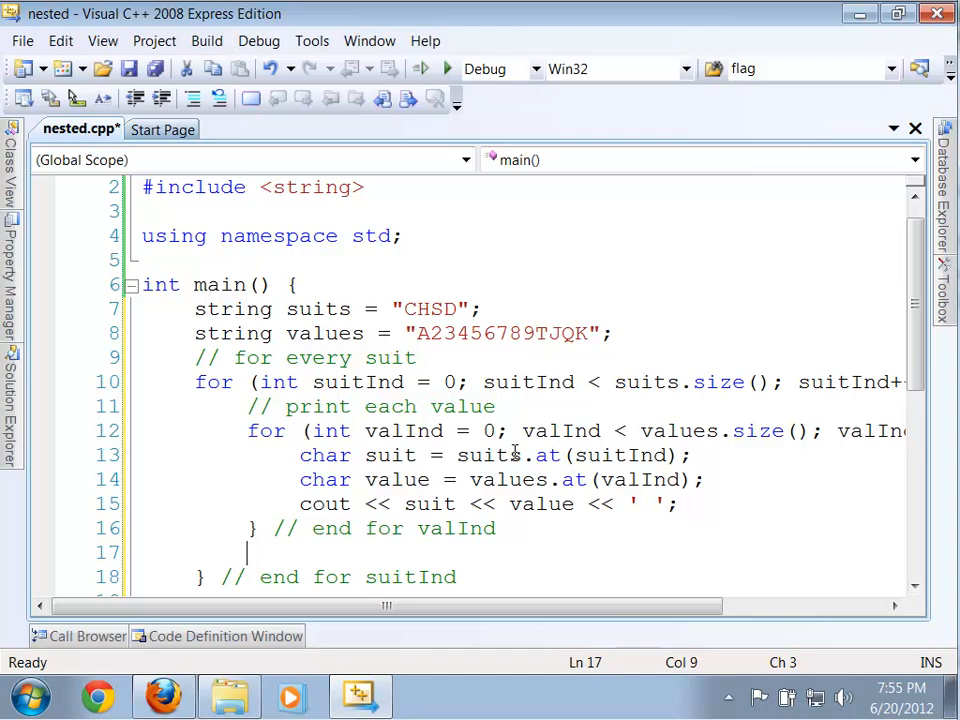
Add cout << endl; on line 17 after the inner loop's closing brace.
text(cout <<)
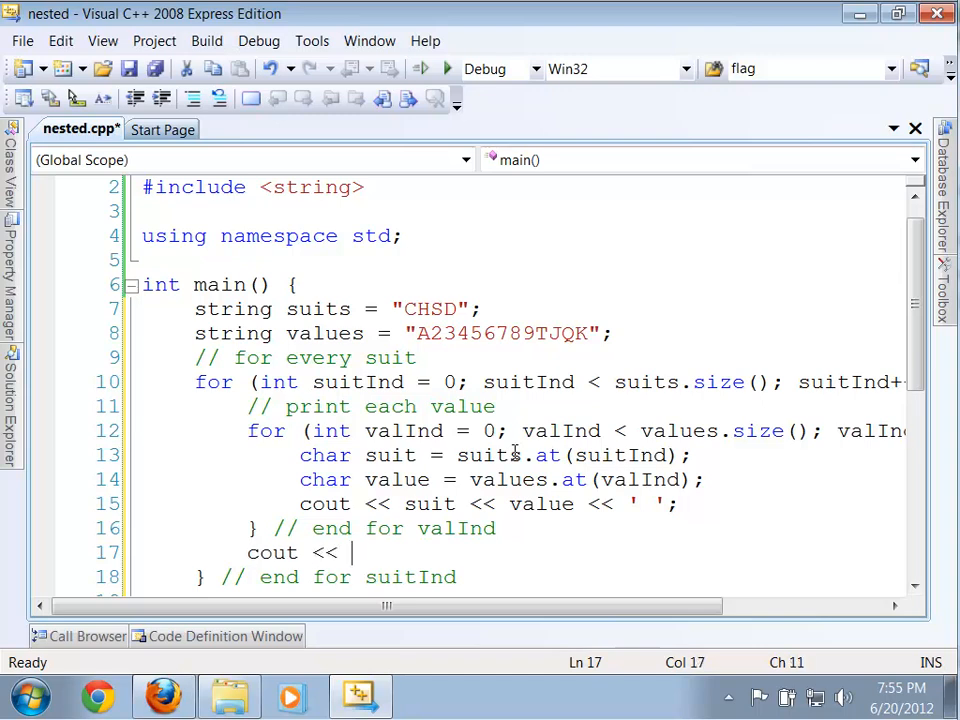
text(endl;)
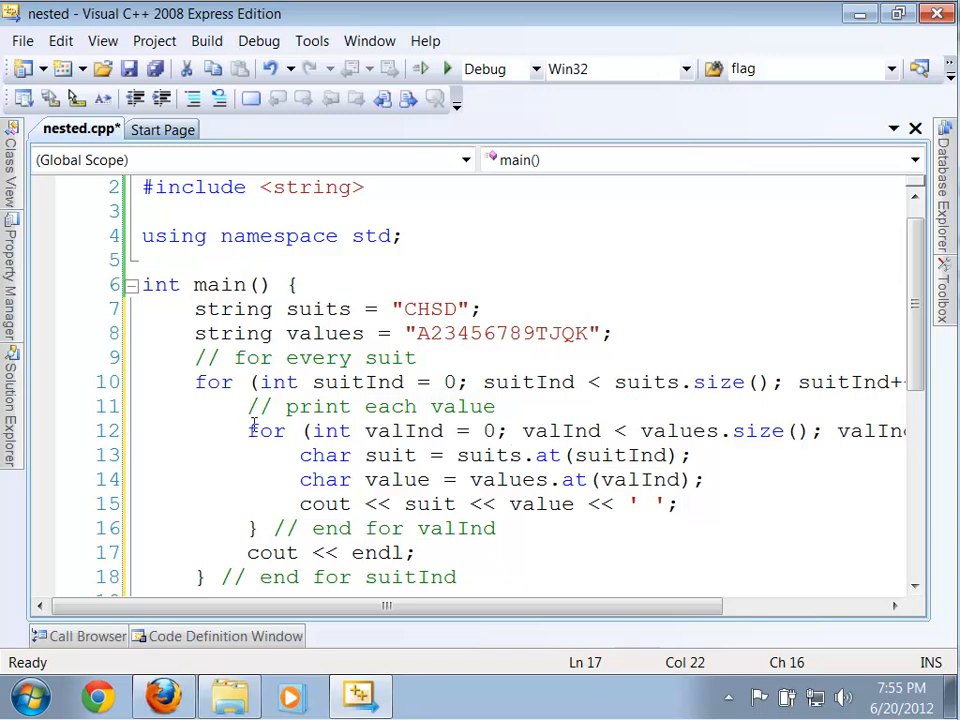
drag(247, 431, 300, 504)
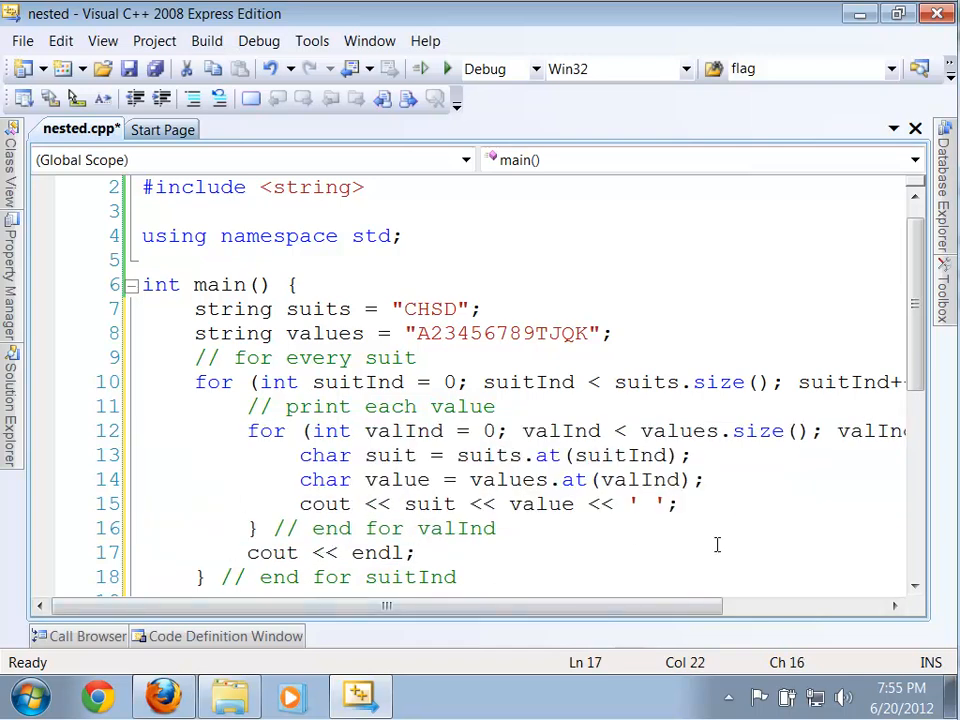
scroll(down, 3)
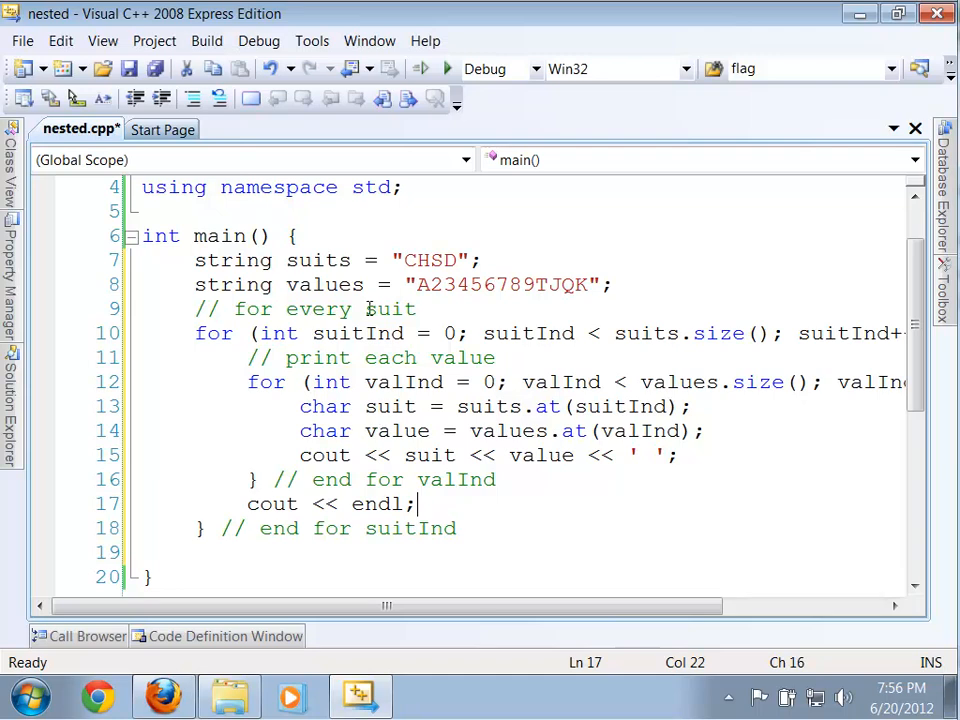
mouse_move(420, 69)
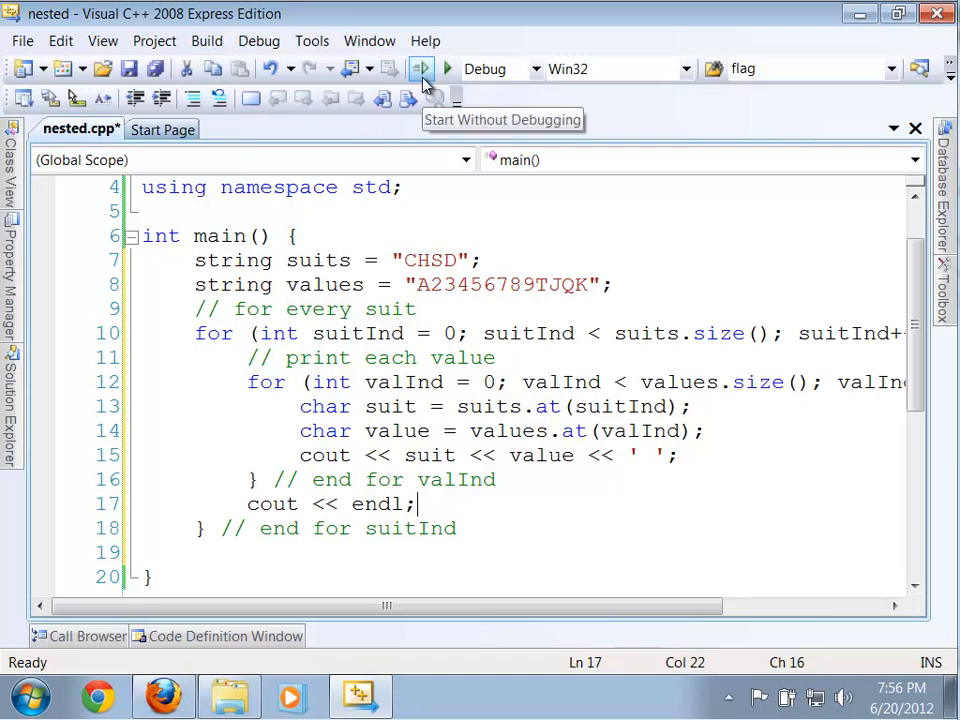
Build nested.cpp with Start Without Debugging, getting 0 errors and 2 warnings.
click(419, 69)
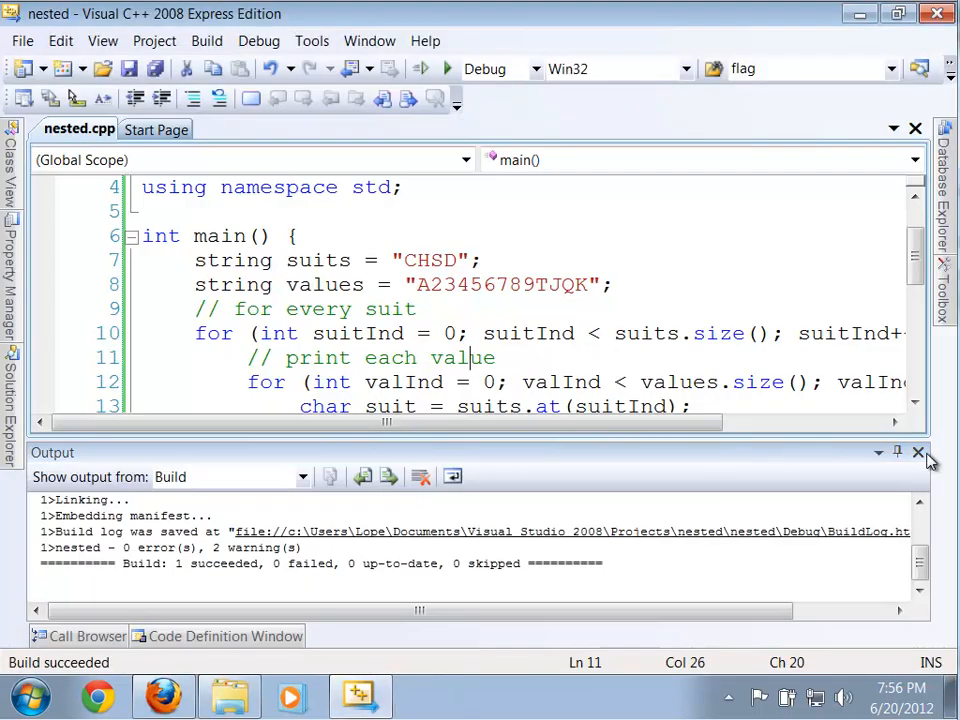
Close the Output pane and swap suit and value in line 15's cout statement.
click(917, 452)
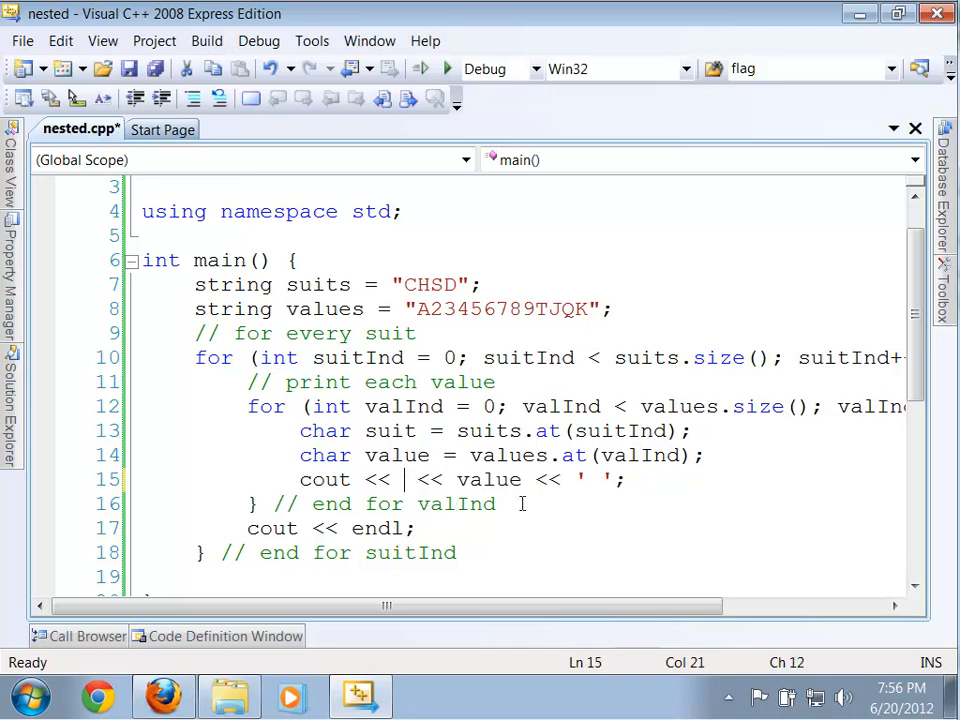
text(value)
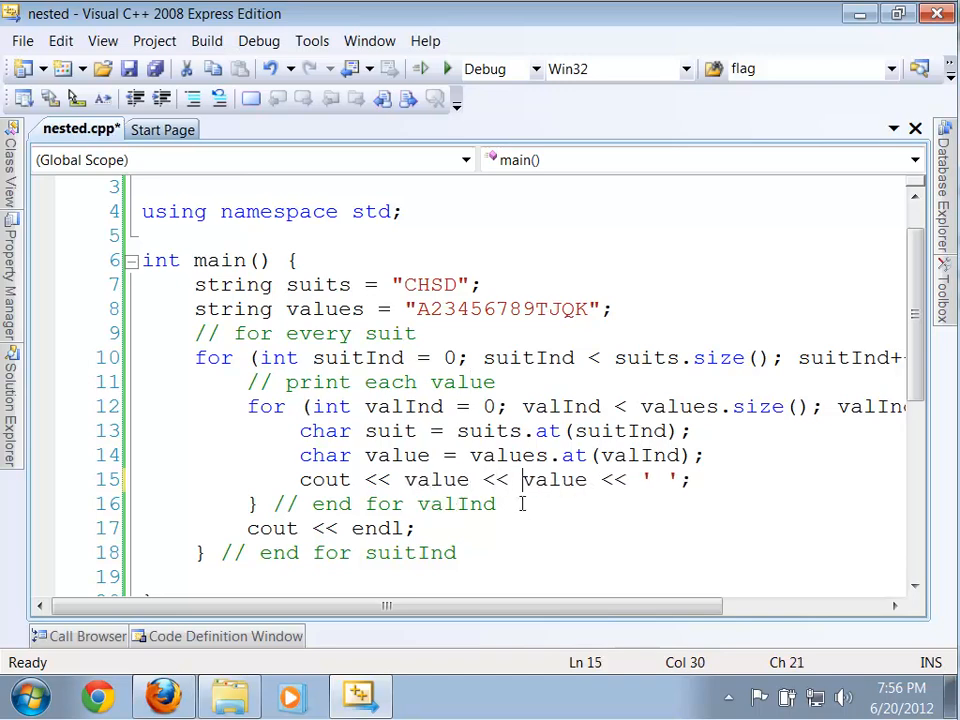
text(suit)
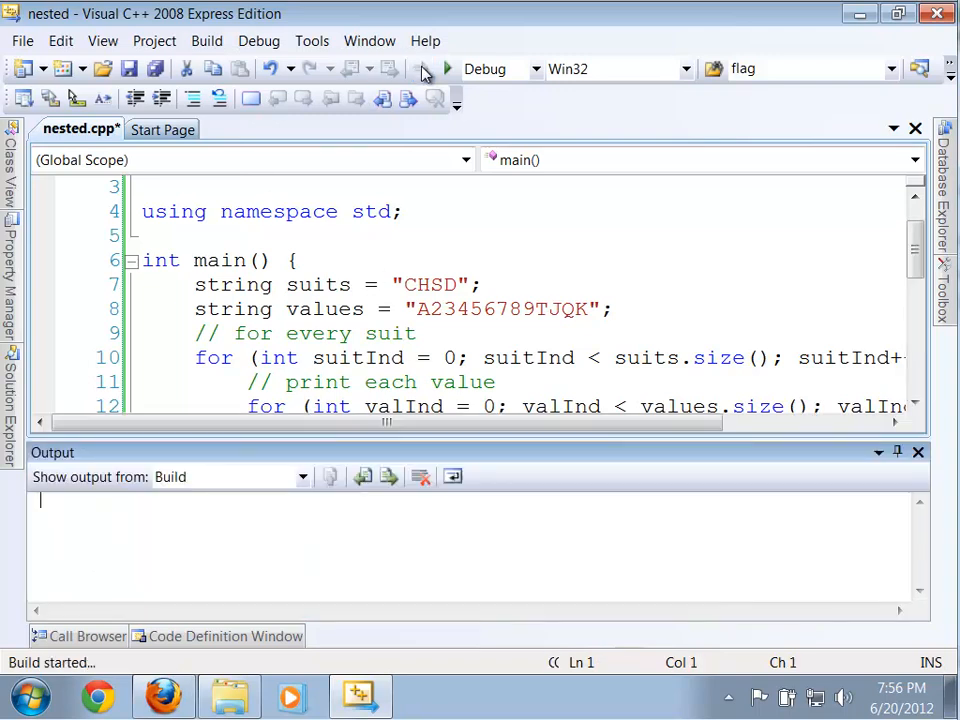
Run the revised program, check the four rows of card codes, and close the console.
click(448, 68)
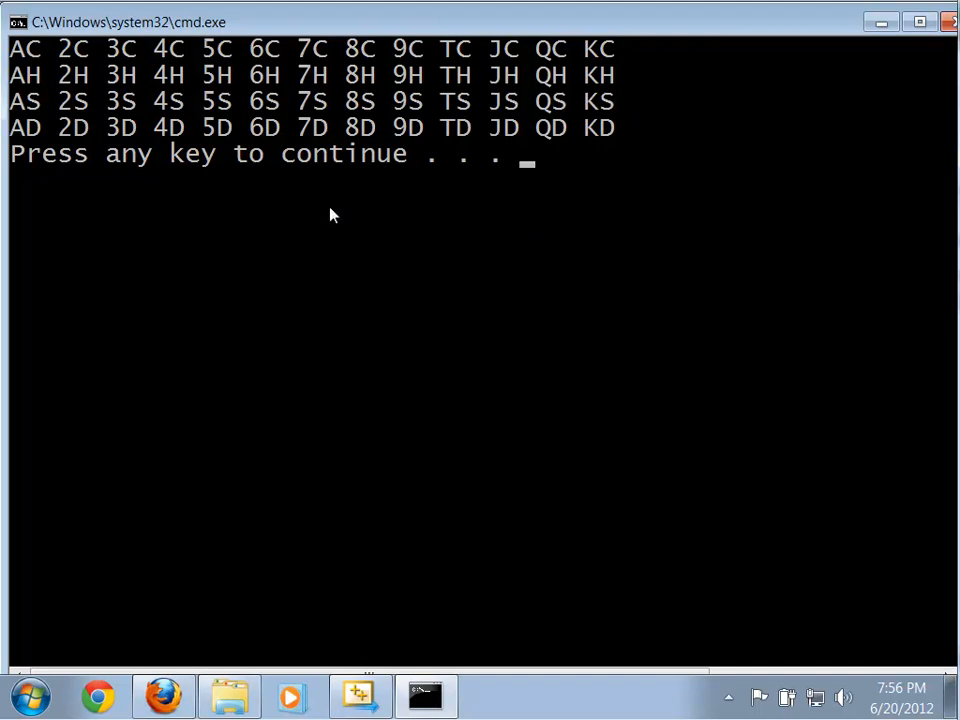
click(358, 695)
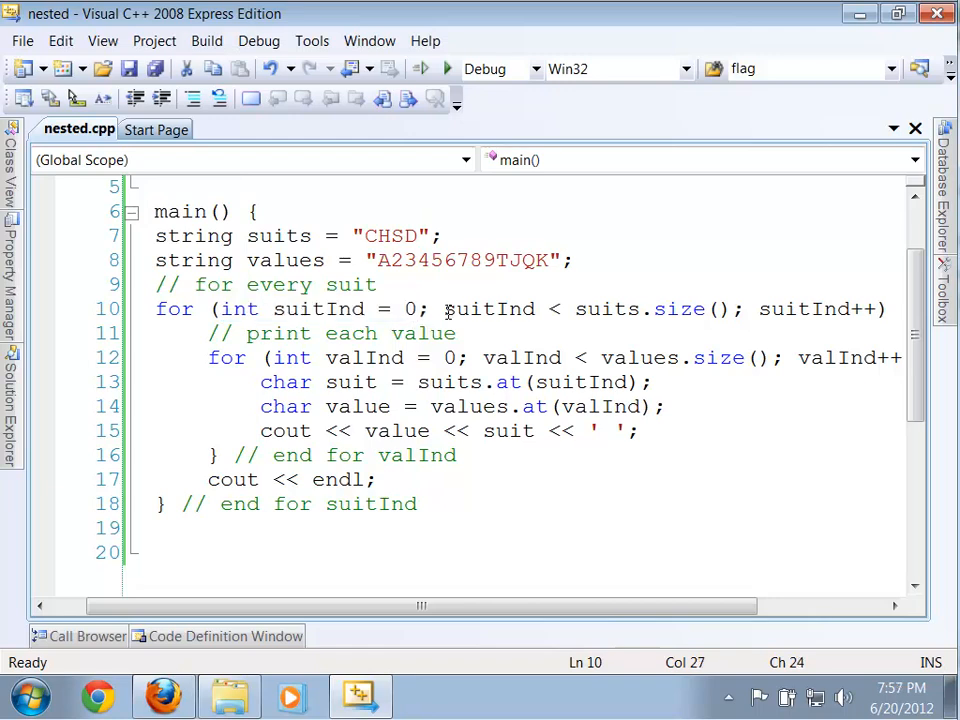
drag(445, 309, 730, 309)
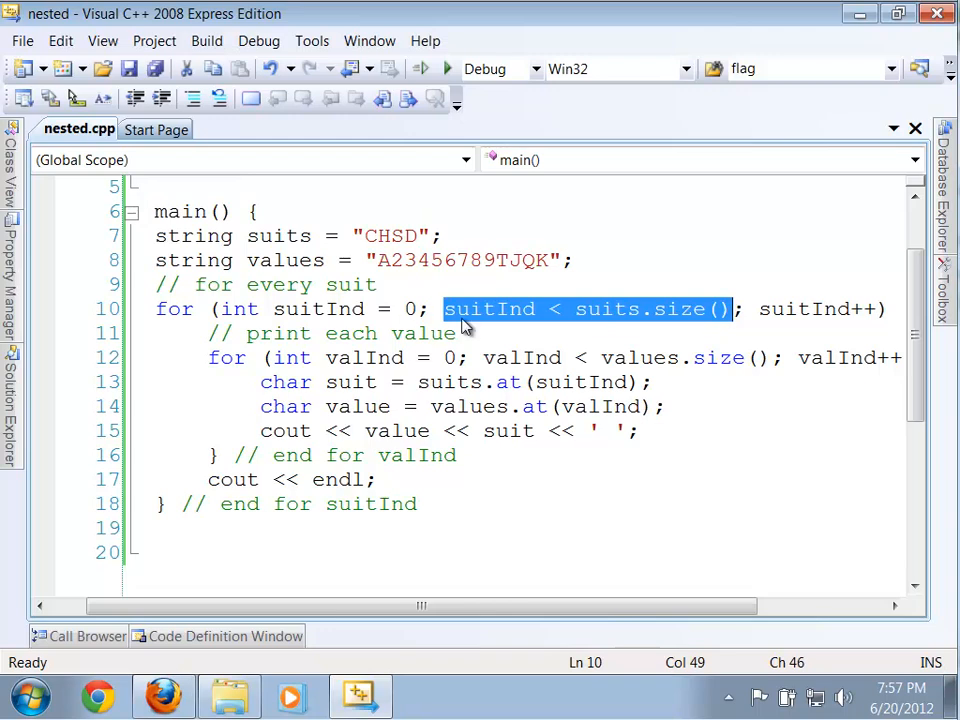
click(575, 309)
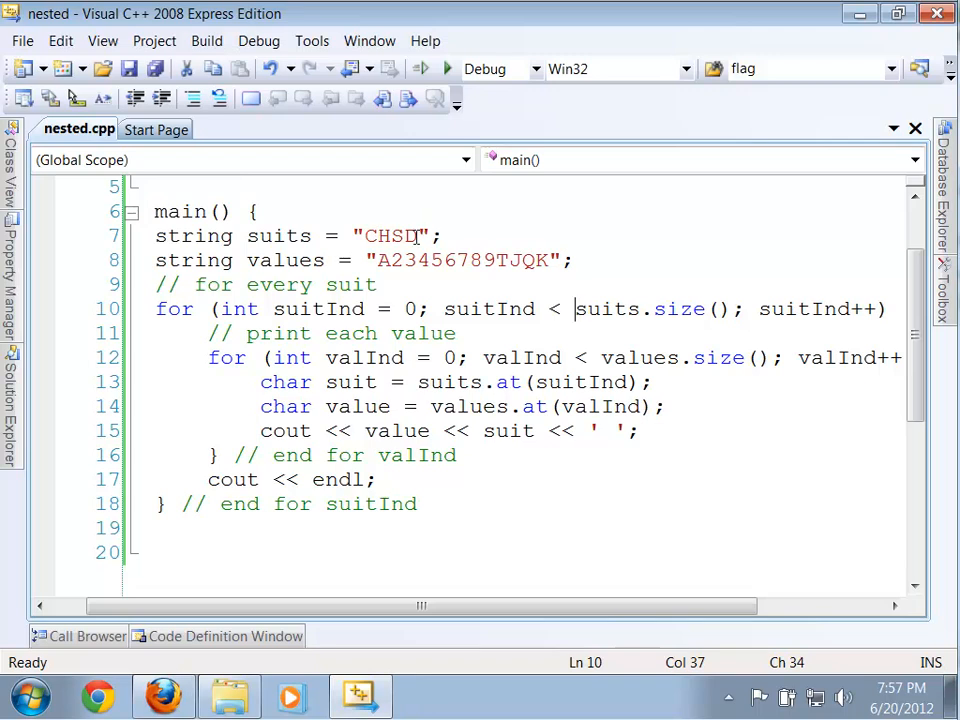
click(262, 357)
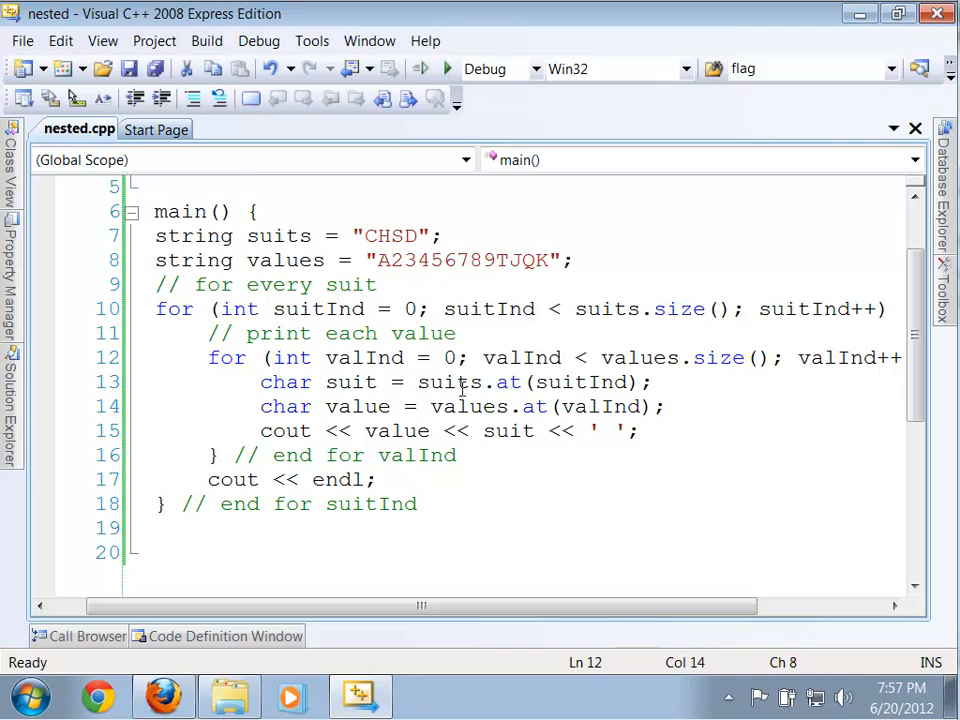
mouse_move(567, 406)
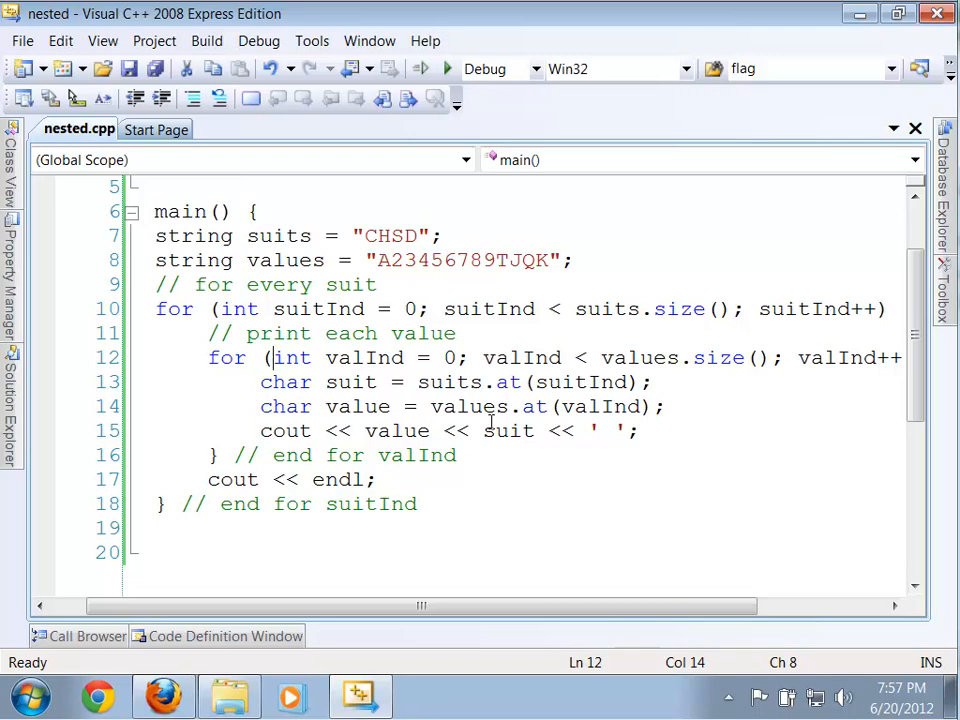
mouse_move(575, 382)
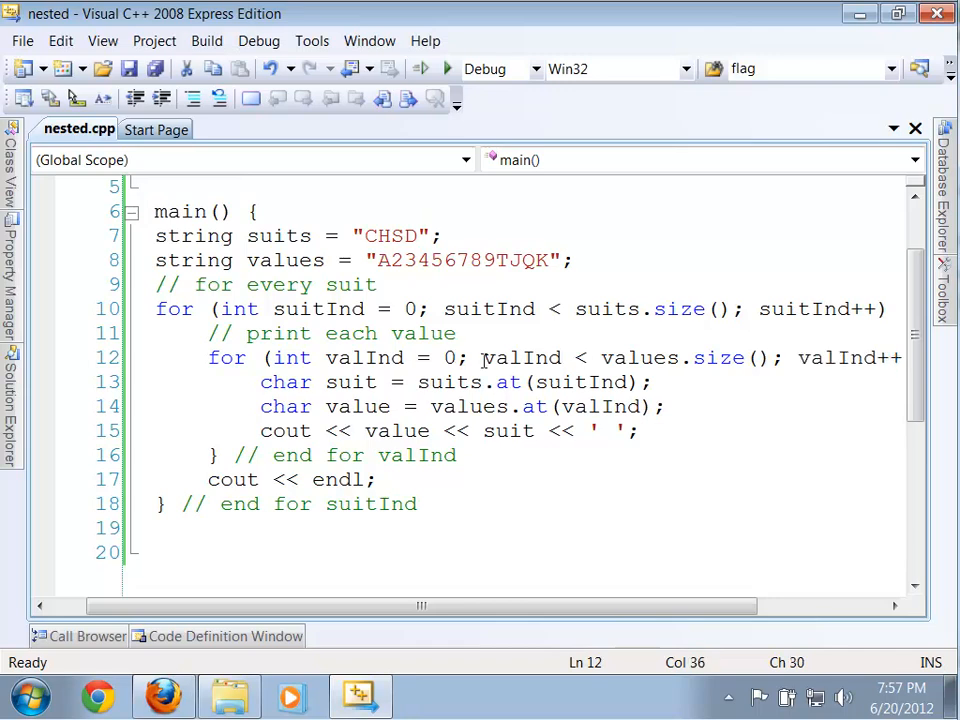
drag(481, 358, 650, 382)
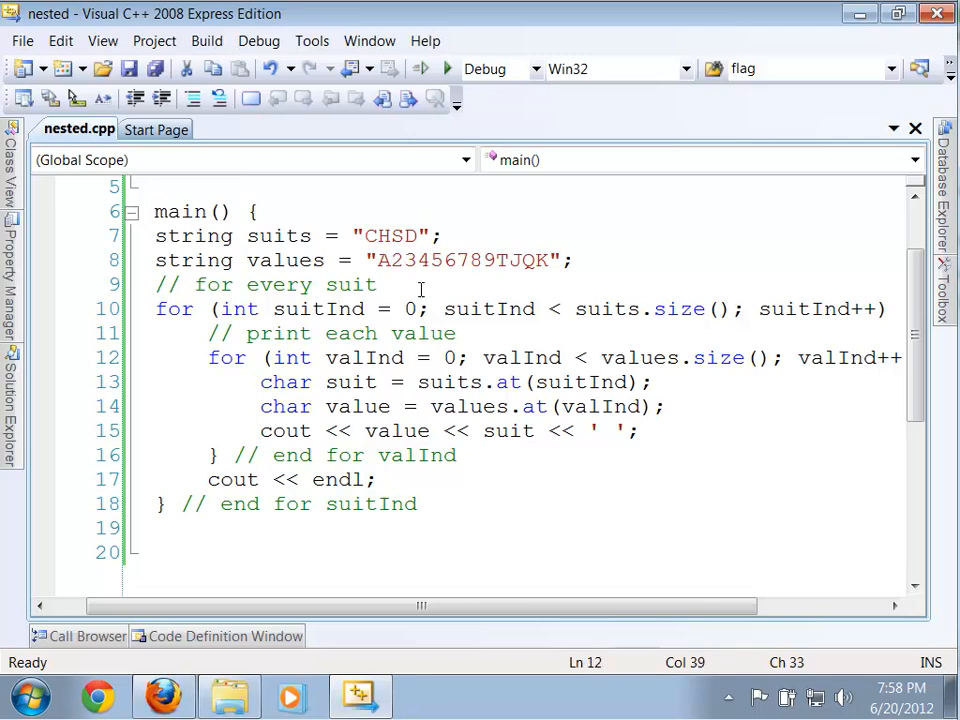
double_click(409, 260)
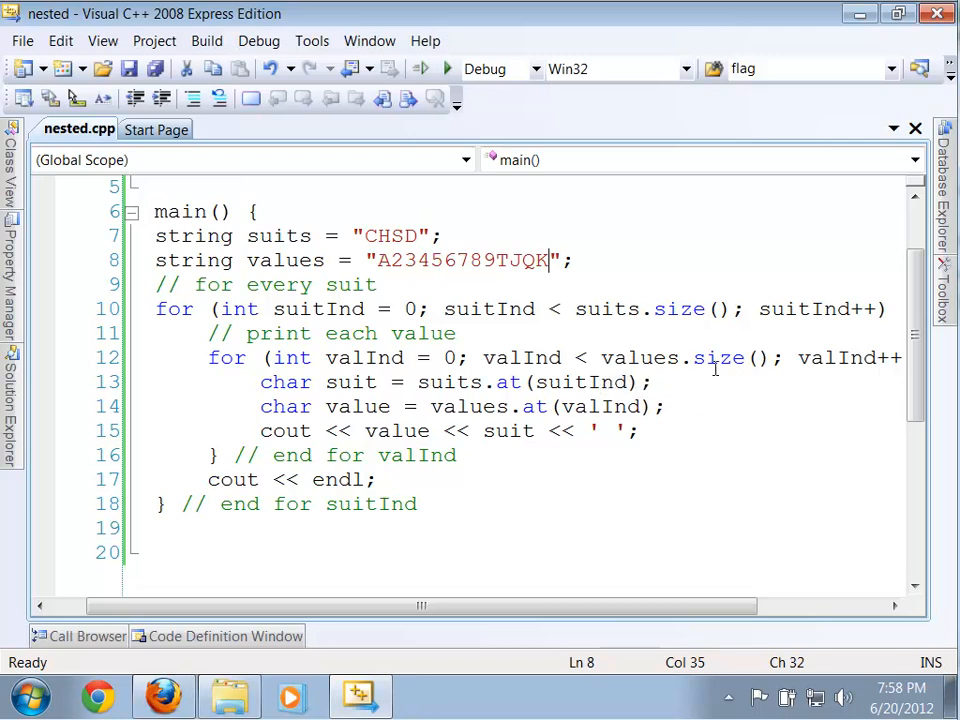
mouse_move(718, 357)
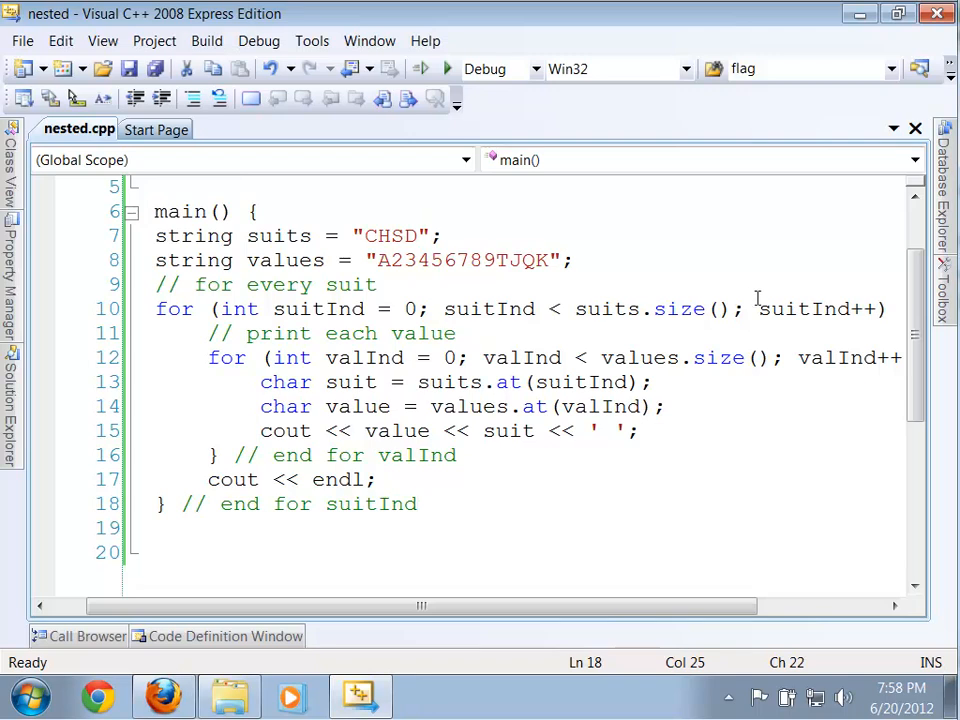
double_click(815, 308)
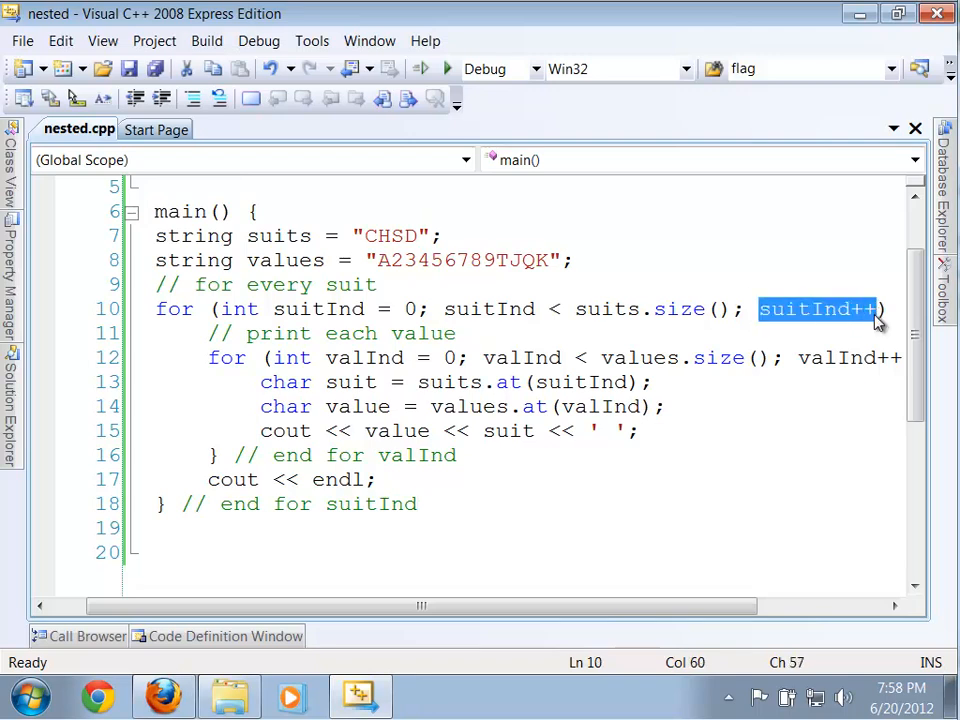
mouse_move(840, 325)
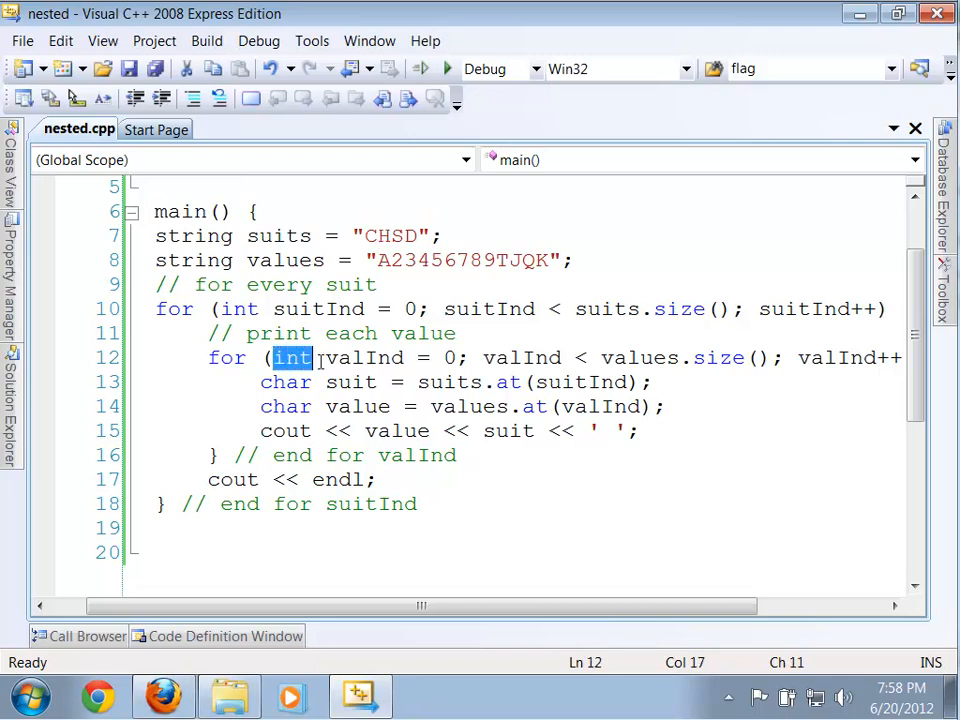
drag(273, 358, 453, 358)
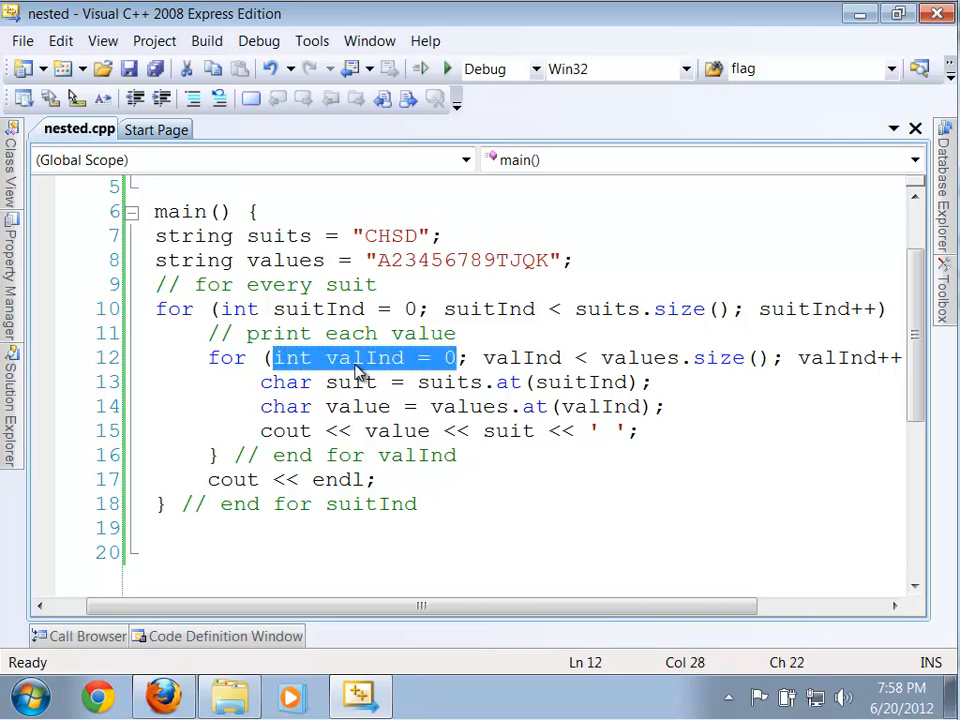